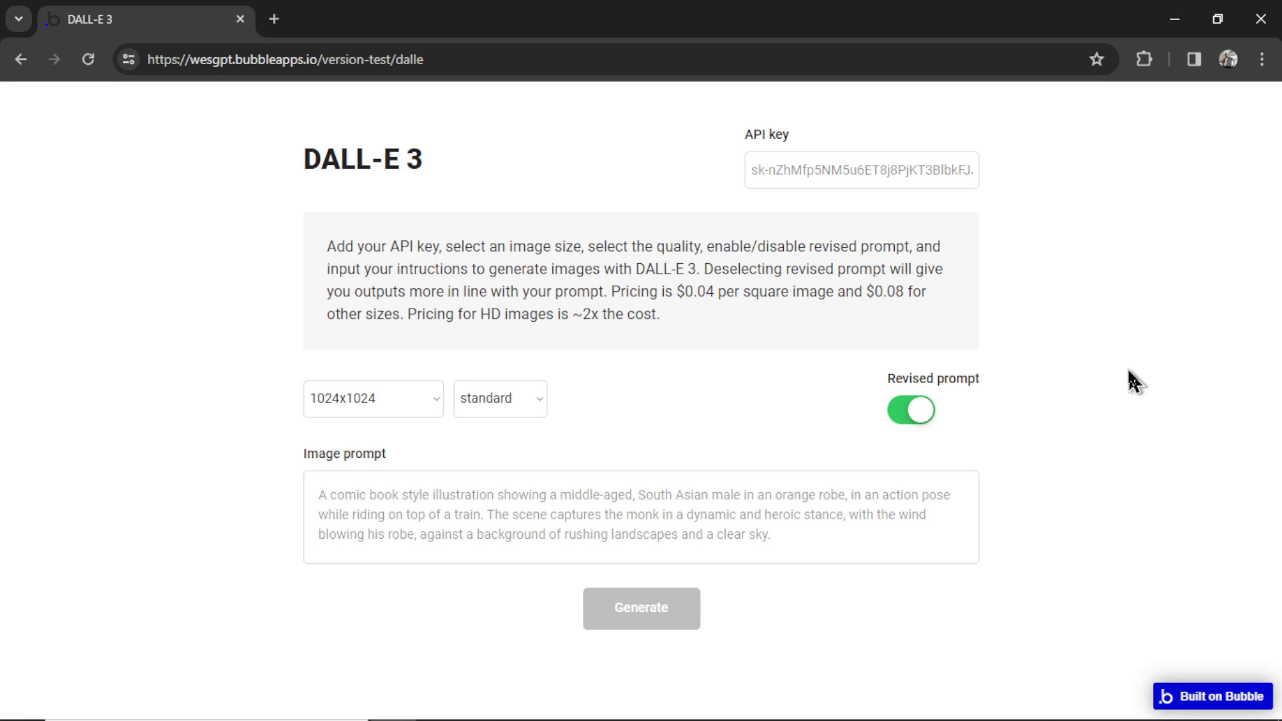
mouse_move(949, 497)
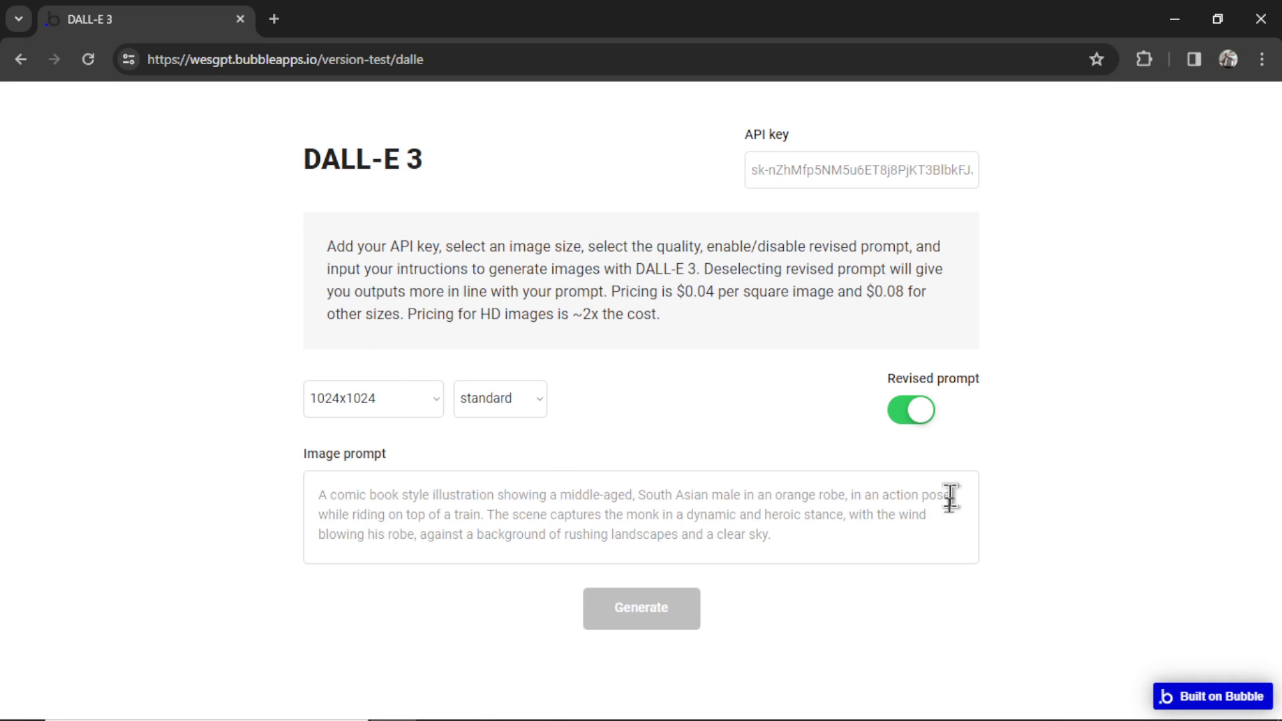
mouse_move(1112, 423)
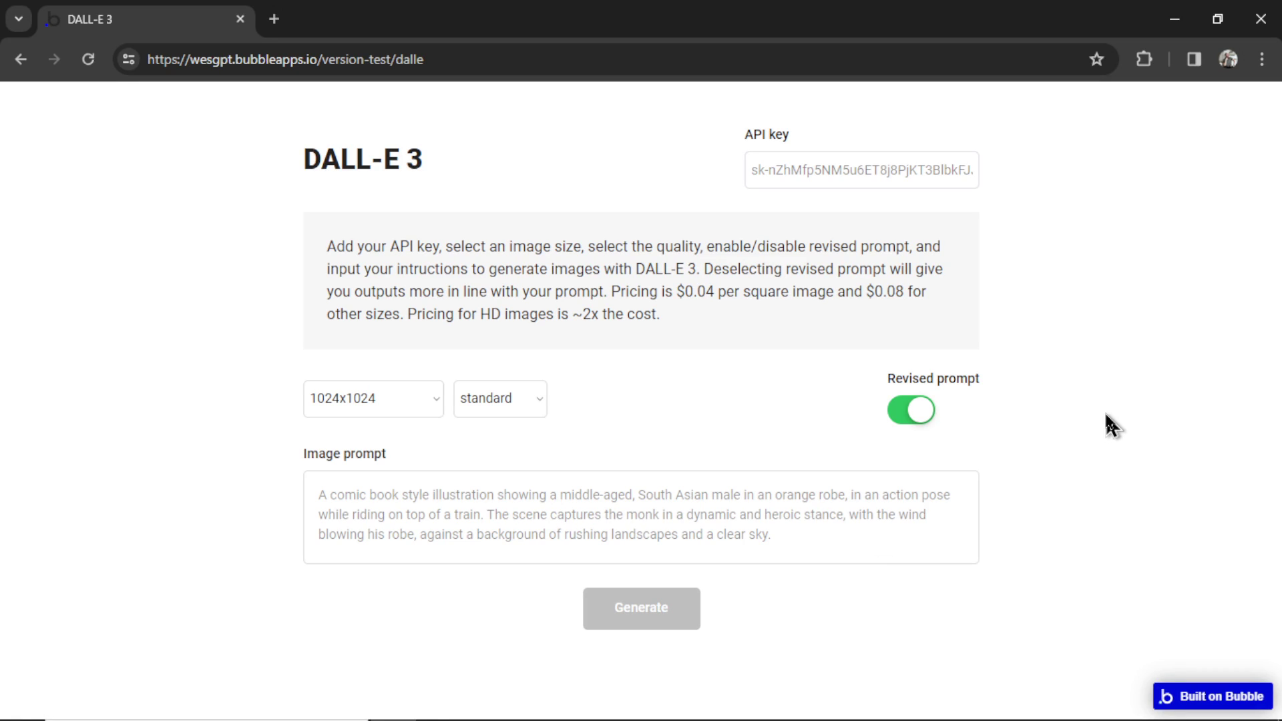
mouse_move(1018, 290)
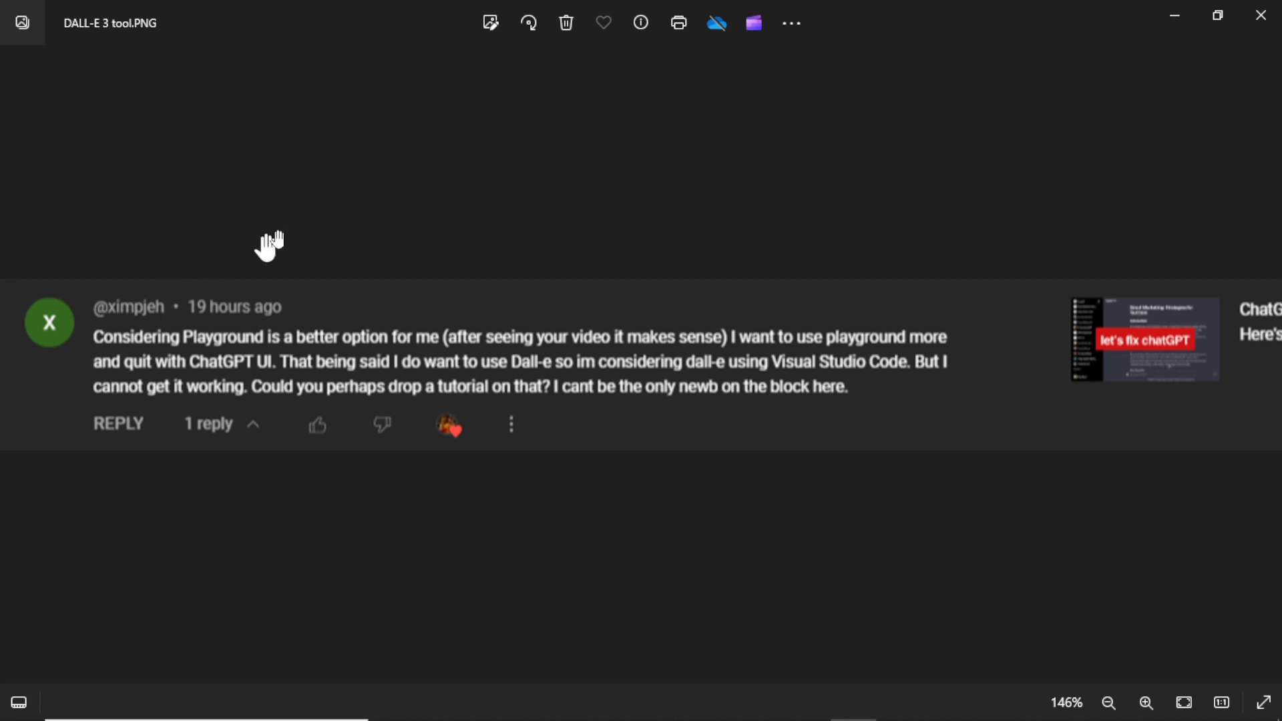
mouse_move(342, 180)
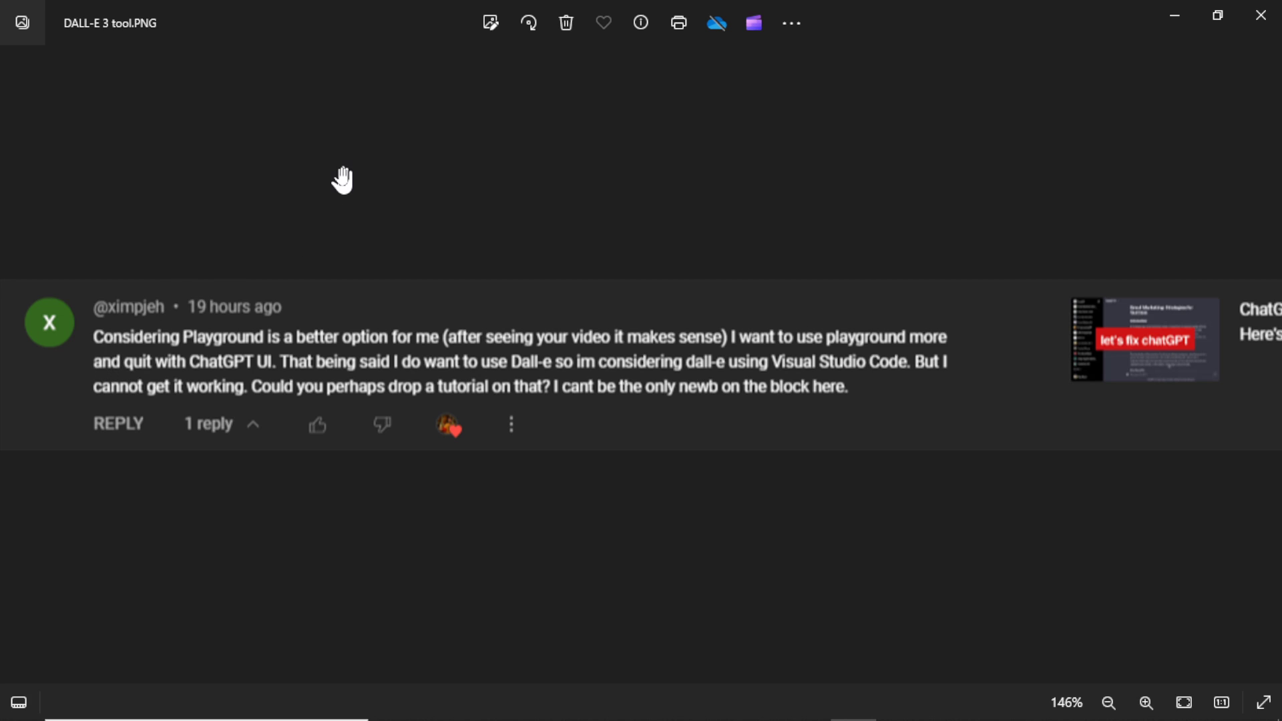
mouse_move(539, 231)
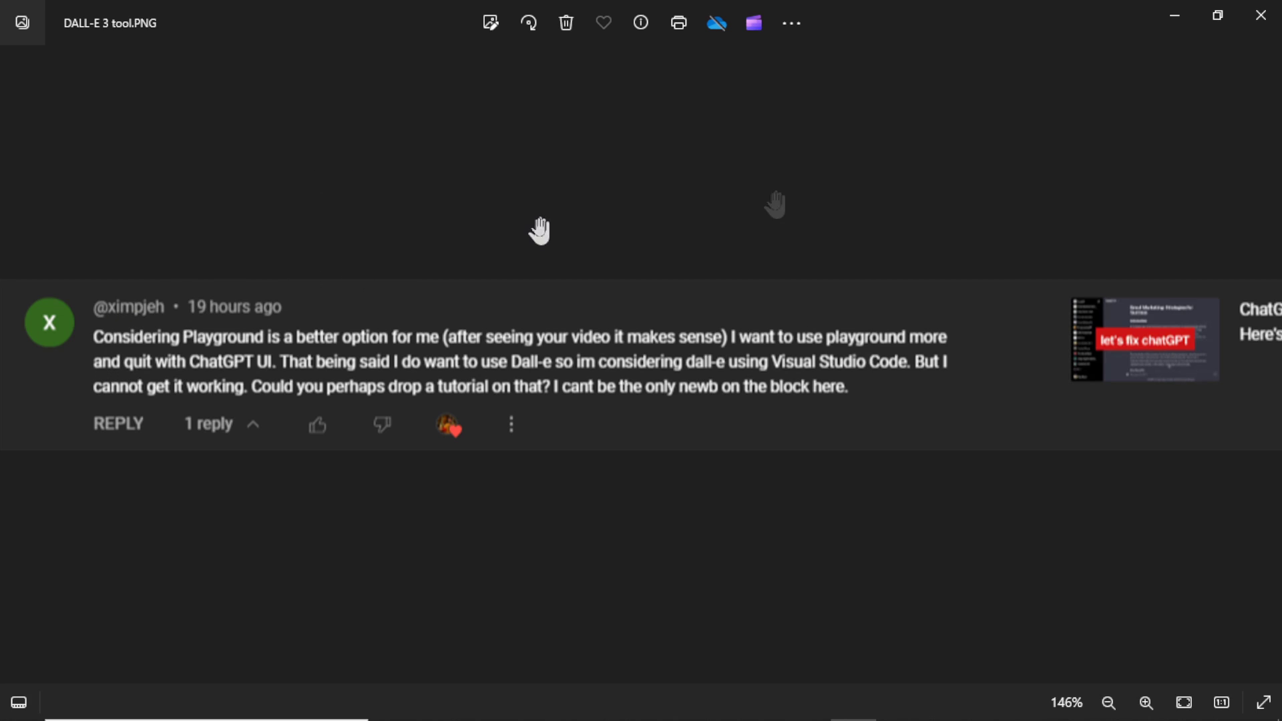
mouse_move(1066, 64)
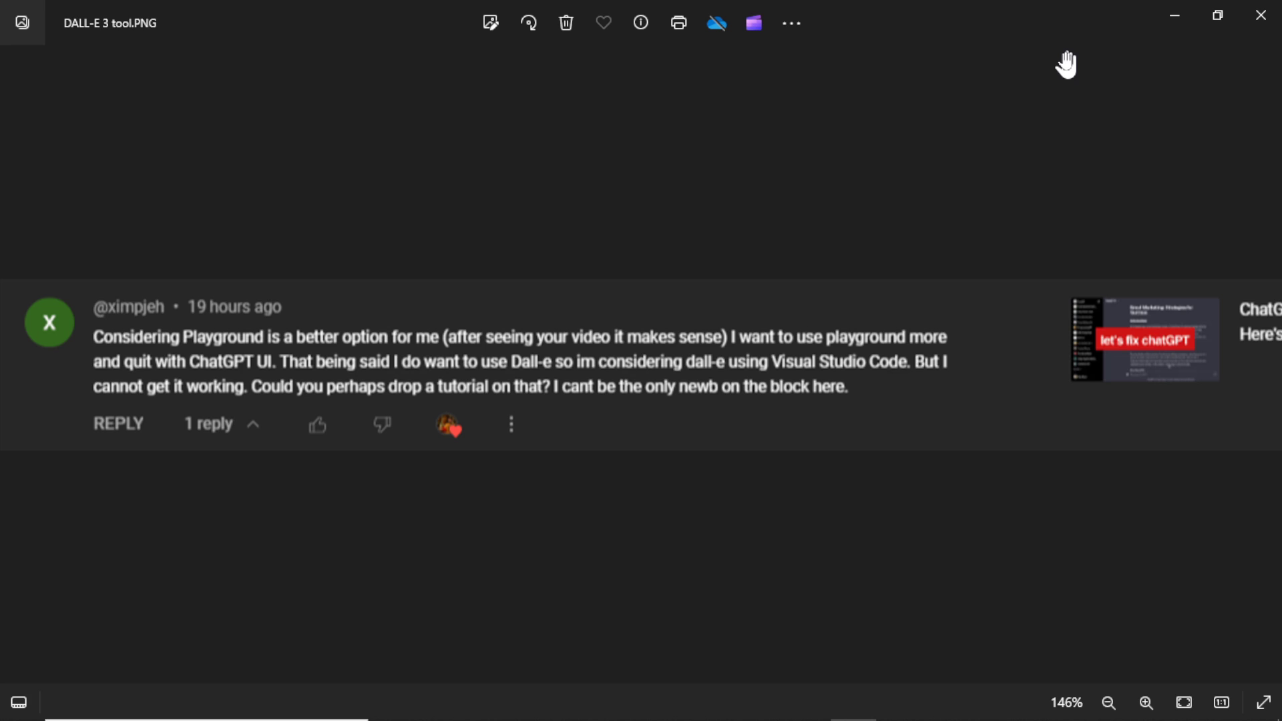
mouse_move(973, 335)
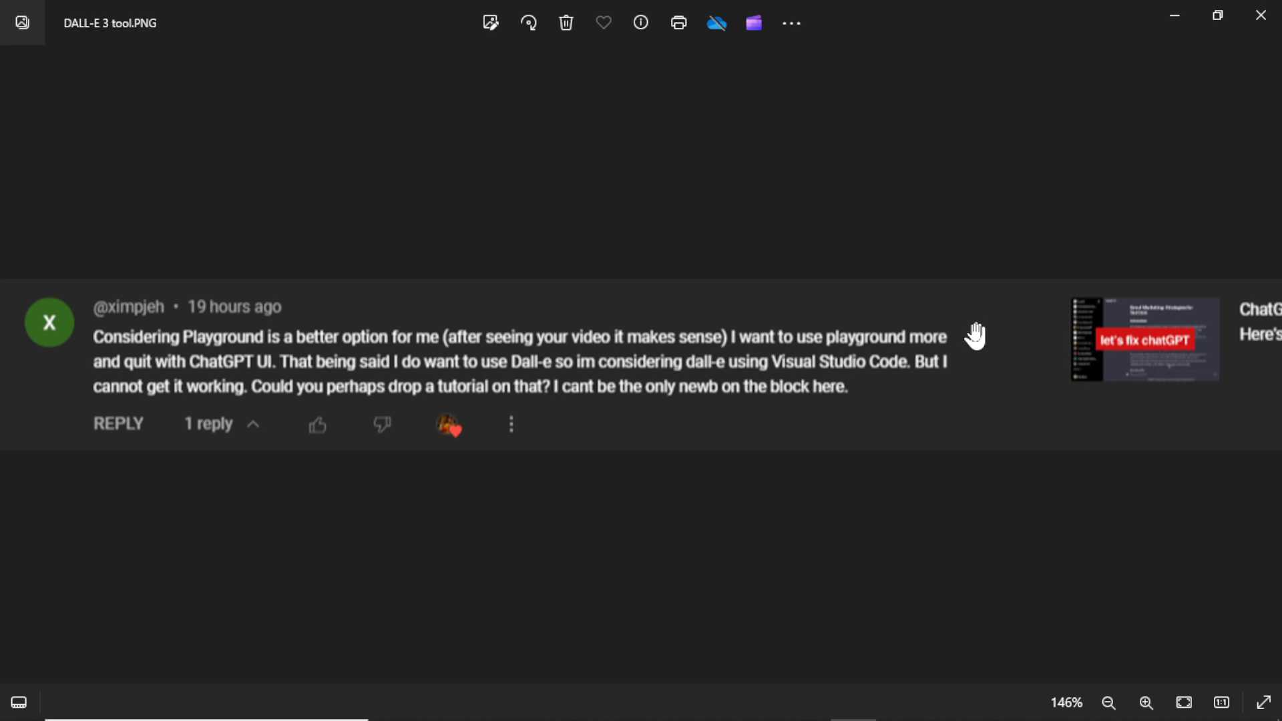
mouse_move(285, 385)
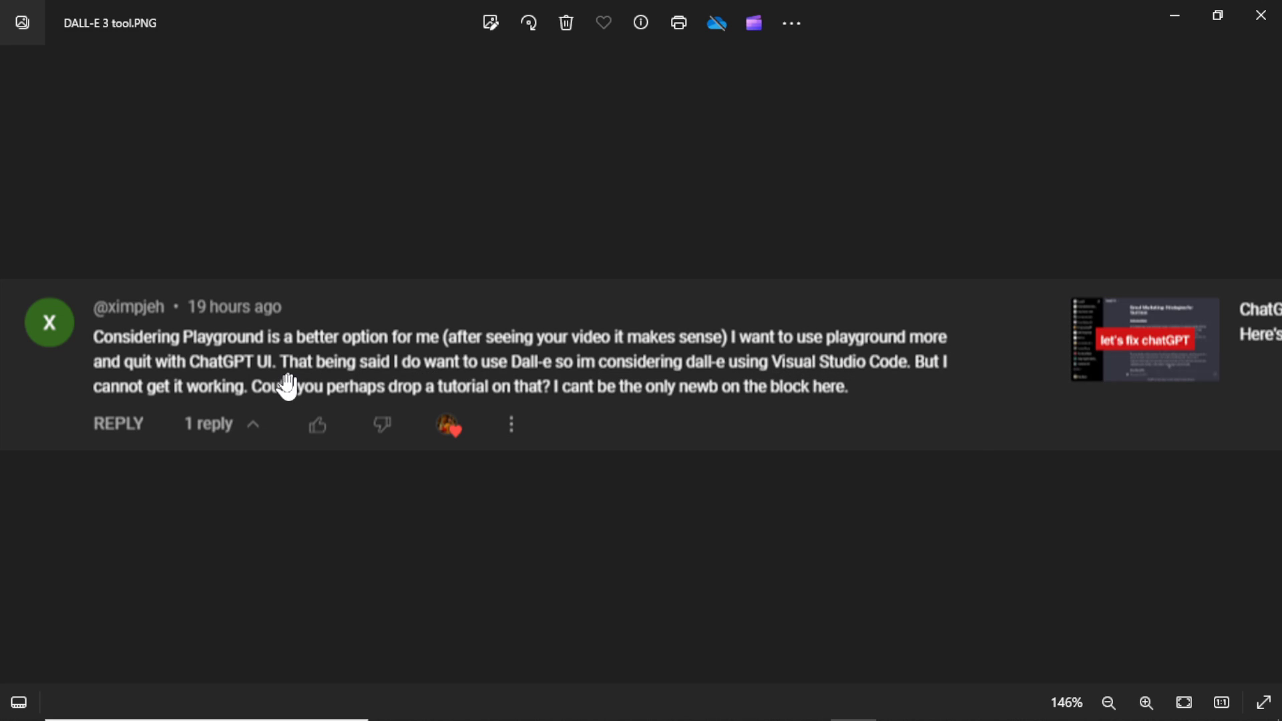
mouse_move(803, 218)
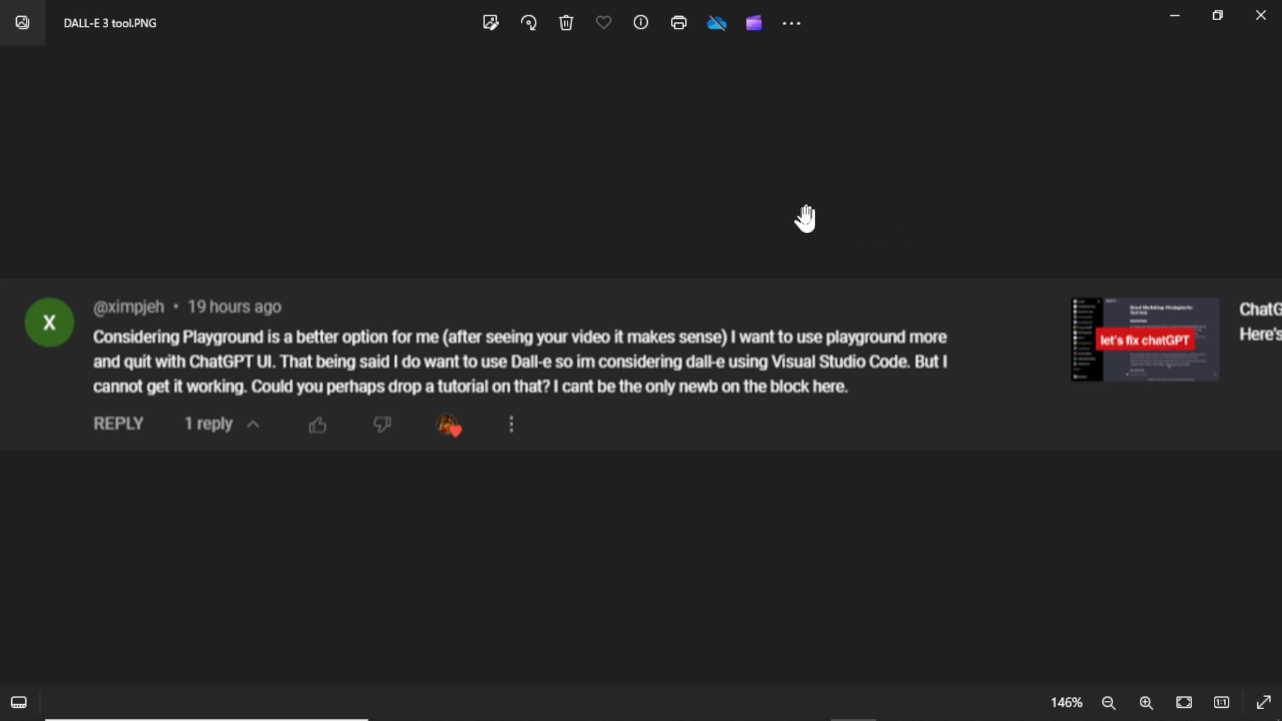
mouse_move(781, 363)
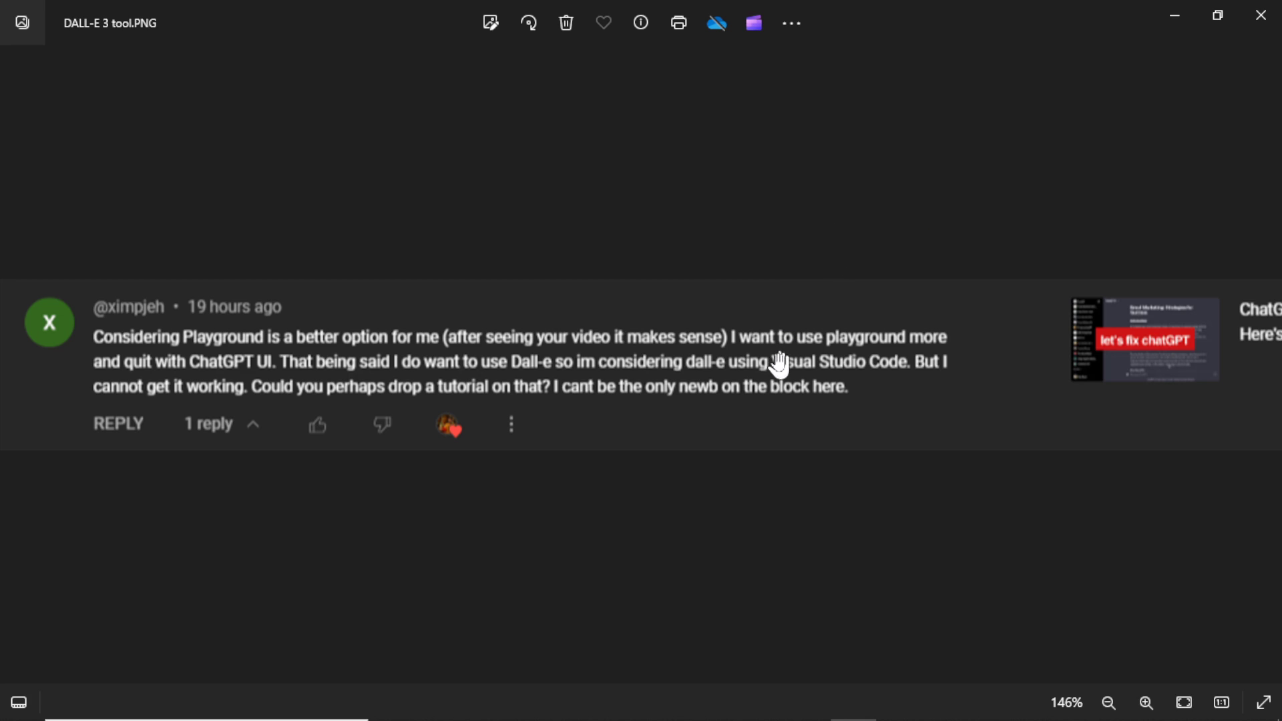
mouse_move(867, 363)
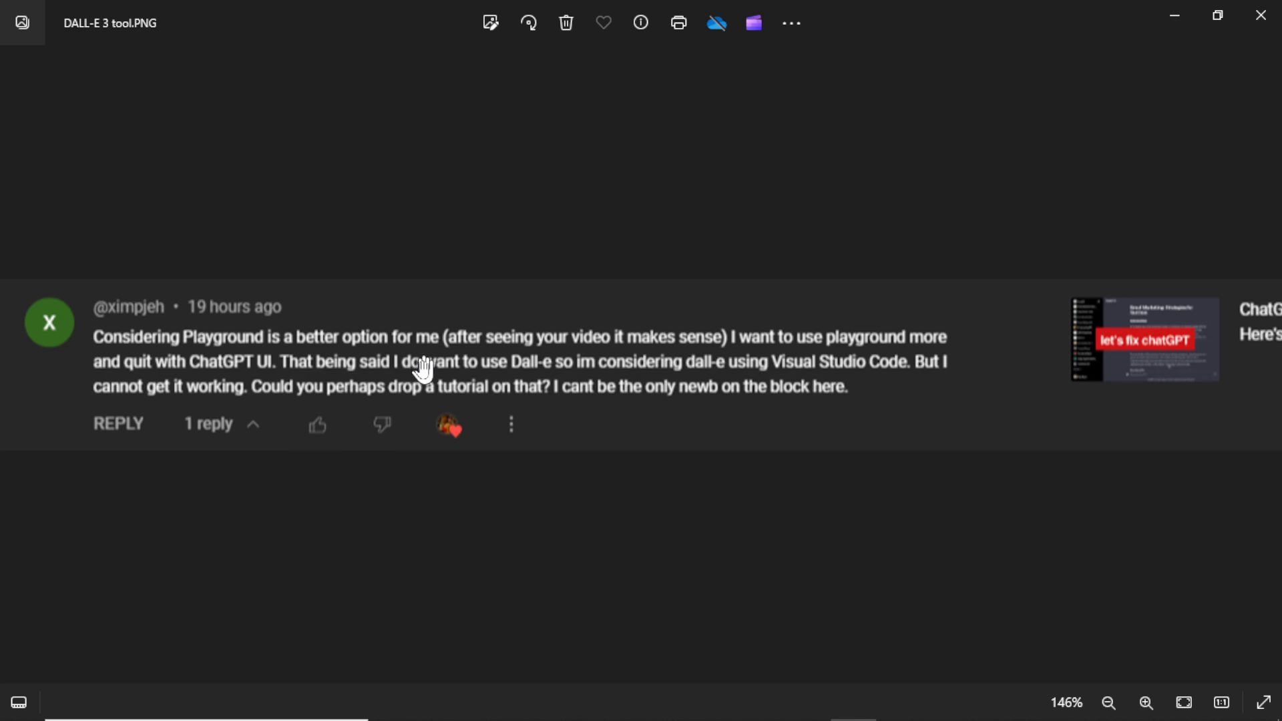
- Keep the square 1024x1024 image size in the DALL-E 3 tool form
left_click(1108, 703)
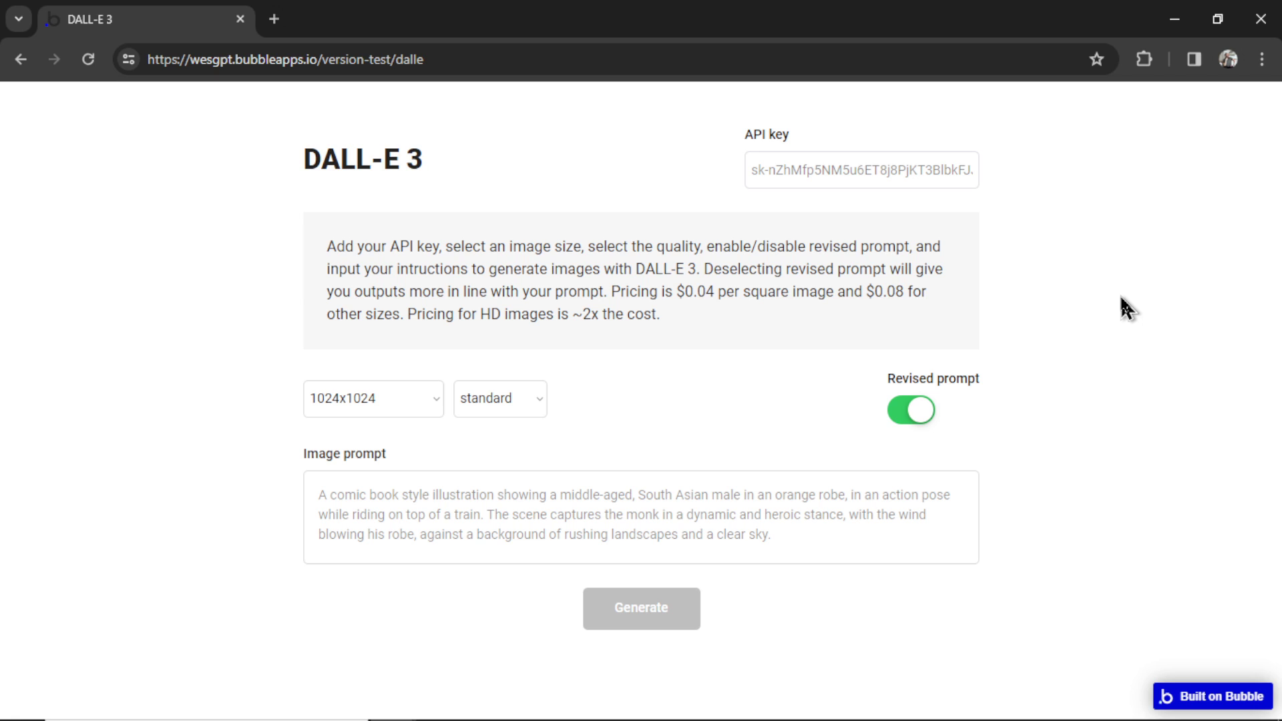
mouse_move(953, 256)
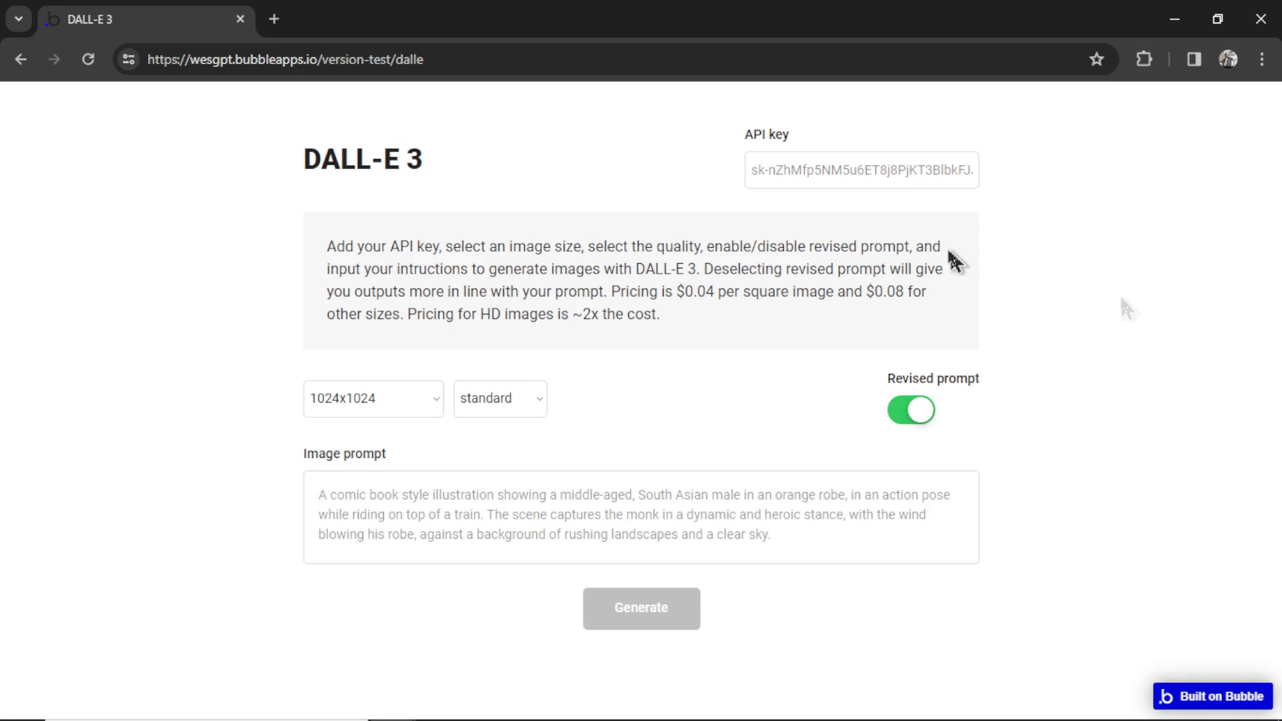
left_click(861, 169)
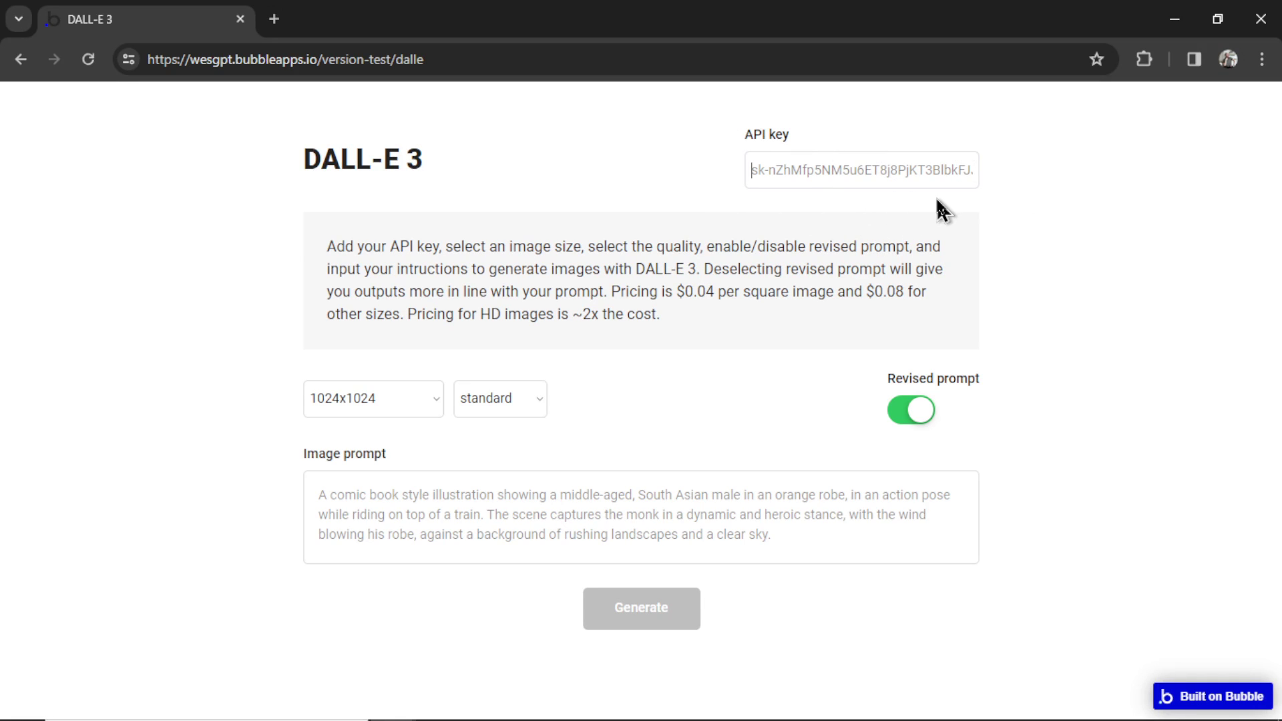
left_click(372, 399)
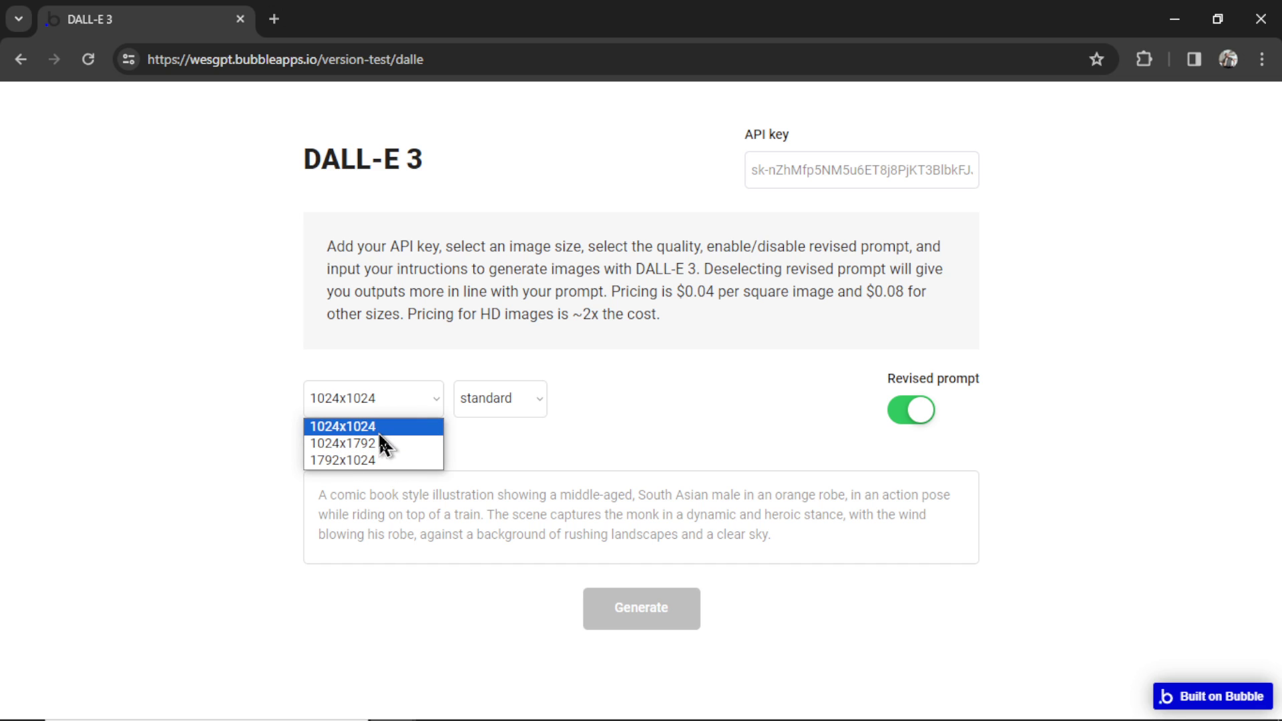
mouse_move(393, 413)
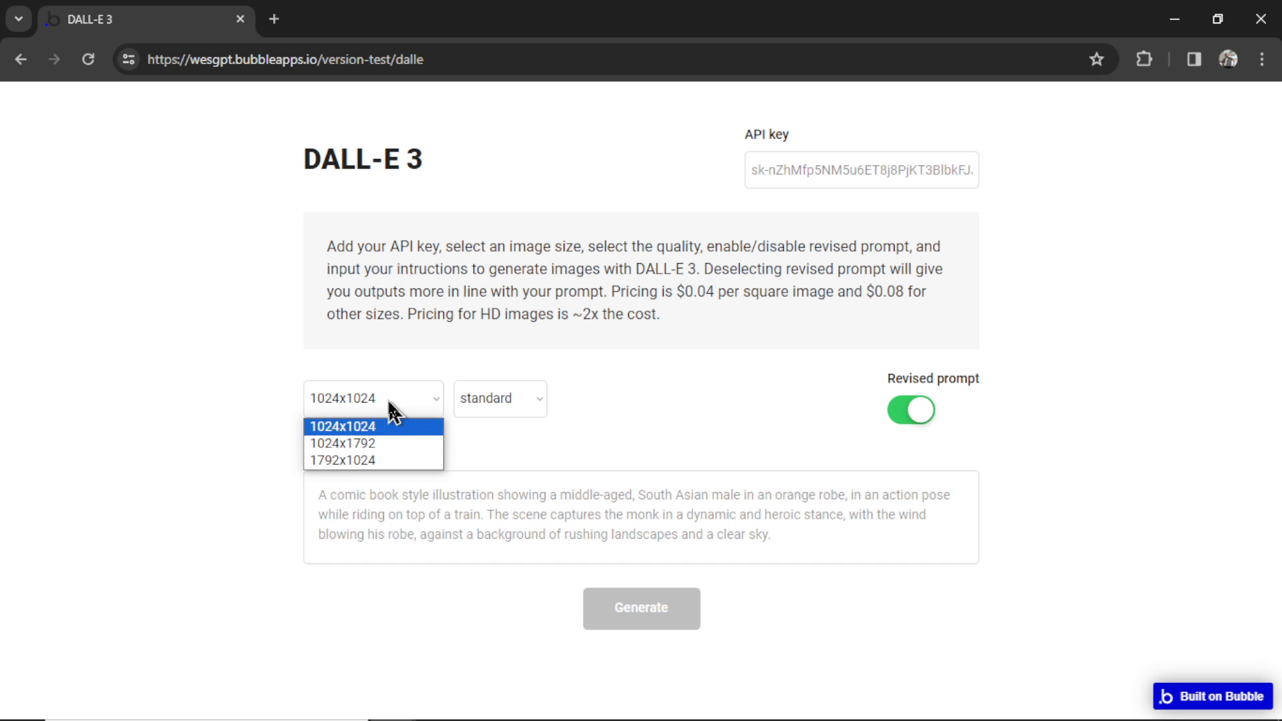
left_click(499, 397)
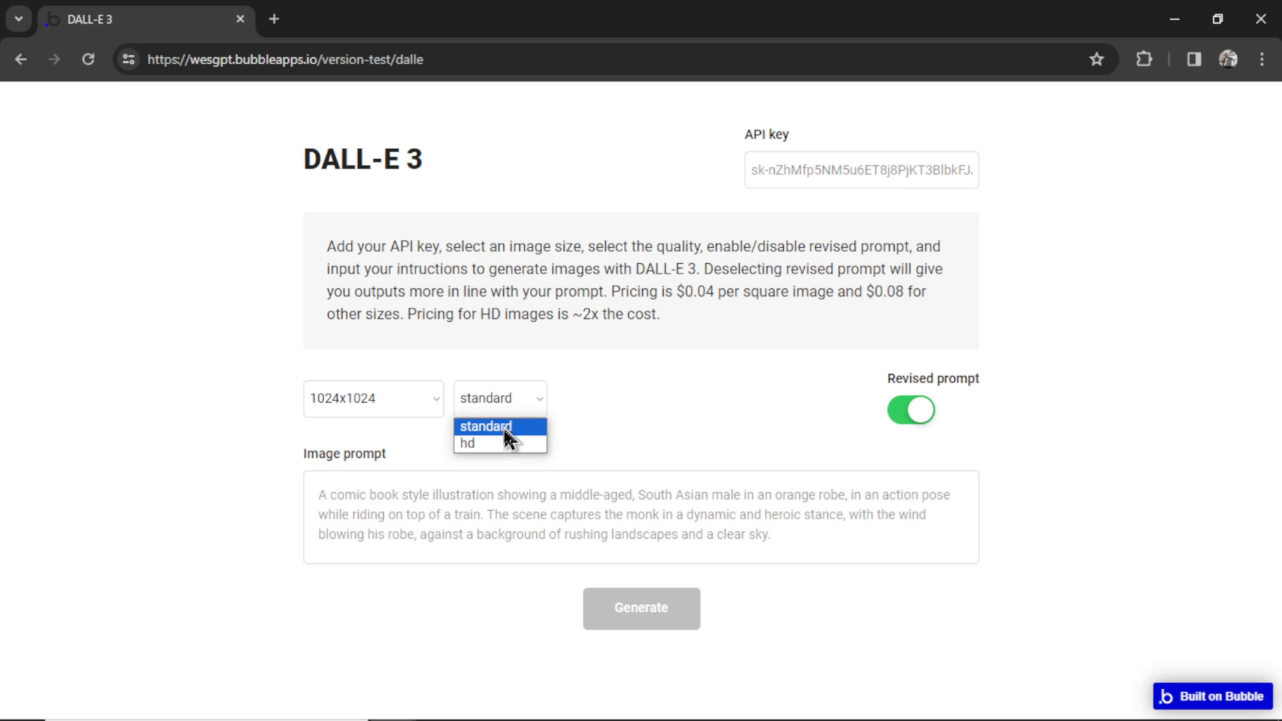
mouse_move(500, 443)
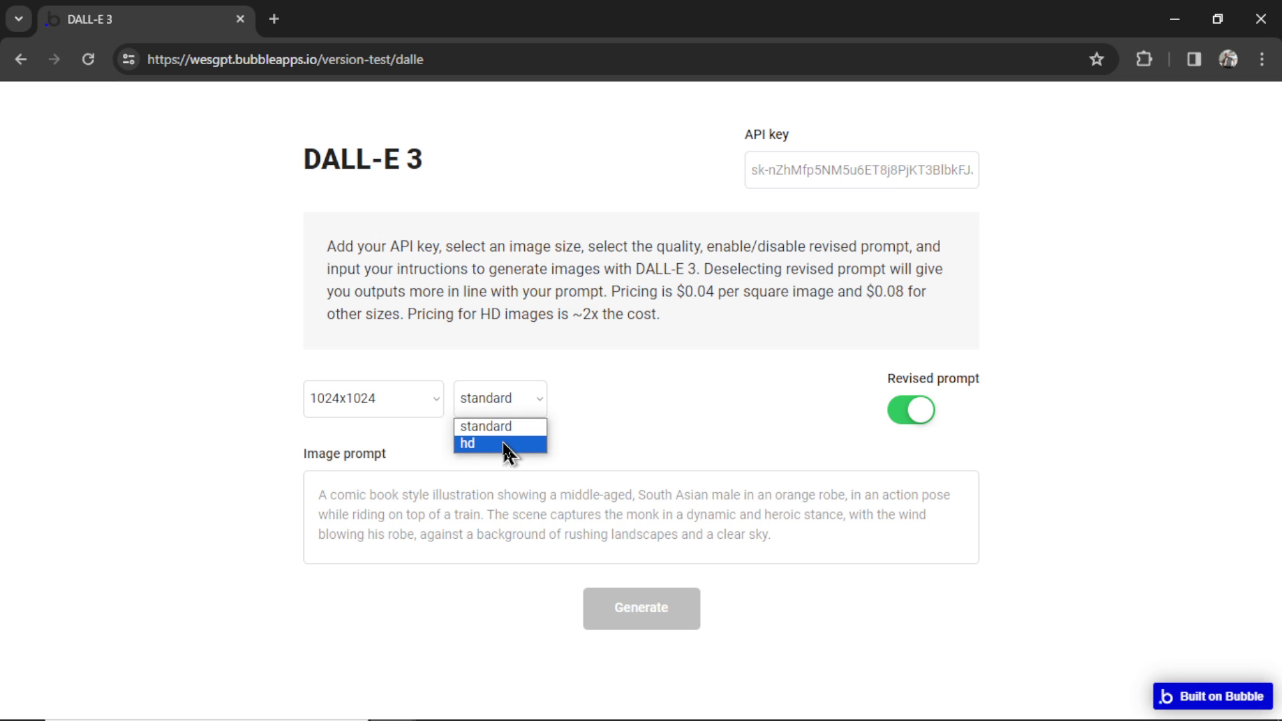
mouse_move(681, 431)
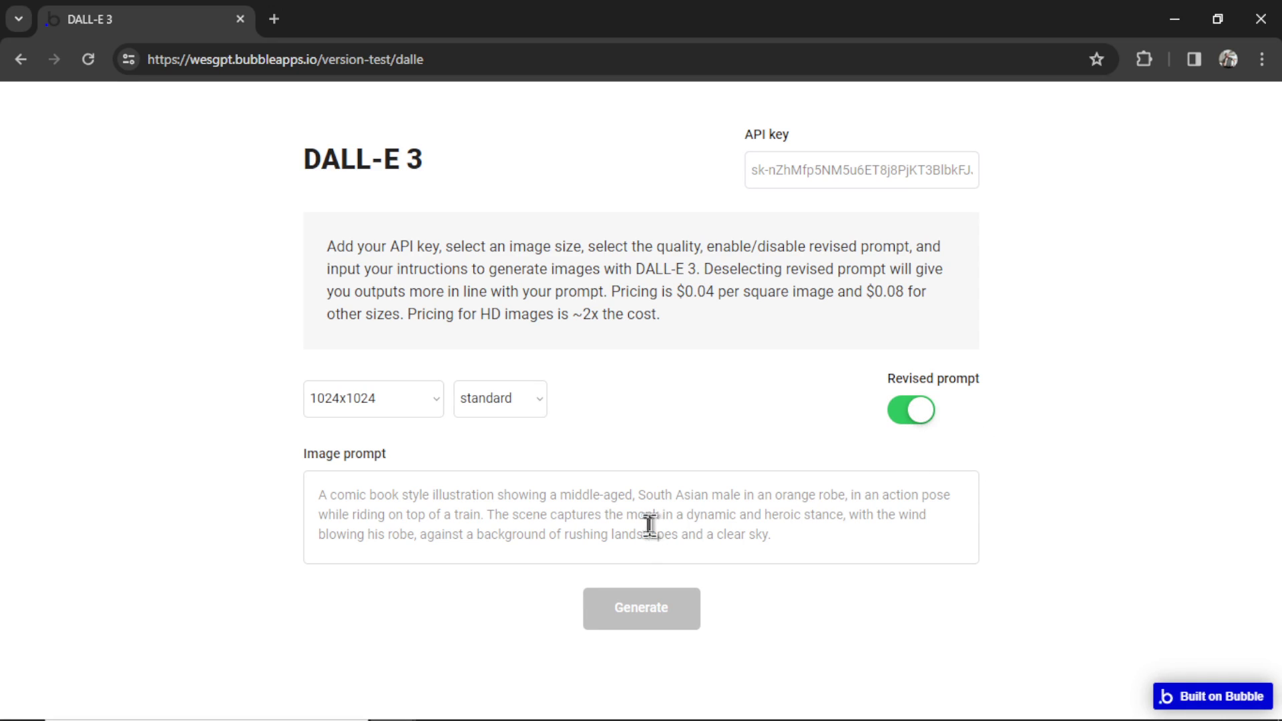
mouse_move(924, 605)
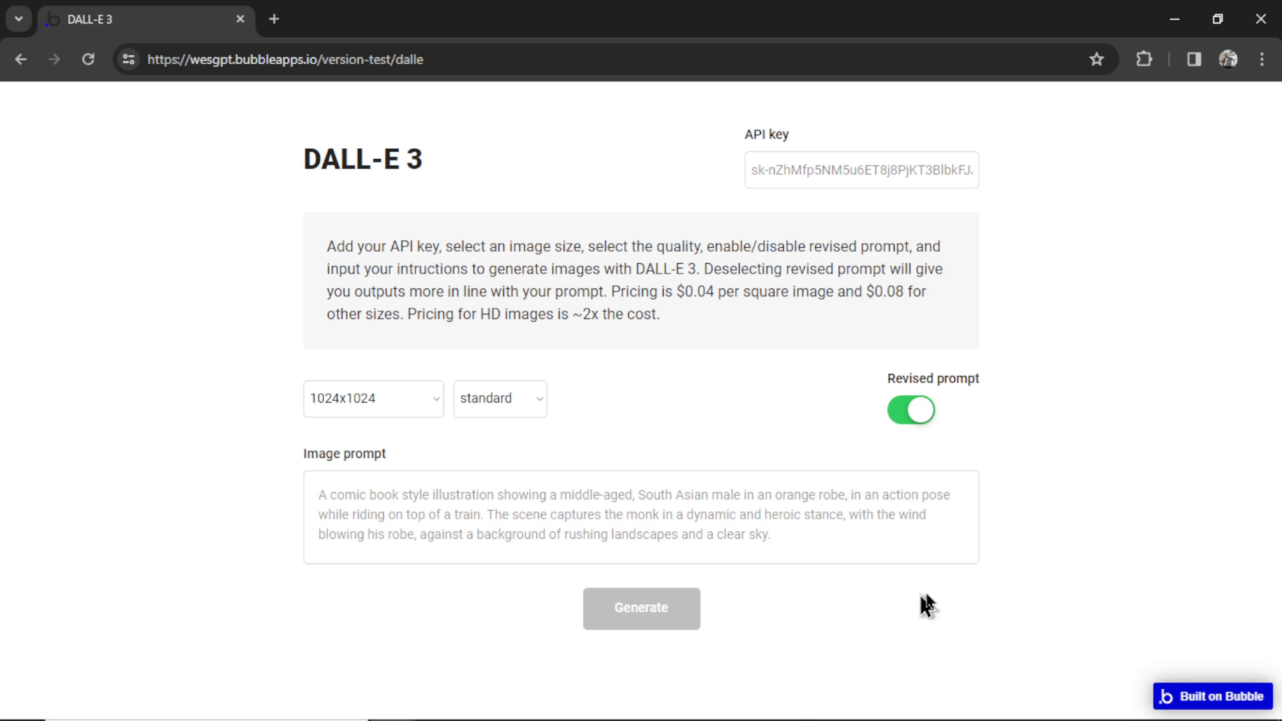
mouse_move(793, 665)
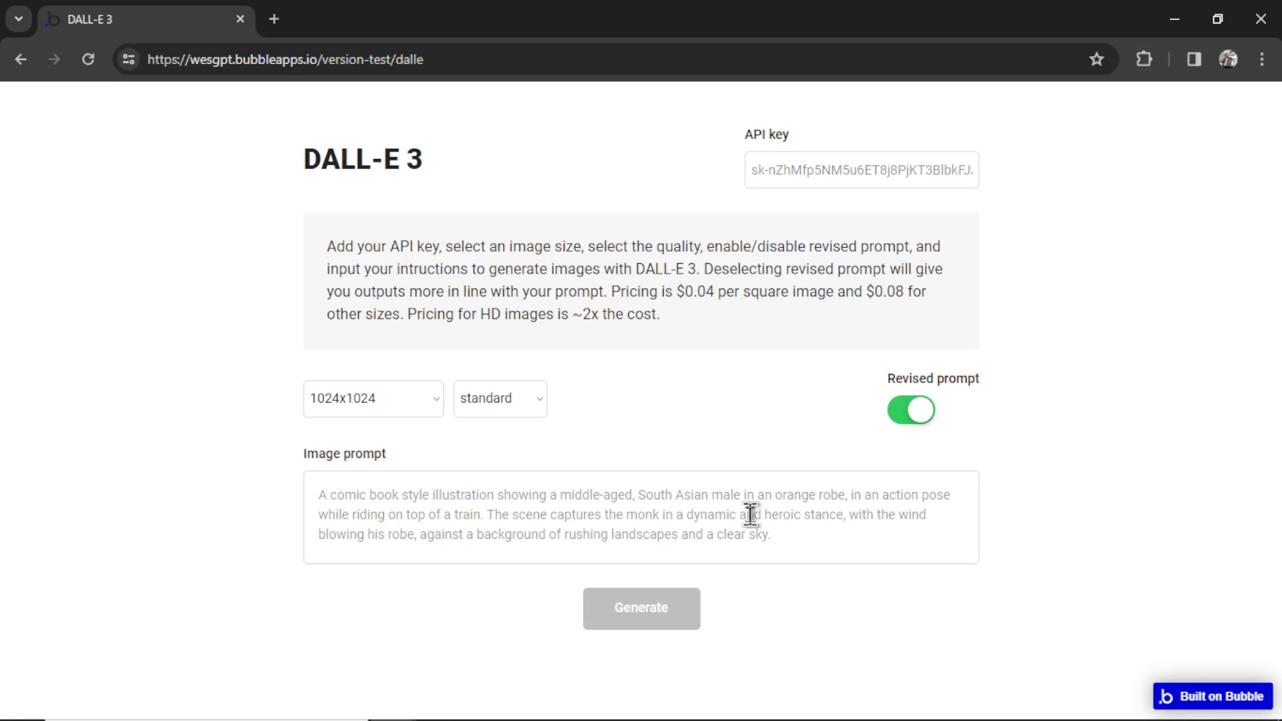
- View the OpenAI API keys list and the billing overview with its $14.59 pending invoice
left_click(320, 494)
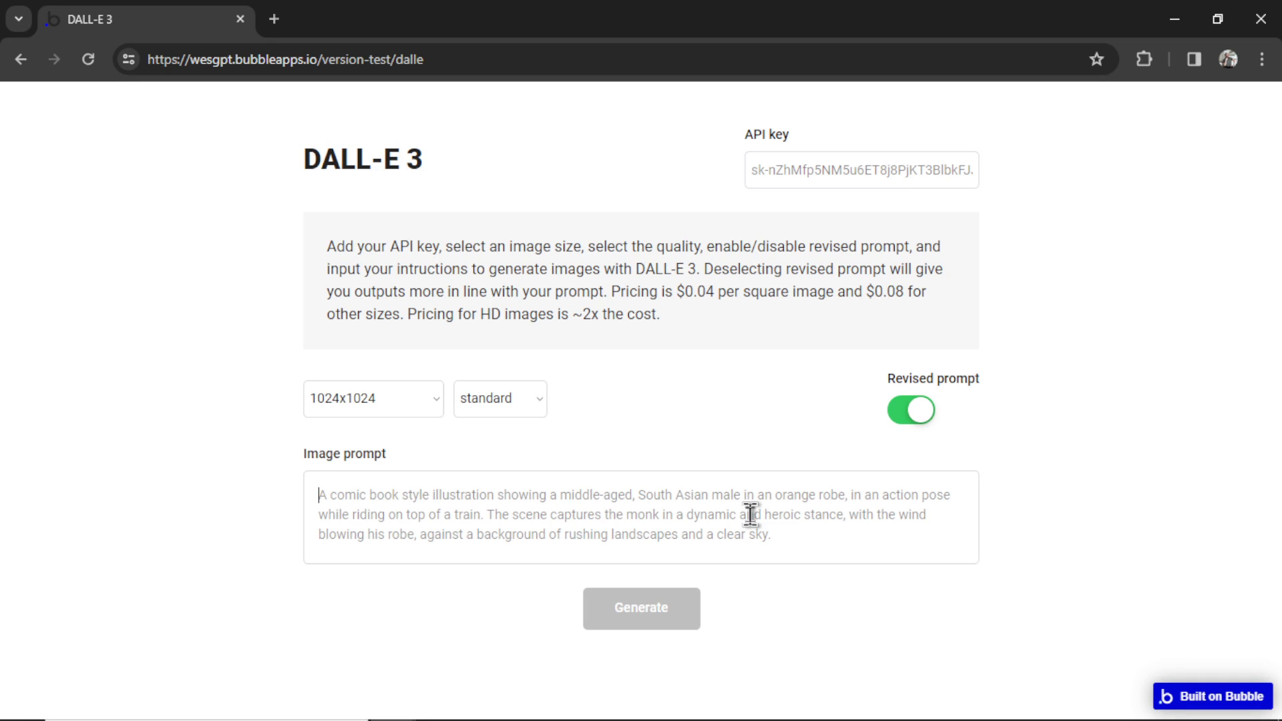
mouse_move(1049, 337)
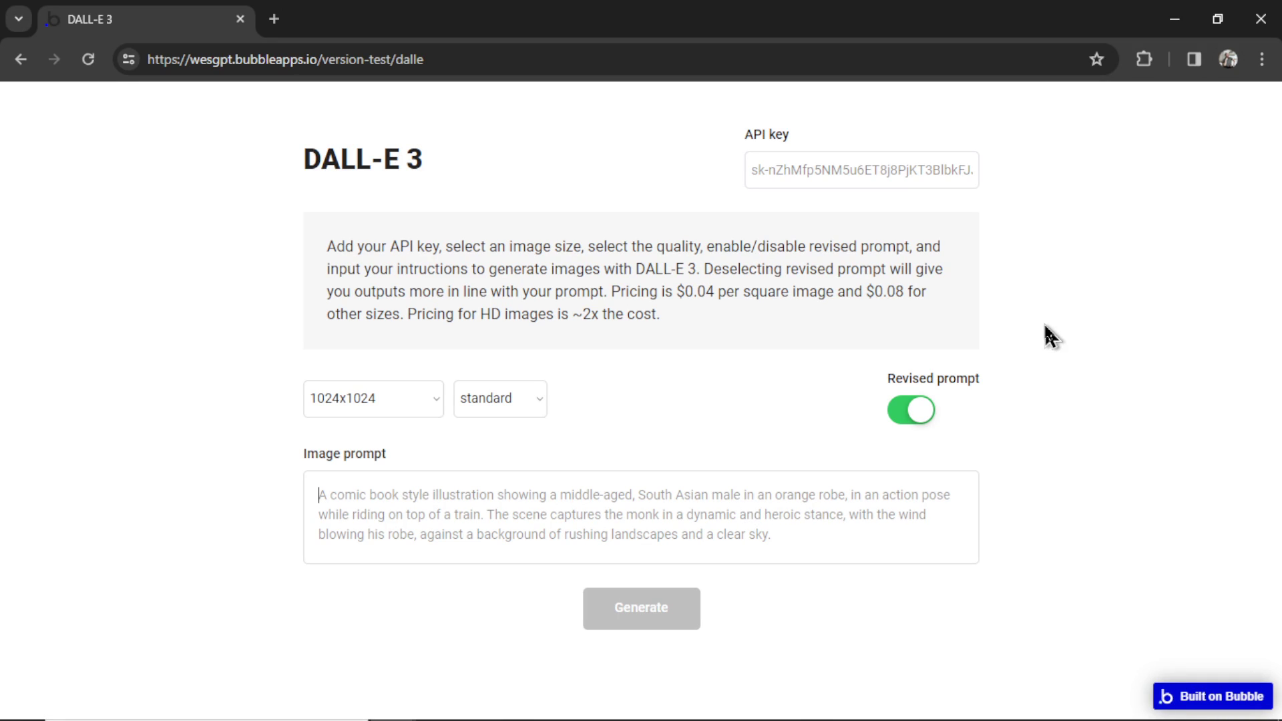
mouse_move(1051, 305)
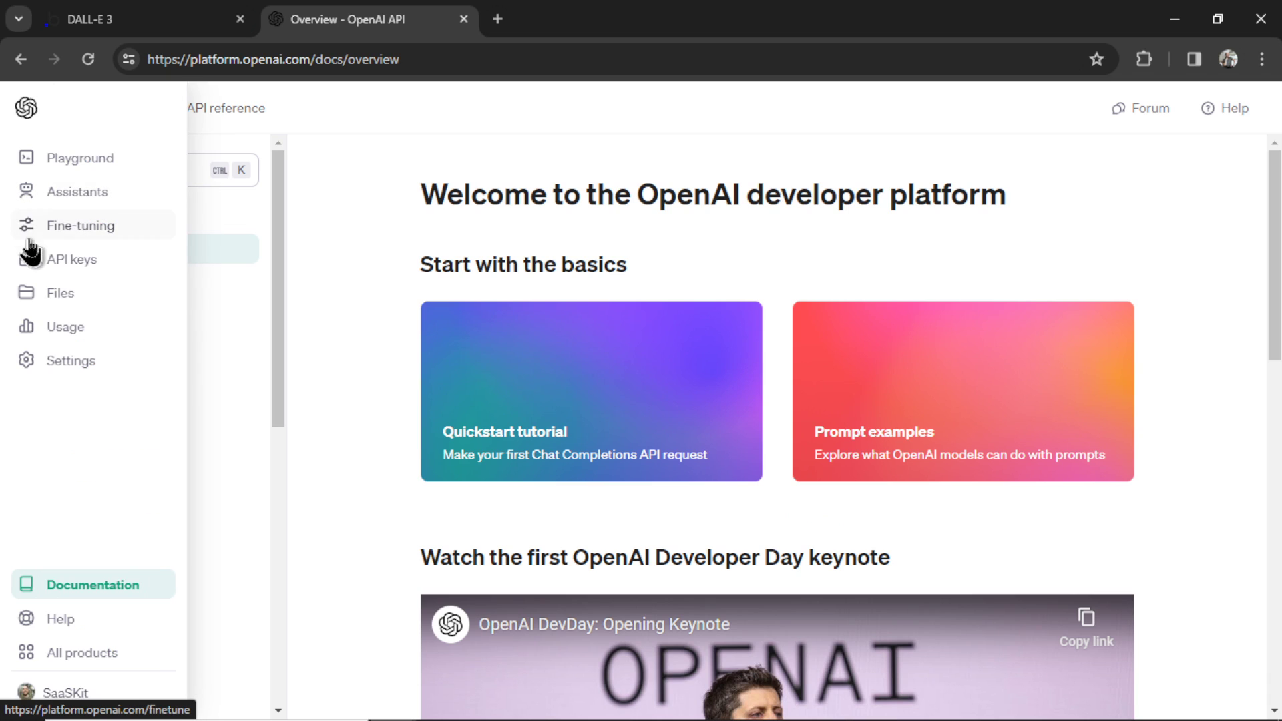
left_click(69, 259)
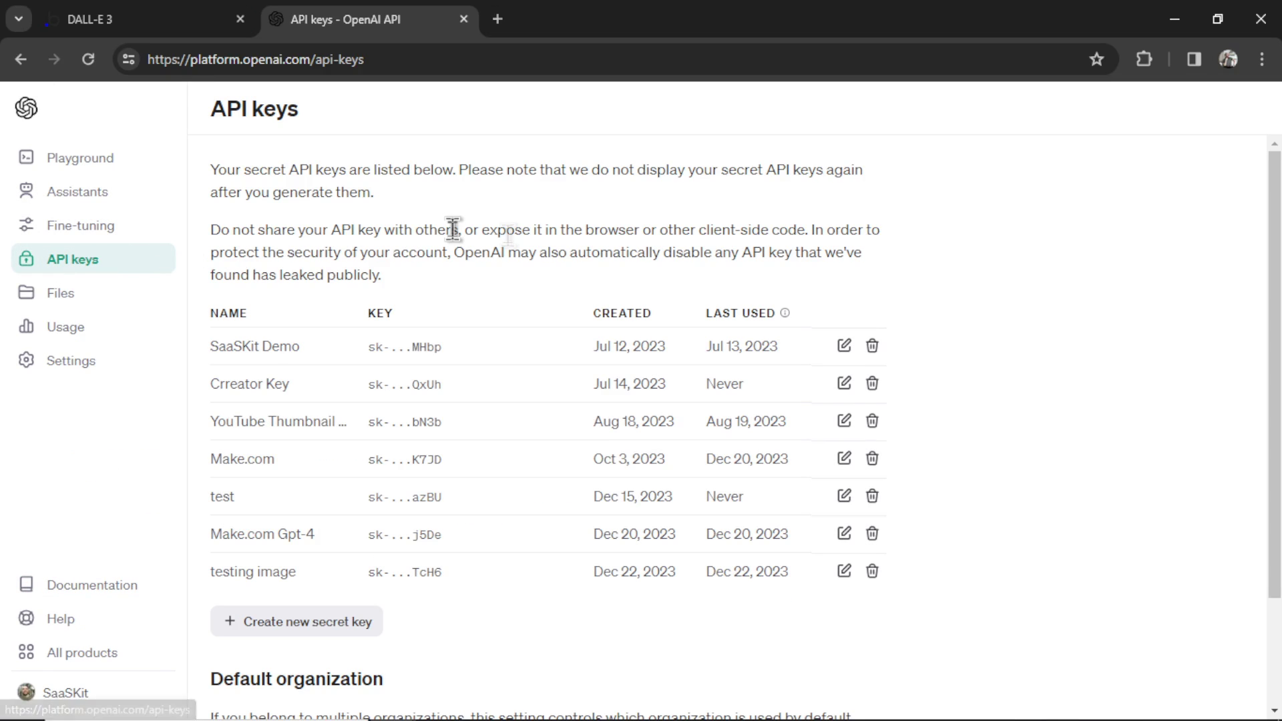
mouse_move(507, 413)
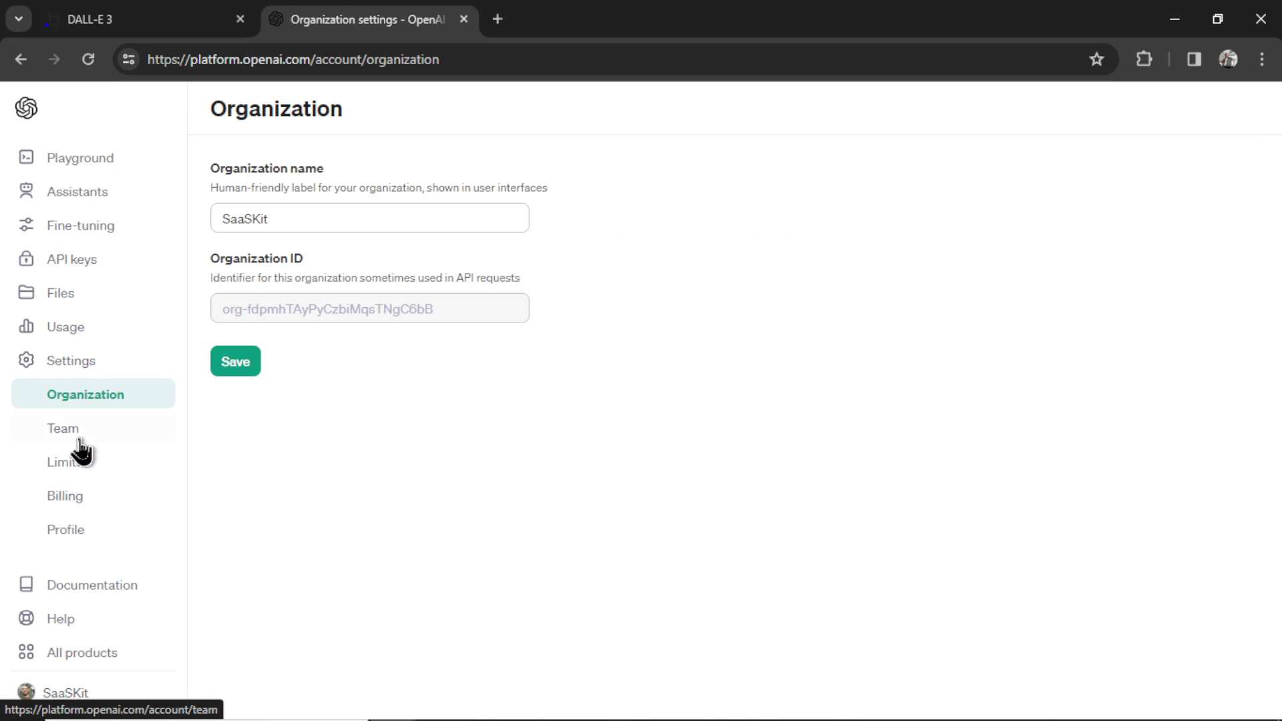
left_click(64, 495)
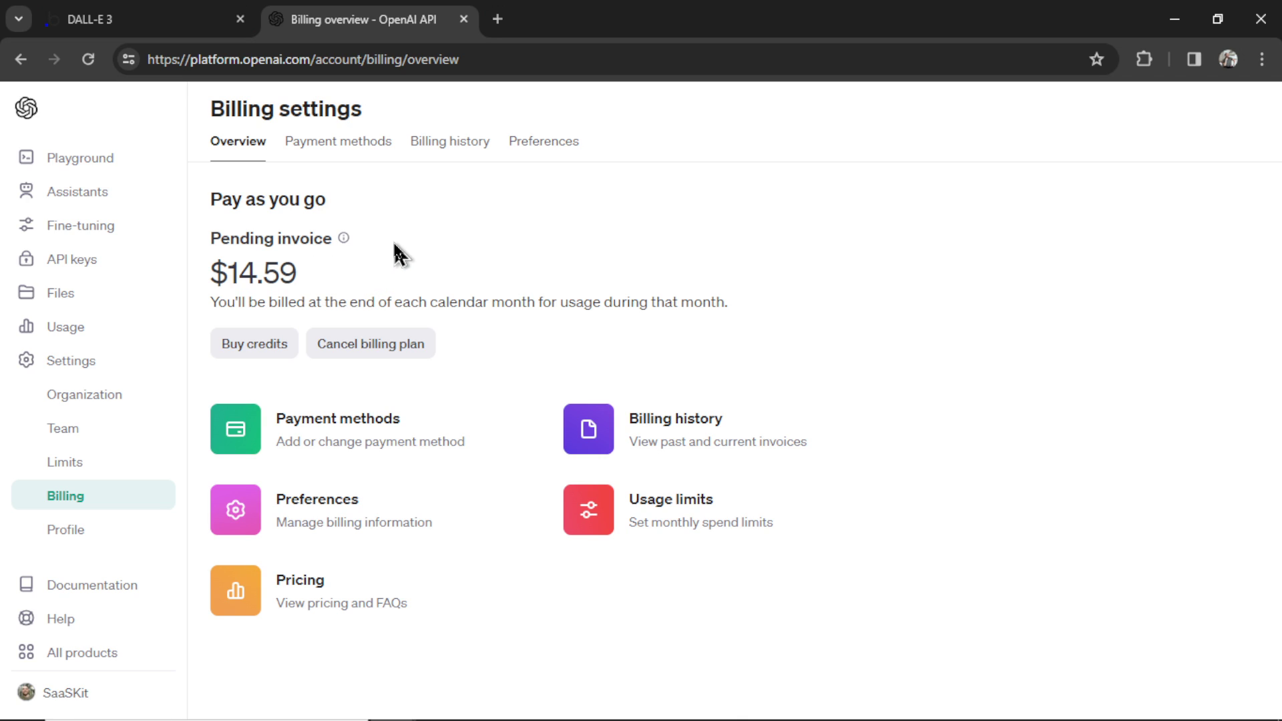
mouse_move(323, 285)
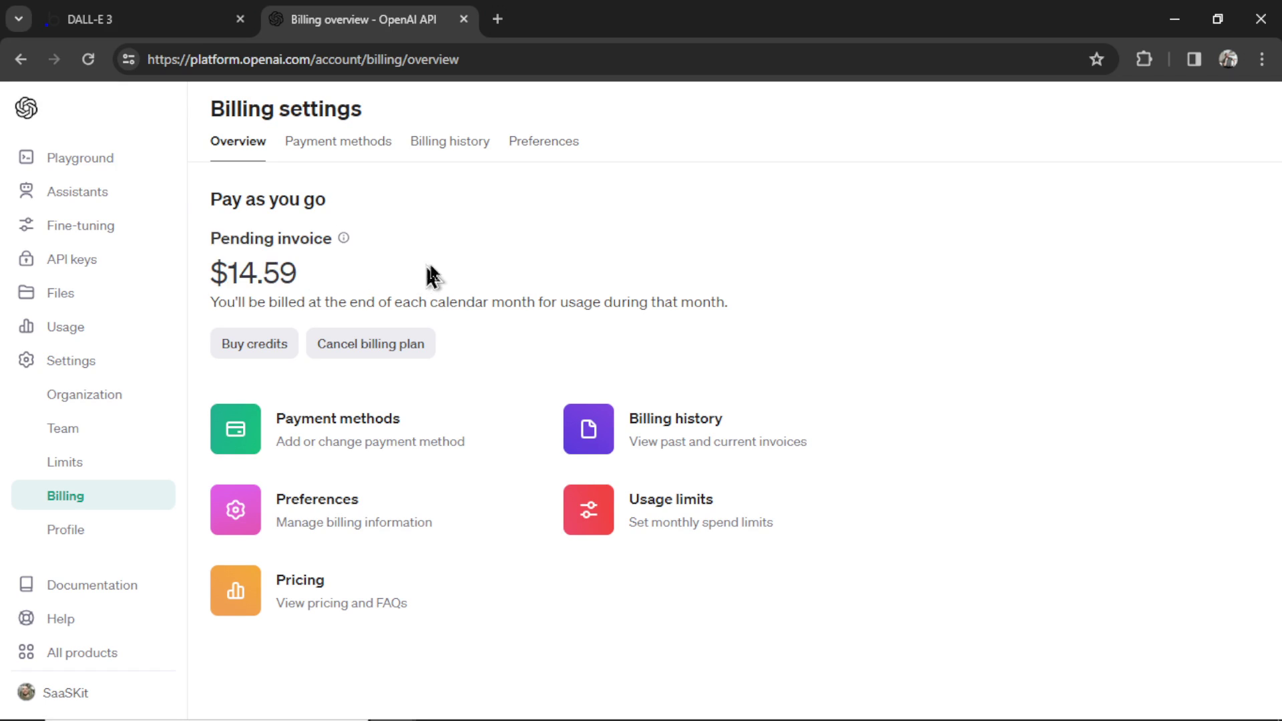
mouse_move(733, 230)
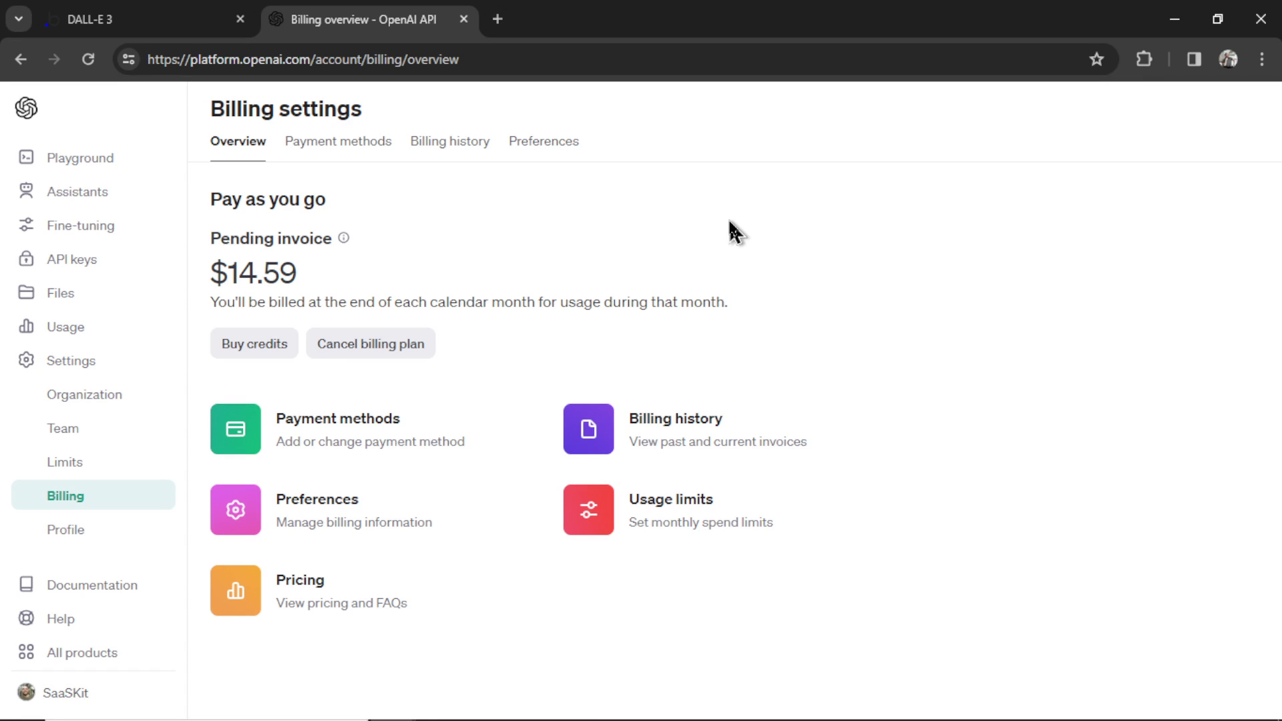
mouse_move(60, 292)
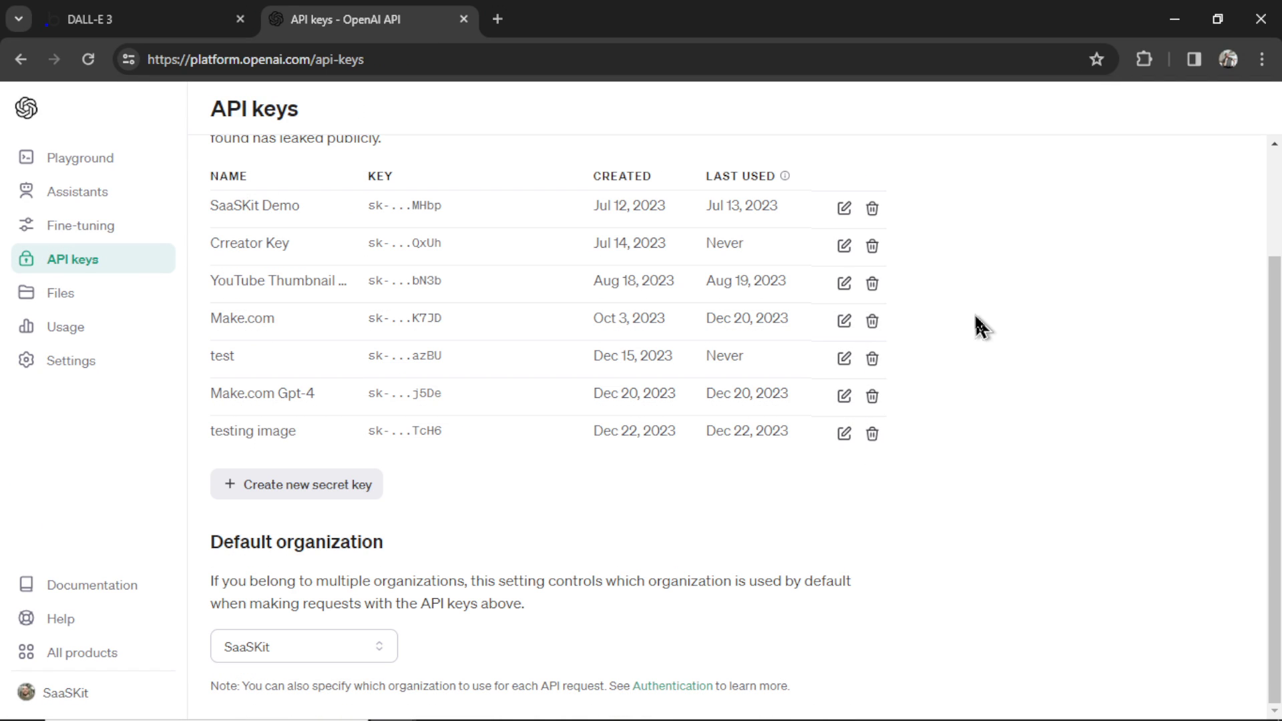
- Create a new OpenAI secret key named 'test key'
left_click(297, 483)
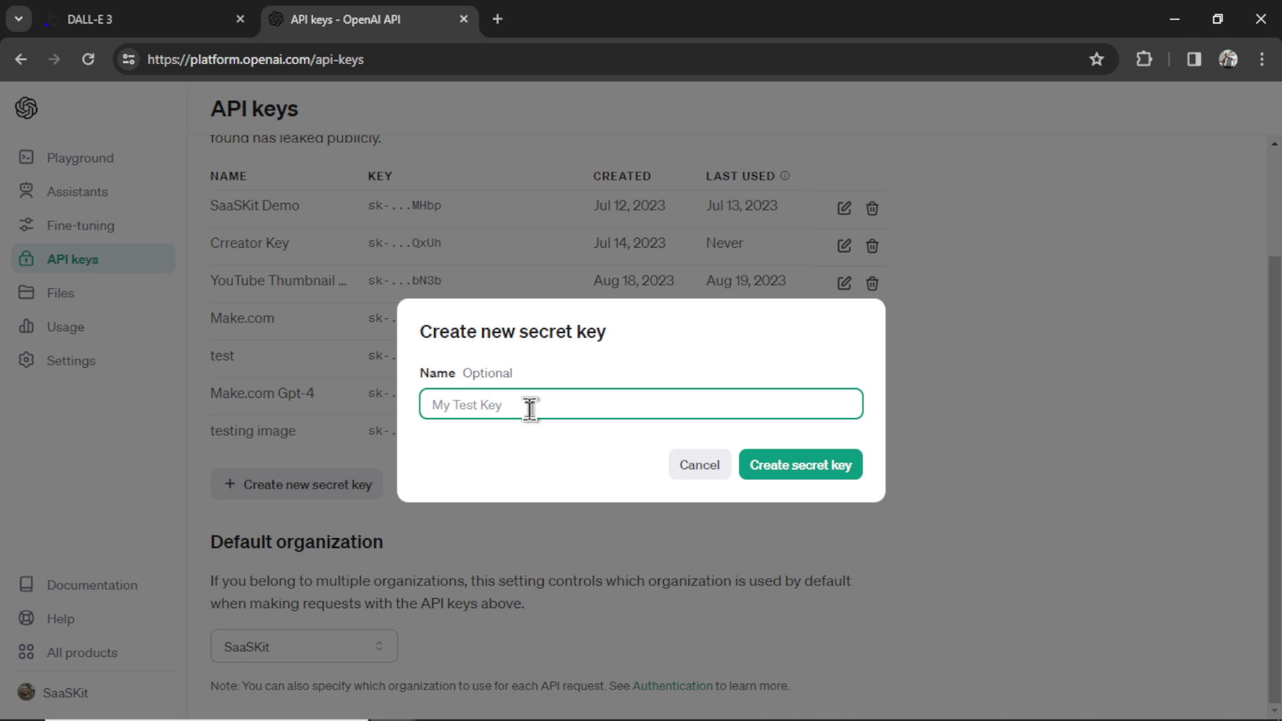
type("test key")
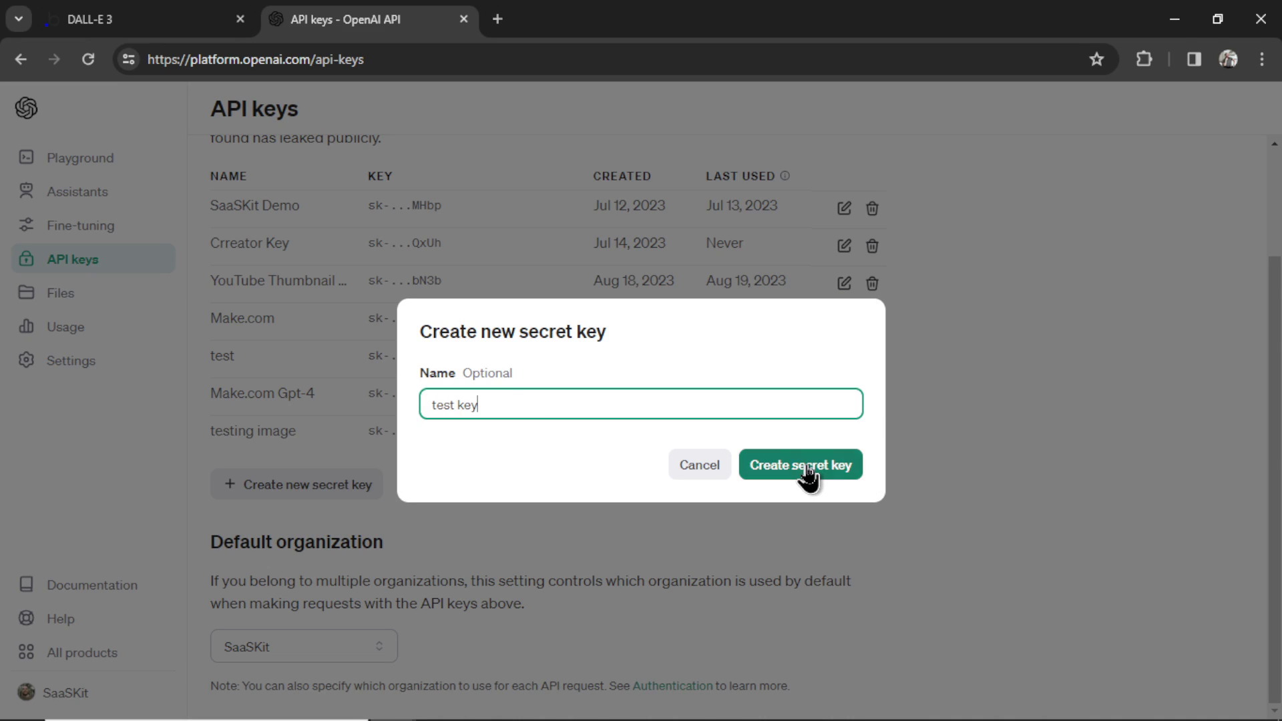
left_click(799, 465)
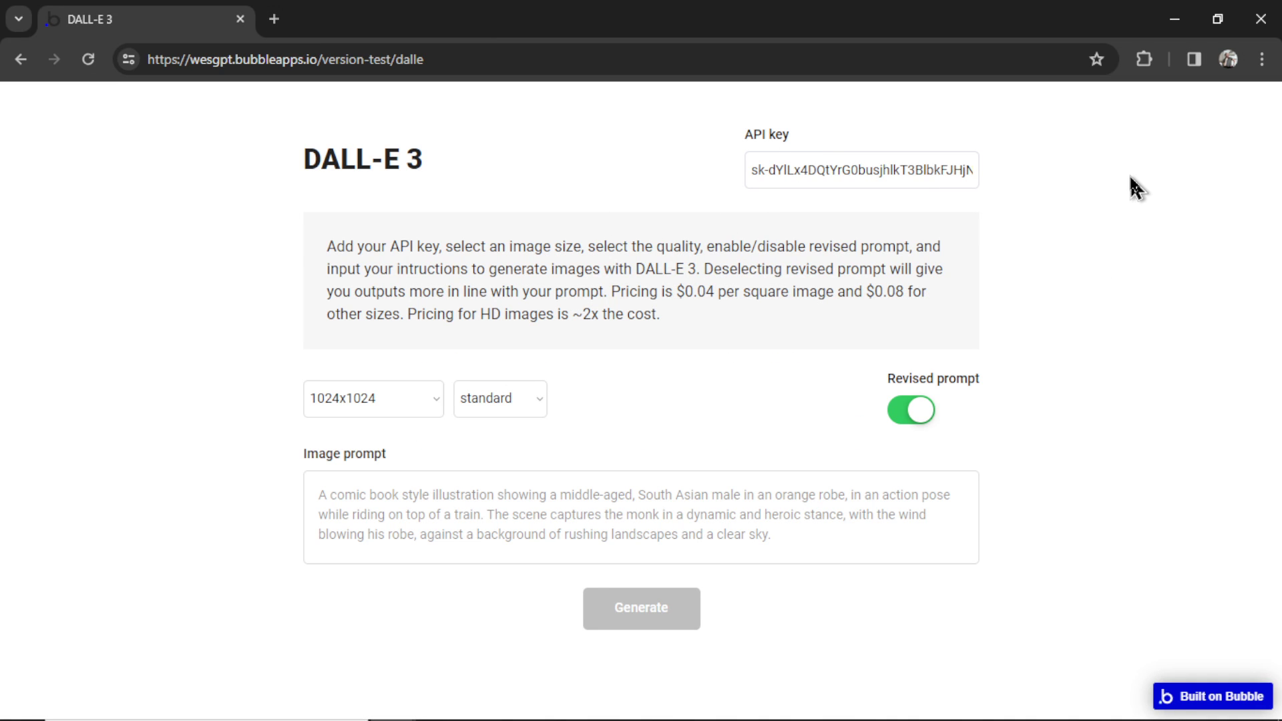
mouse_move(1087, 163)
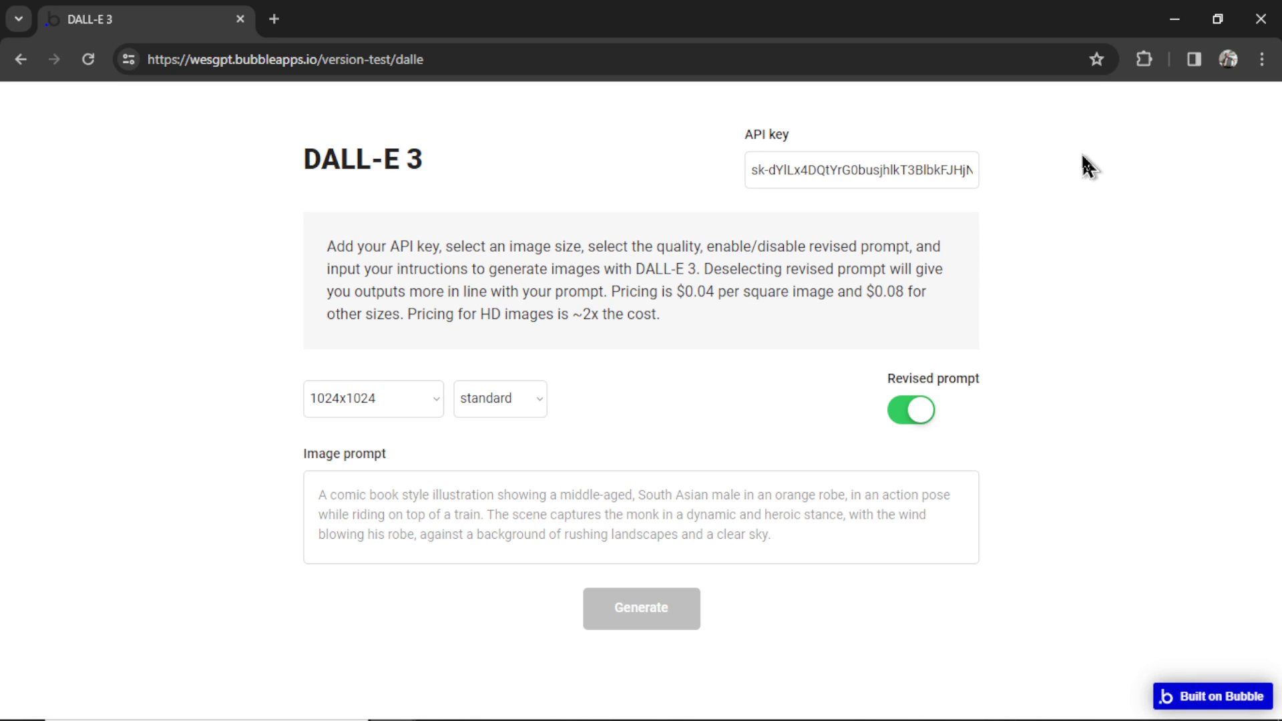
mouse_move(1085, 232)
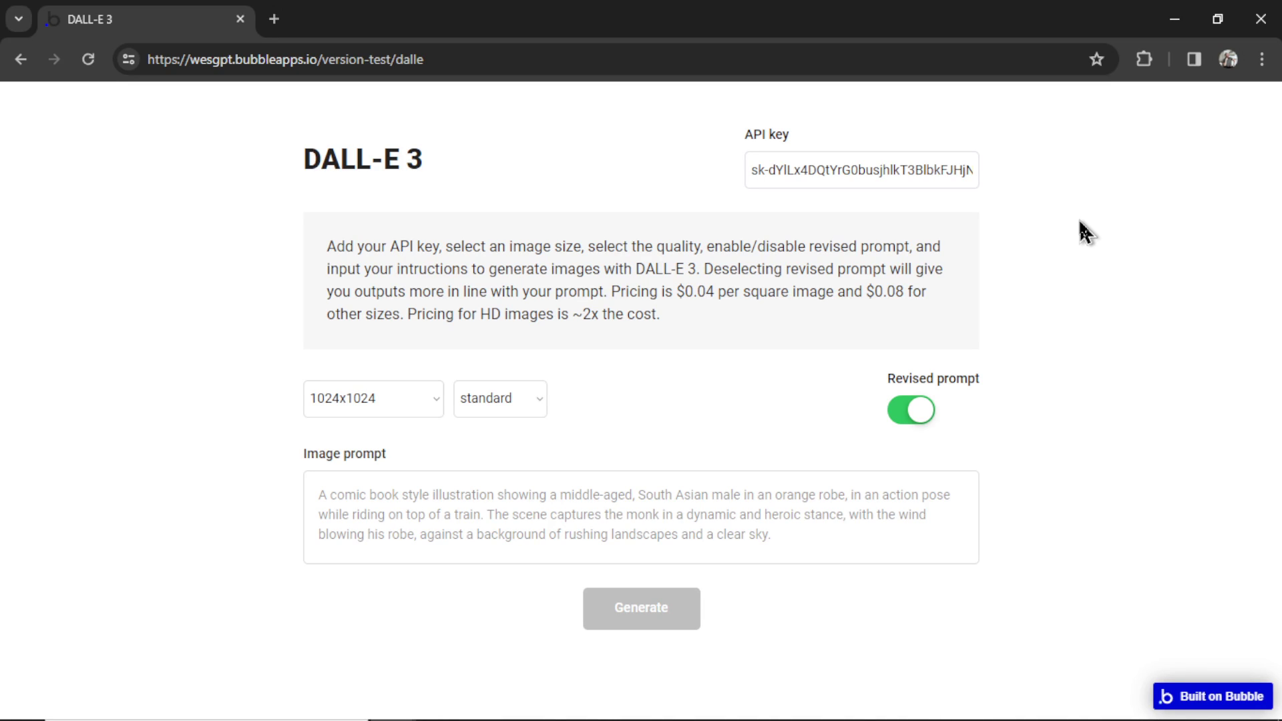
mouse_move(714, 330)
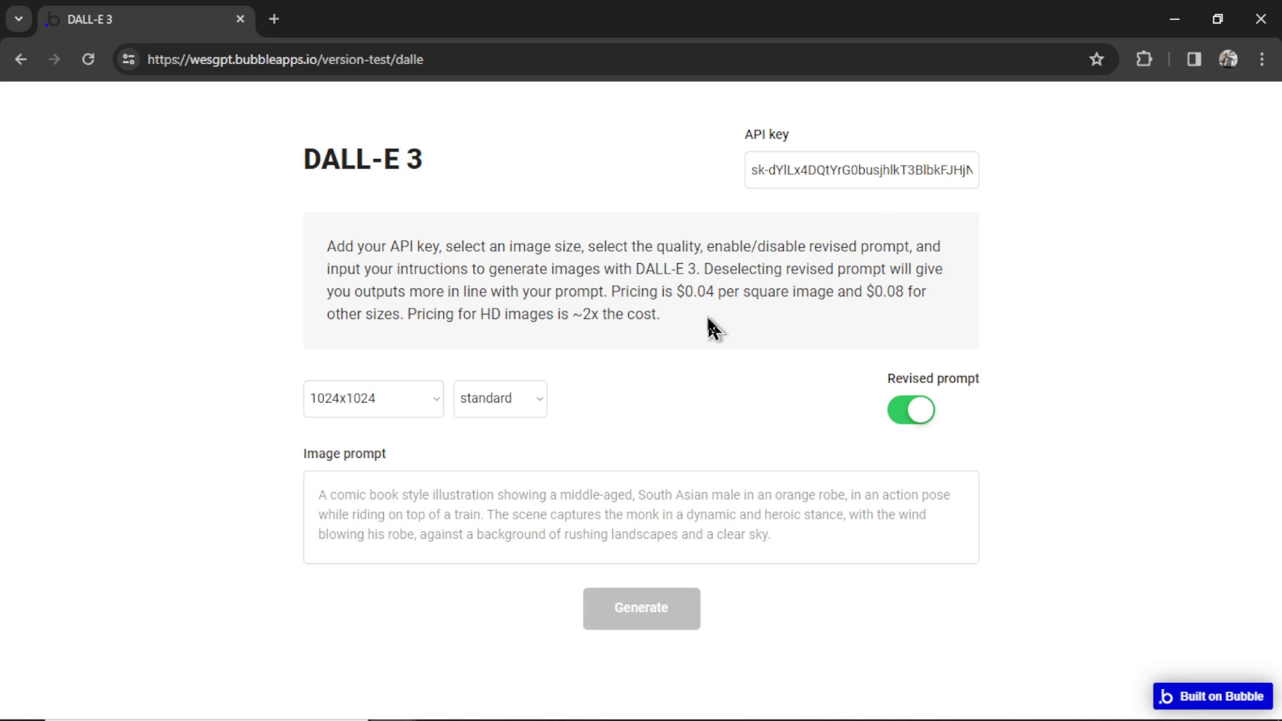
left_click(372, 398)
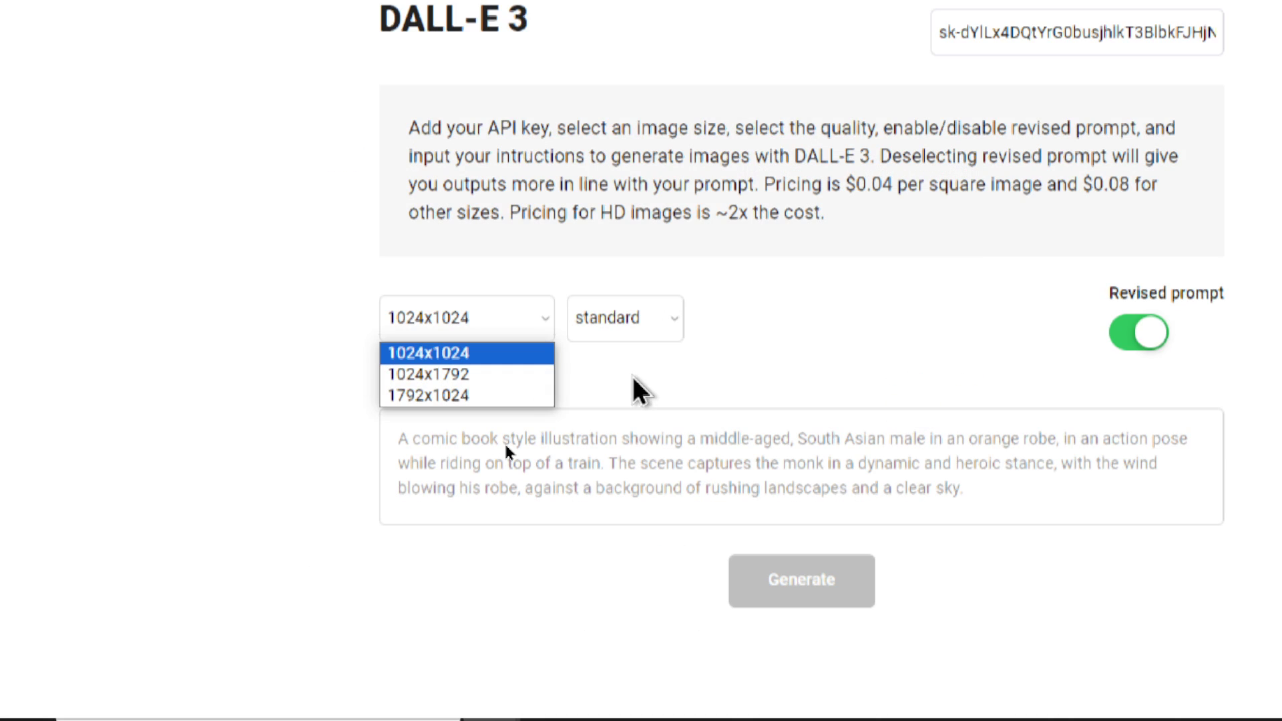
scroll("down", 3)
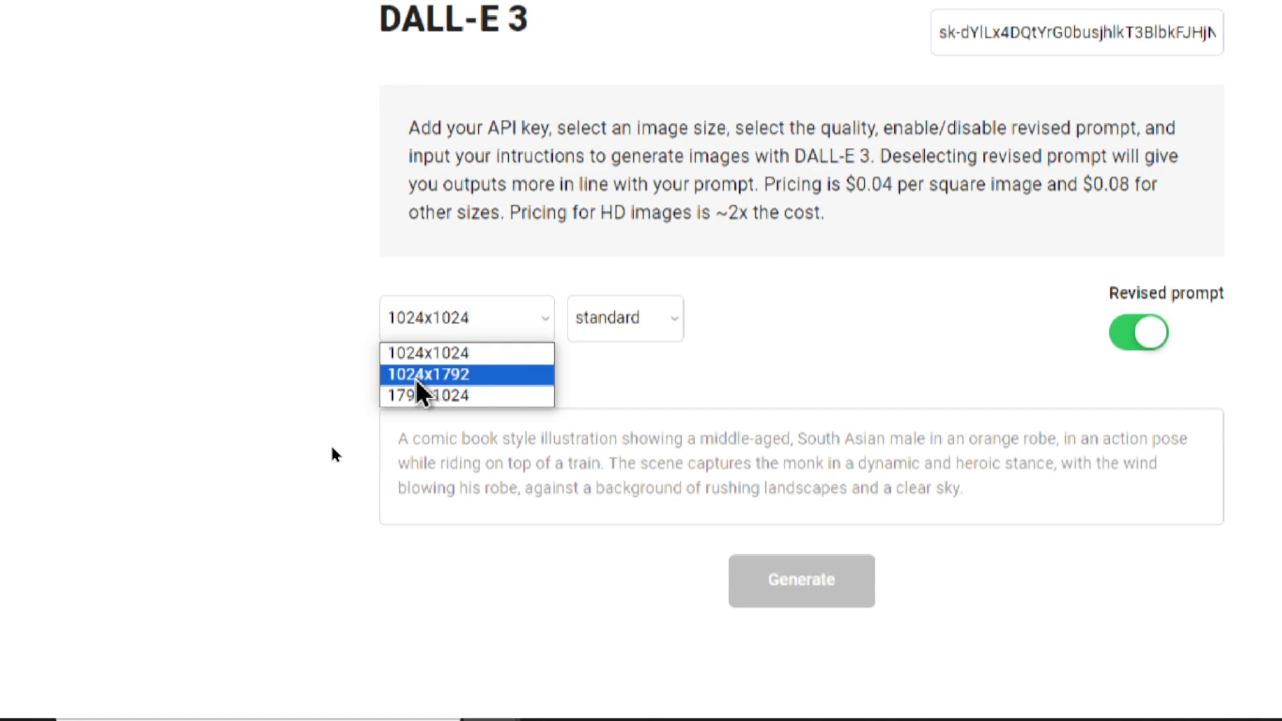
mouse_move(502, 396)
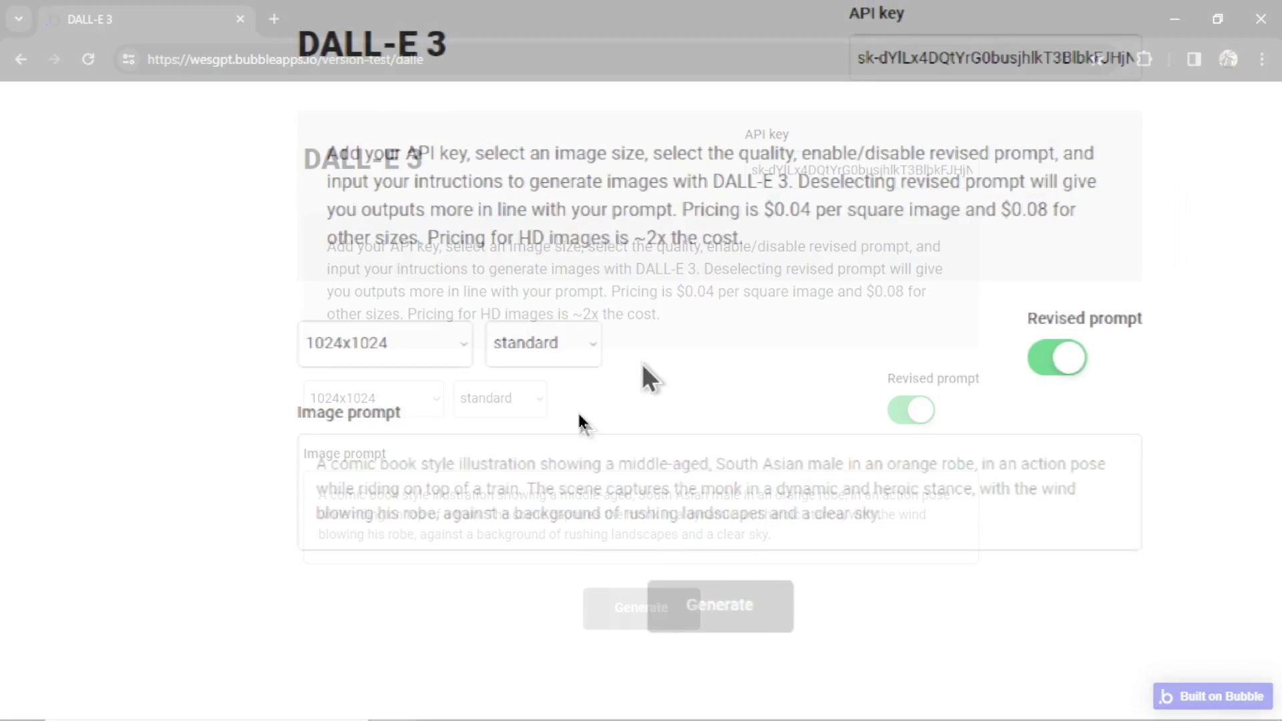
- Read the image generation docs section on image sizes and hd quality
left_click(500, 398)
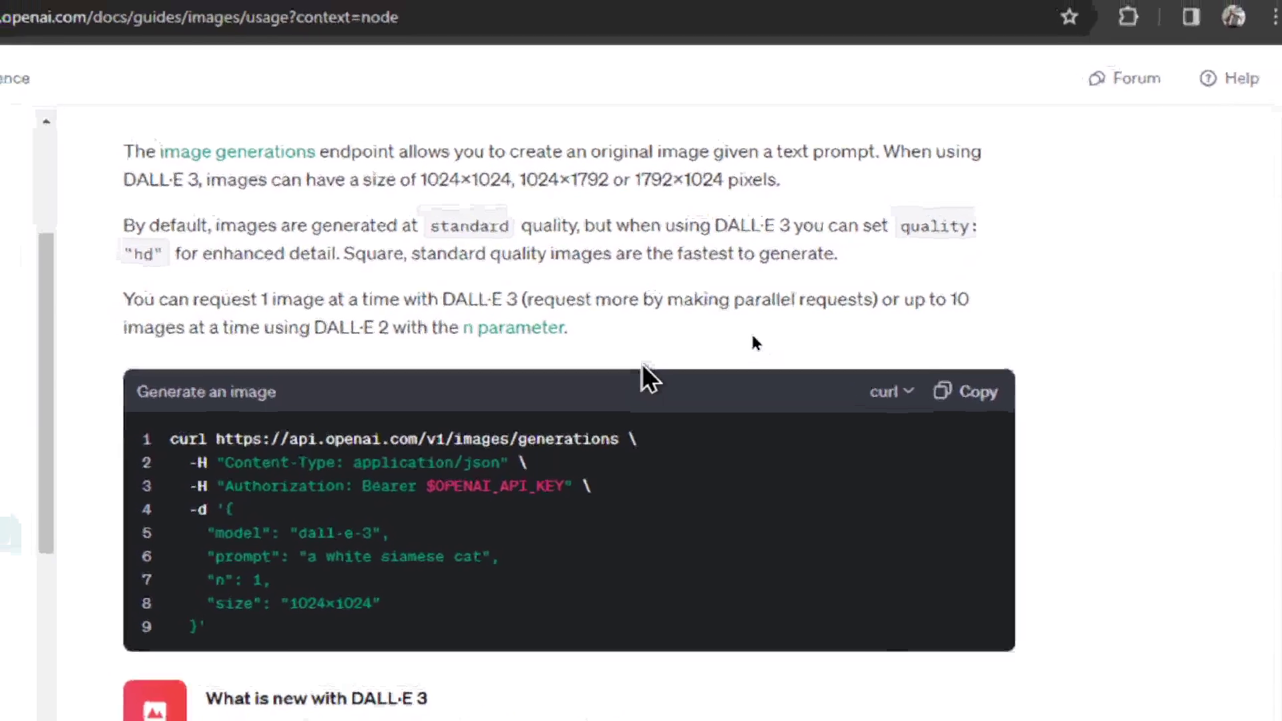
scroll("down", 3)
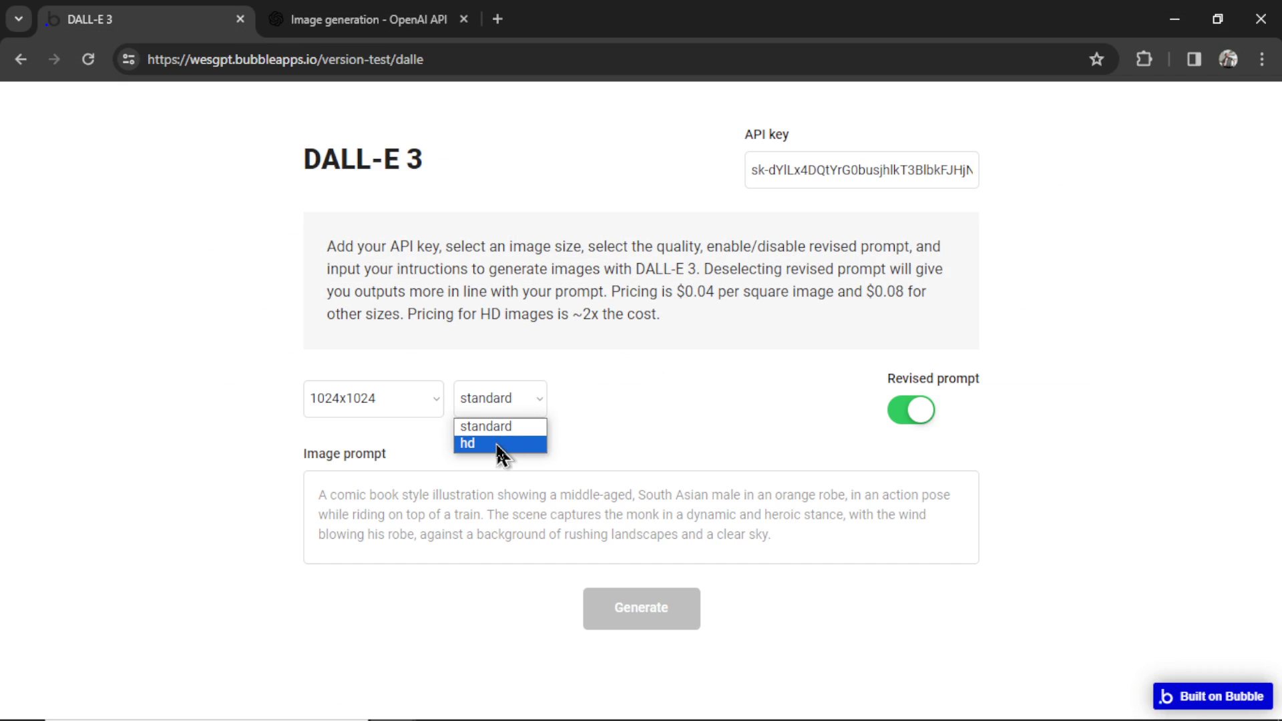
- Set the tool's image quality to hd, keeping the 1024x1024 size
left_click(468, 443)
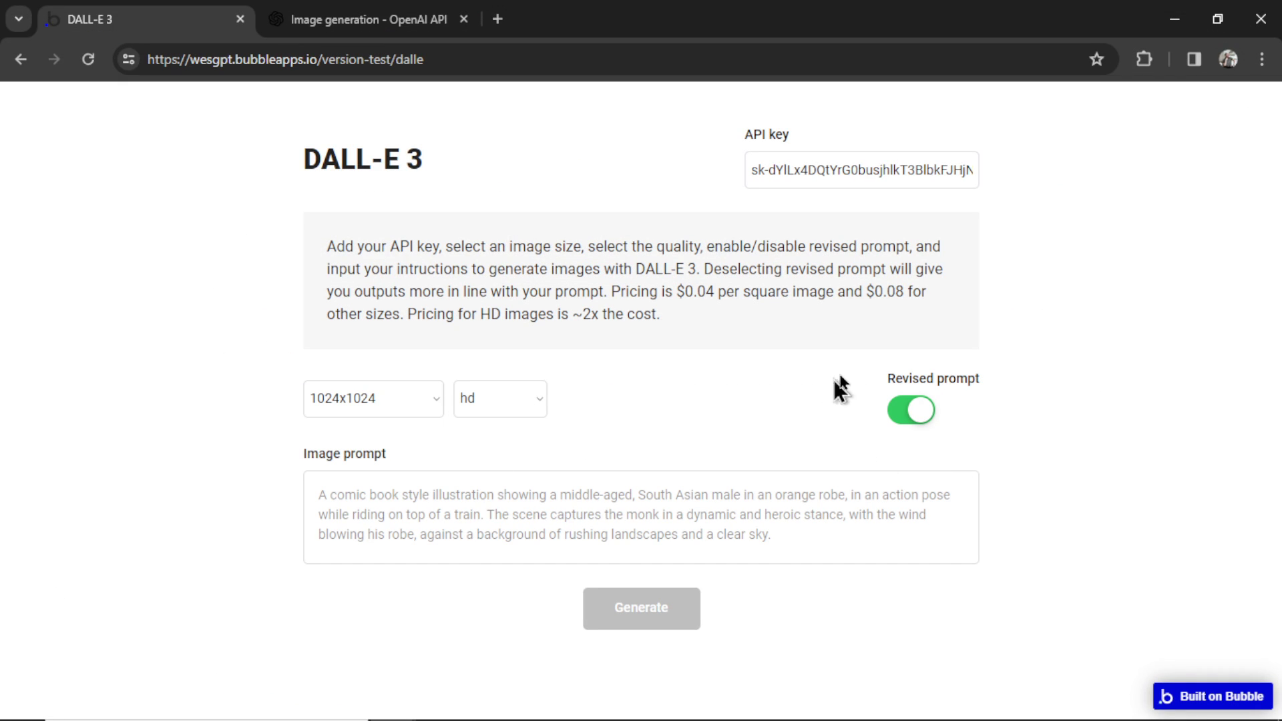
mouse_move(931, 450)
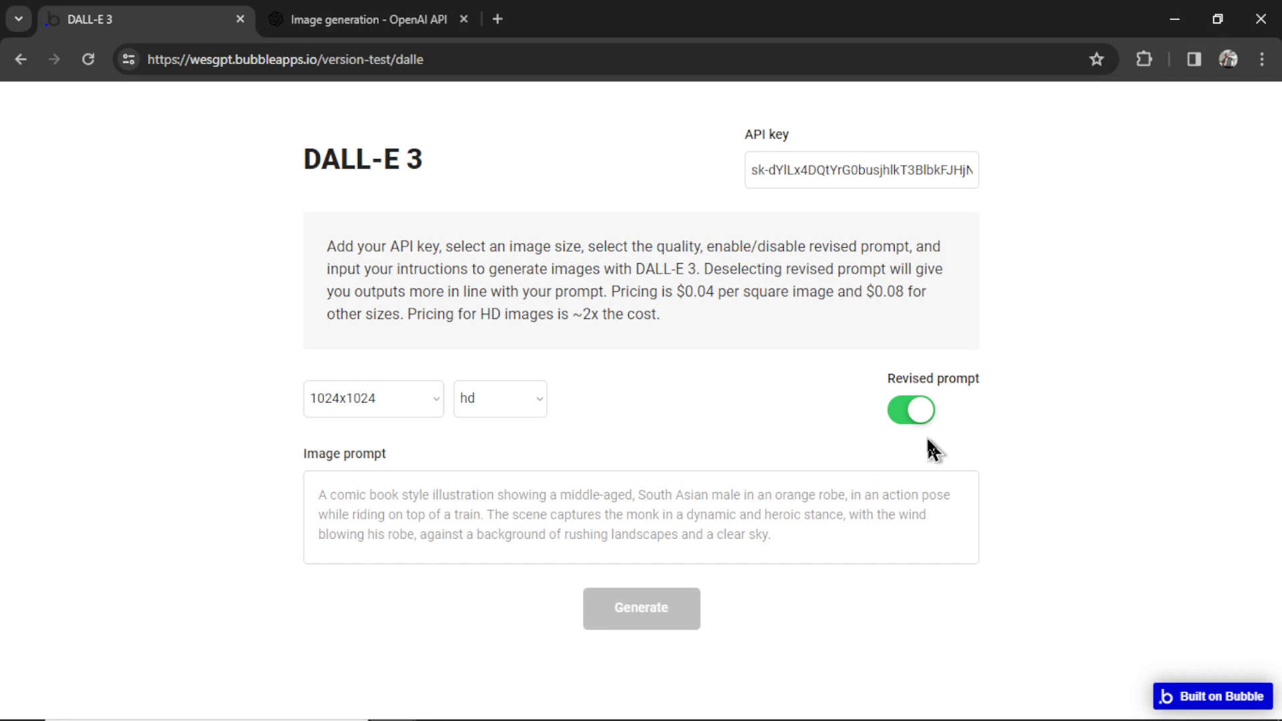
left_click(365, 19)
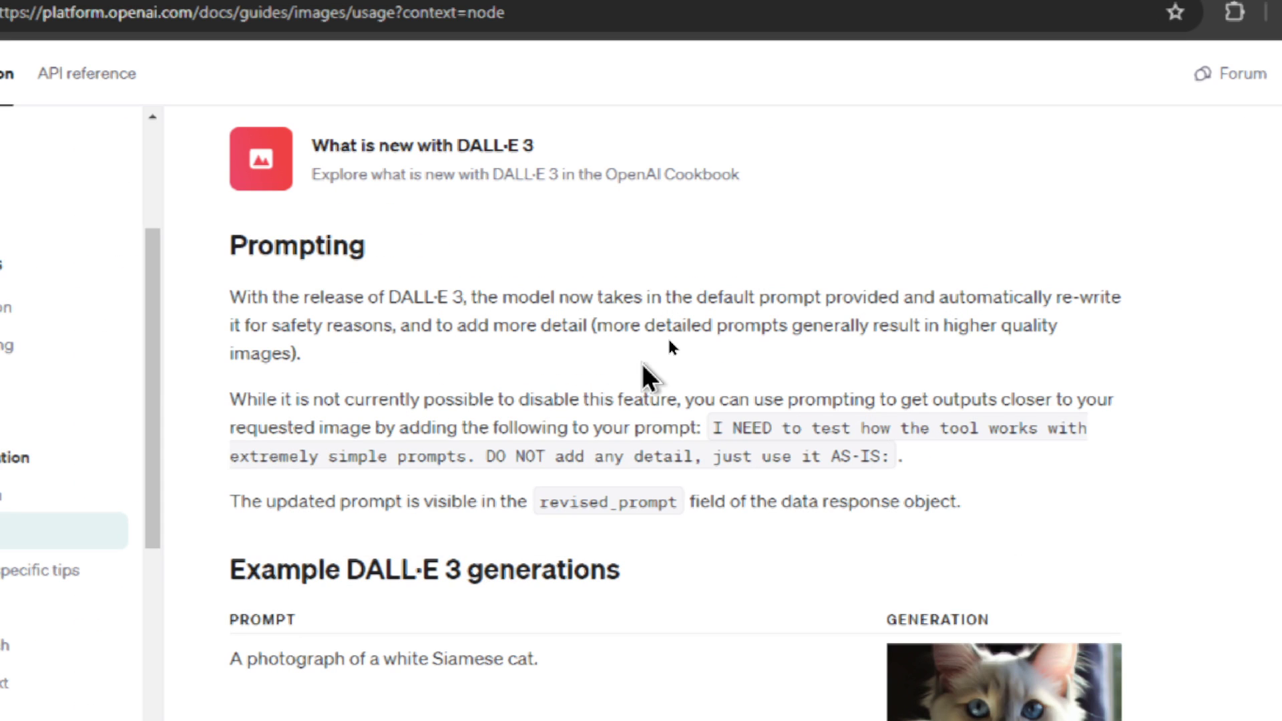
- Scroll the docs to the Prompting section on DALL·E 3 automatic prompt rewriting
scroll("down", 3)
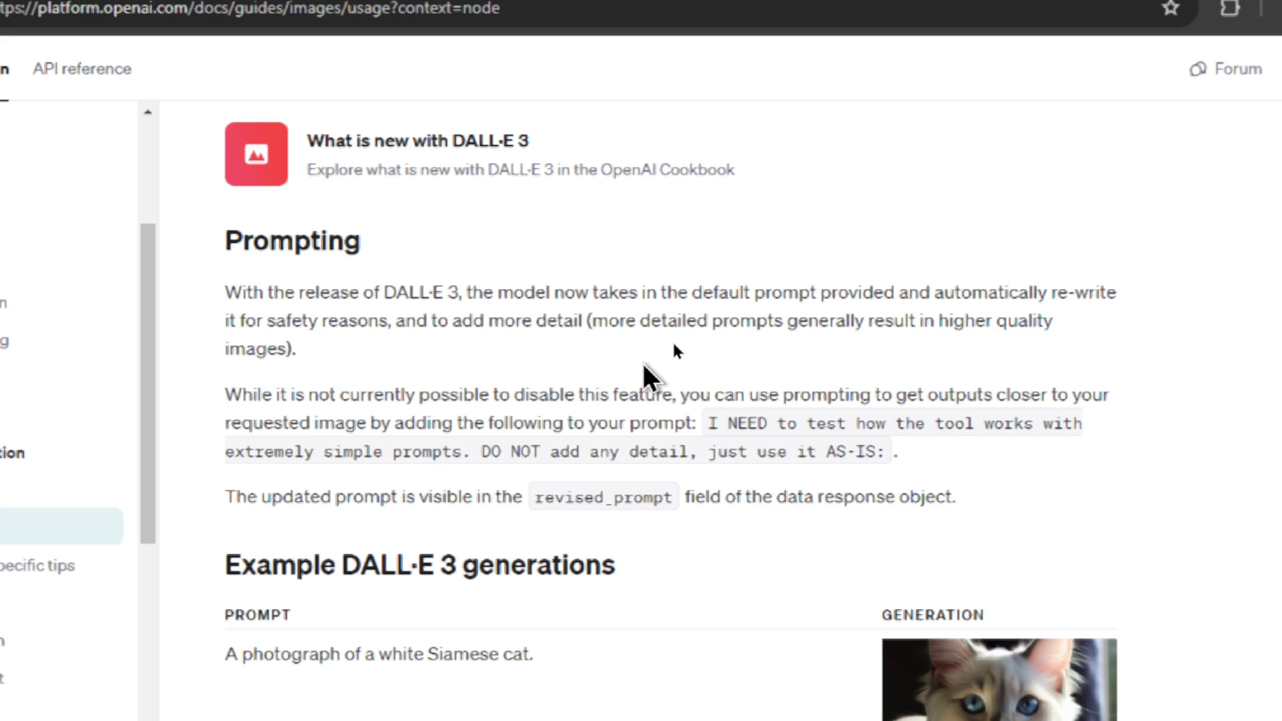
- Enlarge ChatGPT's monk-fighting-ninjas image and select its full rewritten prompt text
left_click(581, 19)
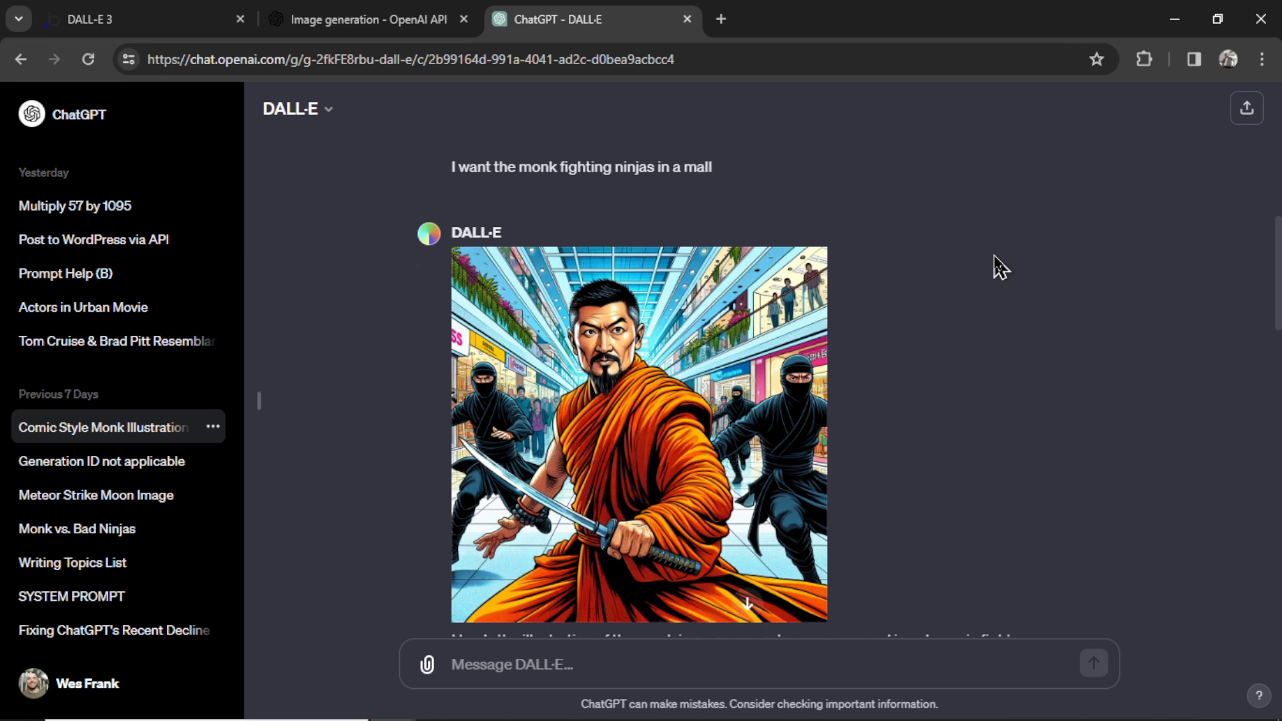
mouse_move(785, 223)
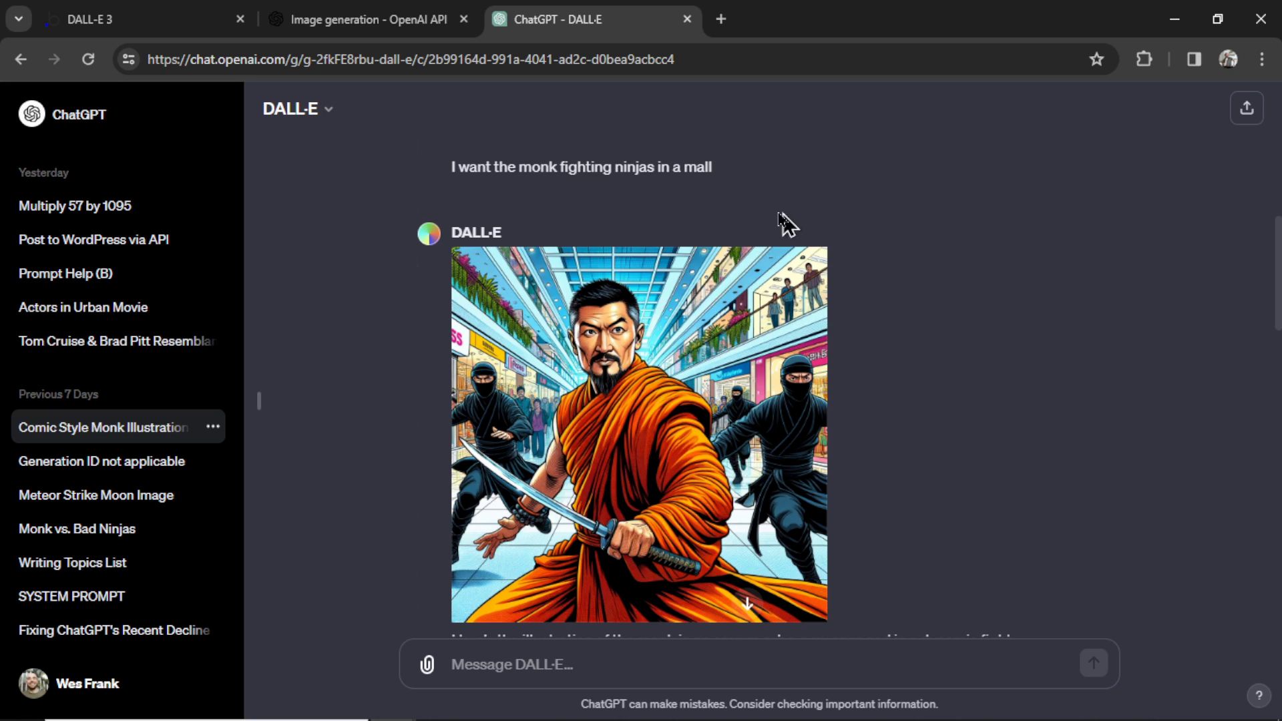
mouse_move(578, 208)
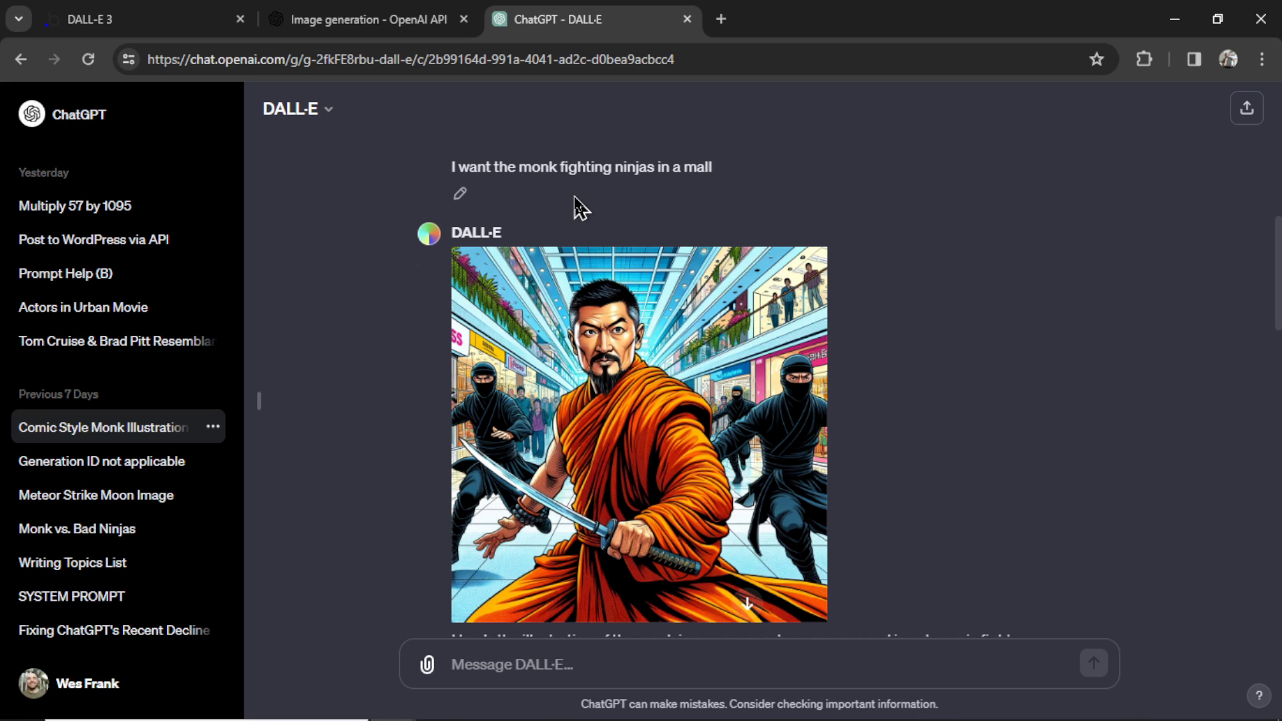
left_click(640, 433)
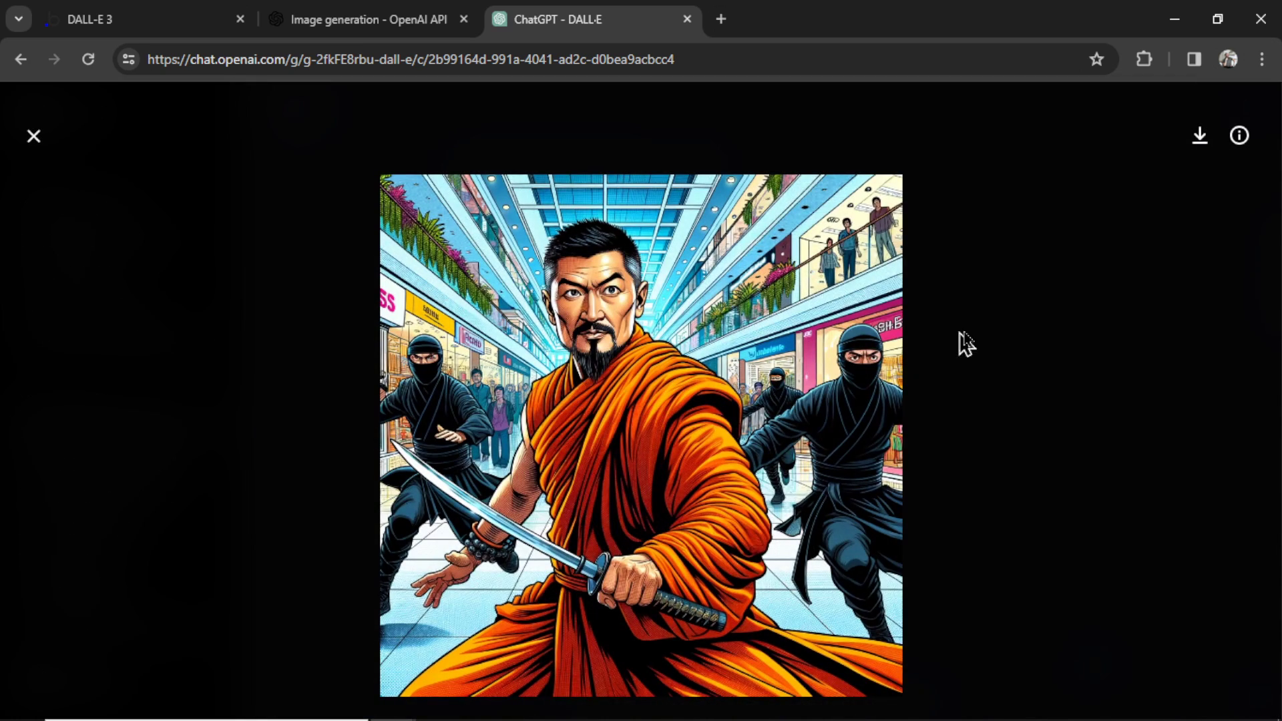
left_click(1236, 136)
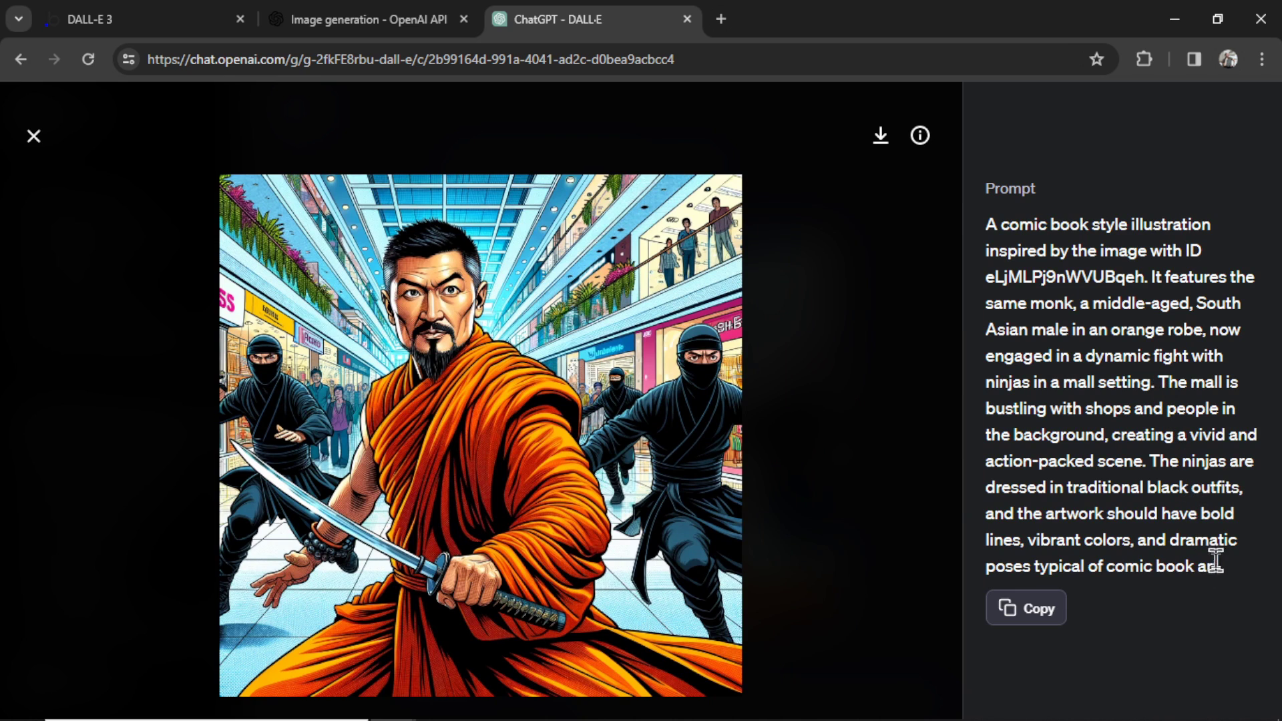
left_click_drag(987, 222, 1219, 566)
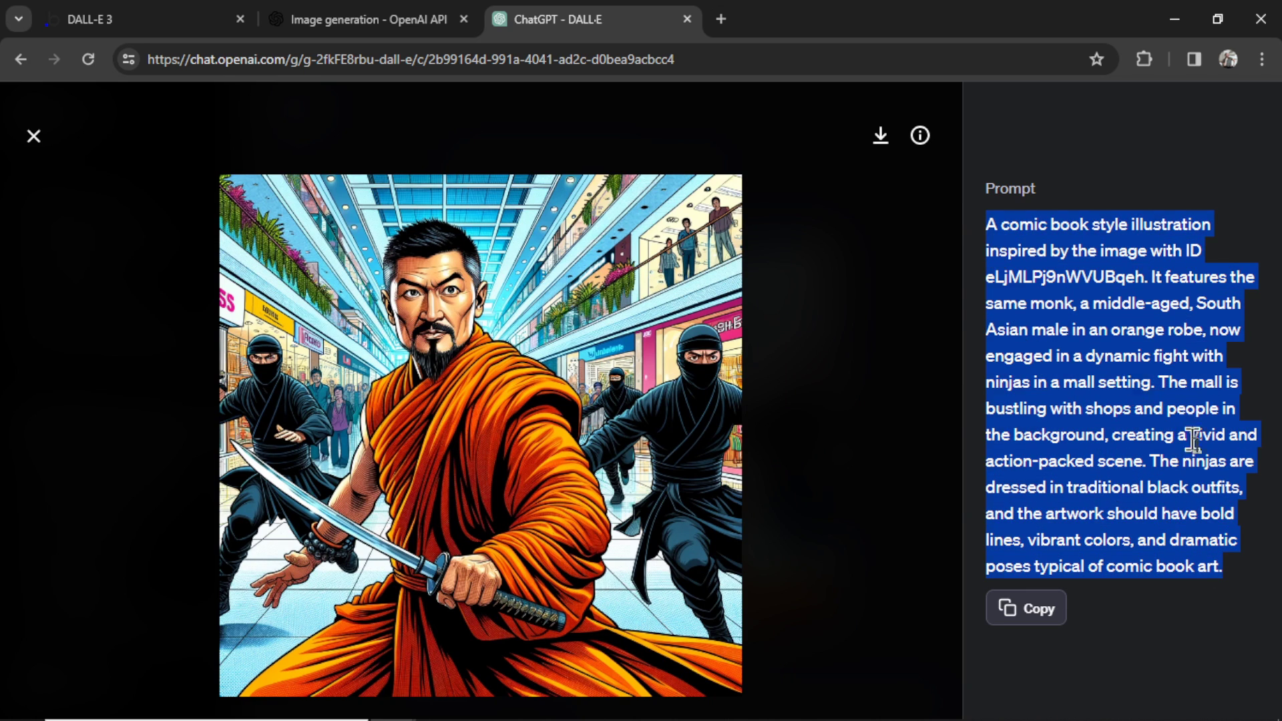
left_click(989, 245)
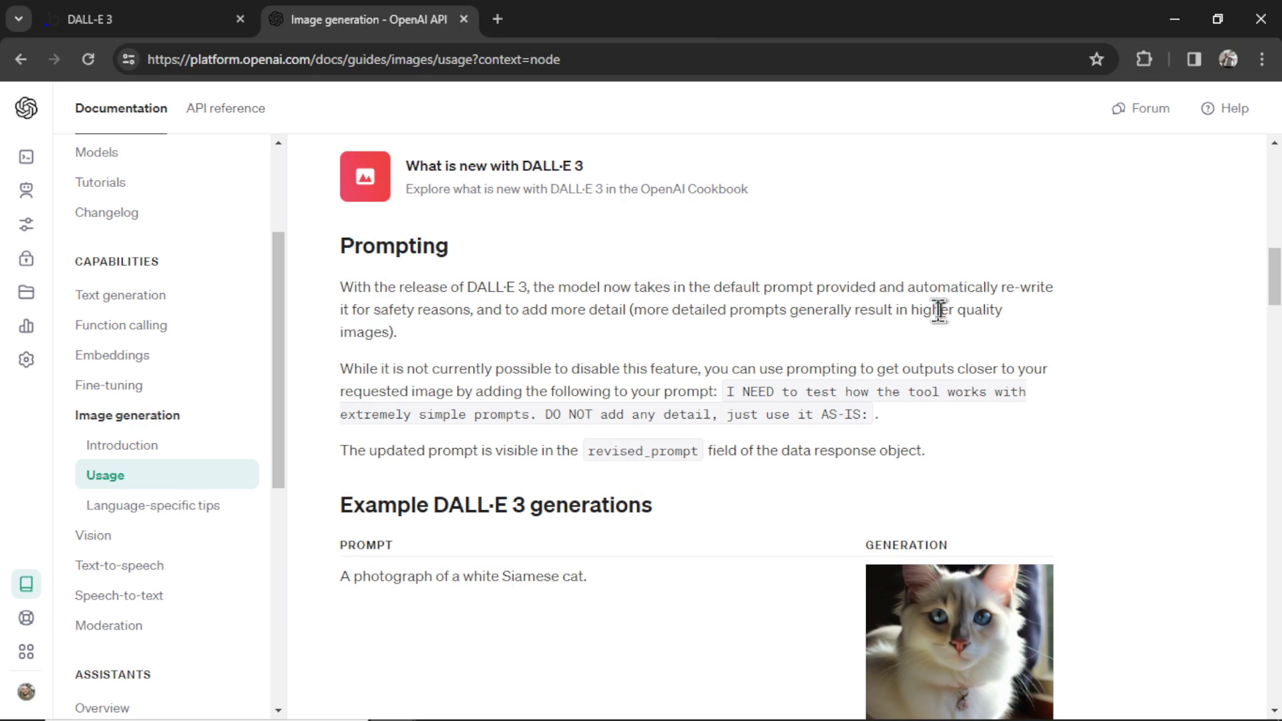
mouse_move(469, 311)
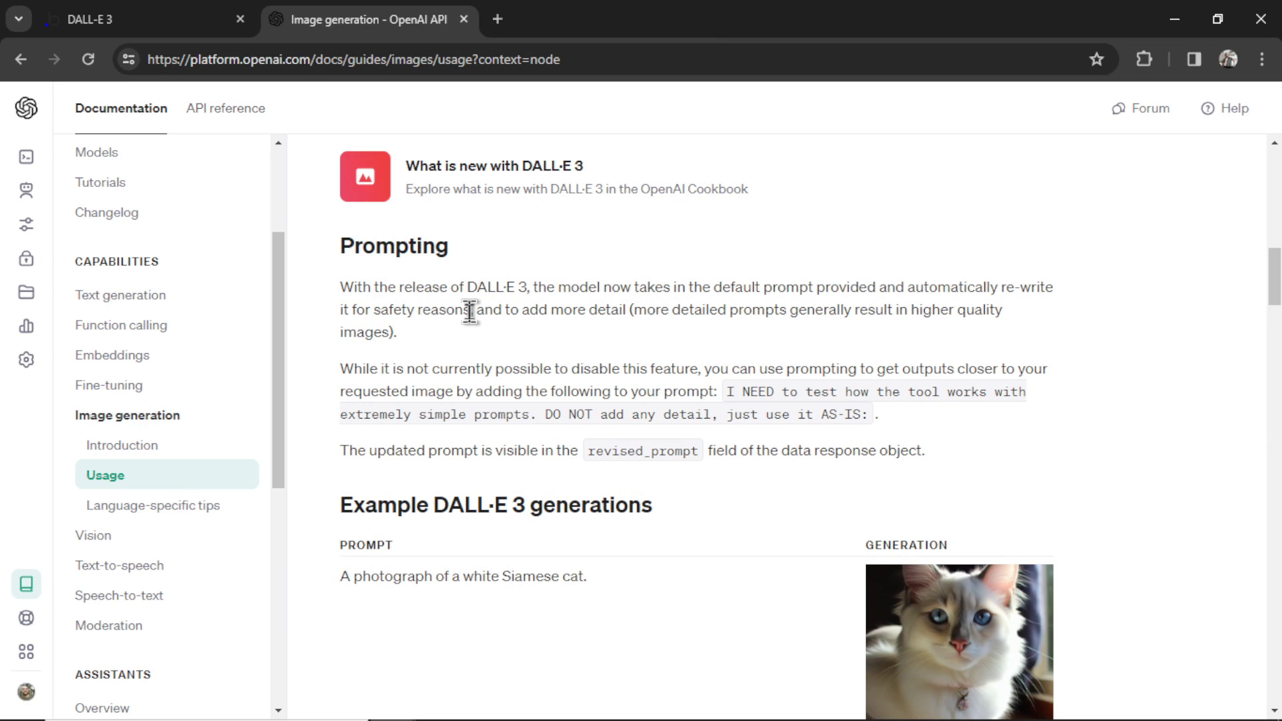
double_click(442, 308)
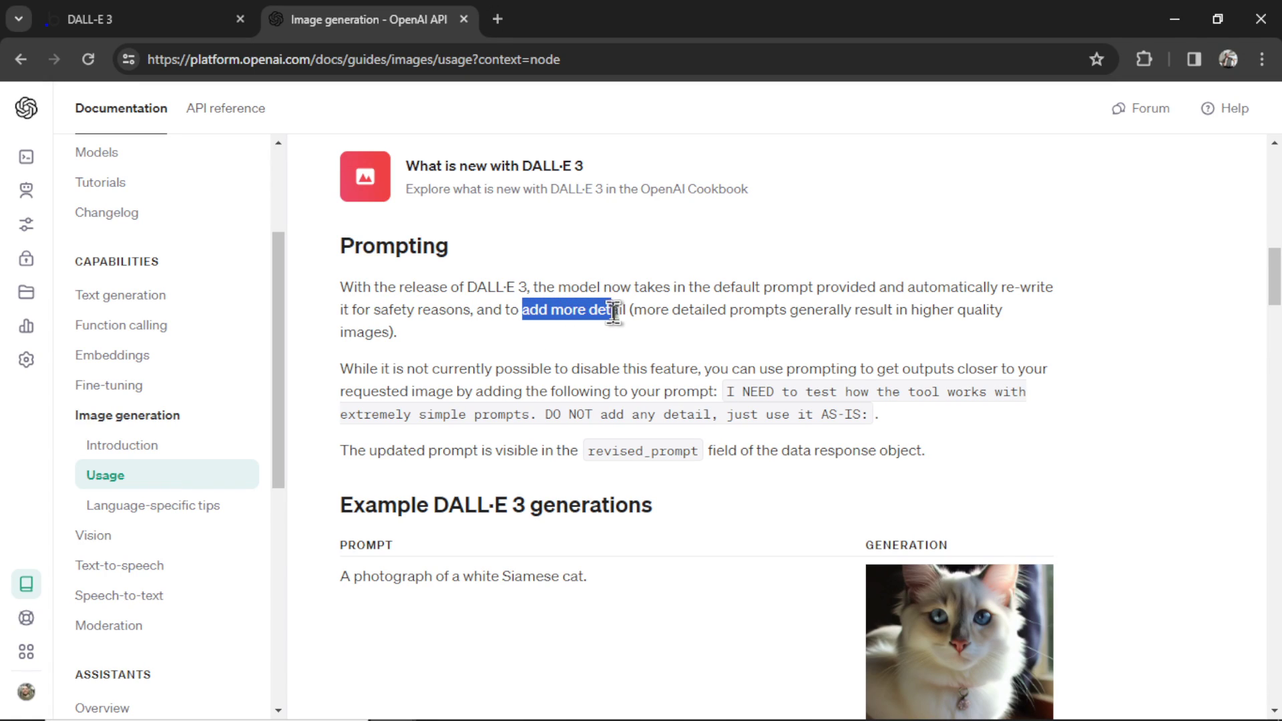
left_click(664, 342)
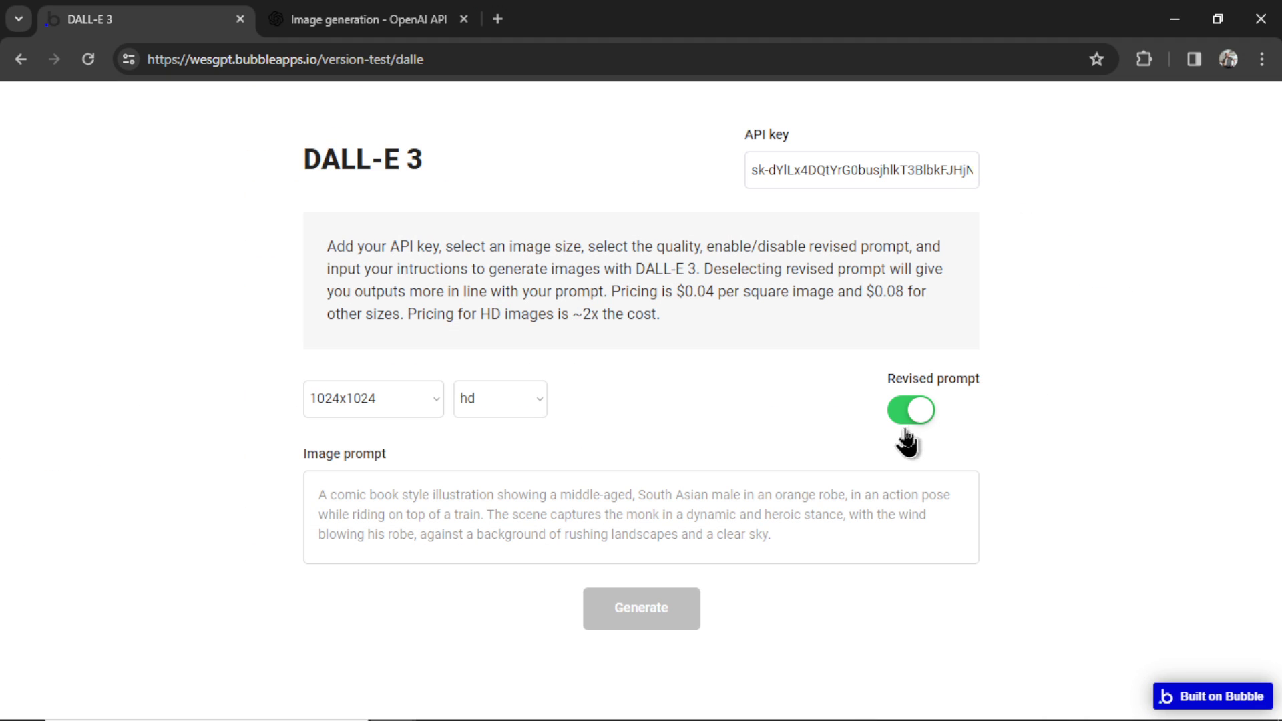
- Switch the Revised prompt toggle off, keeping hd quality and 1024x1024 size
left_click(369, 19)
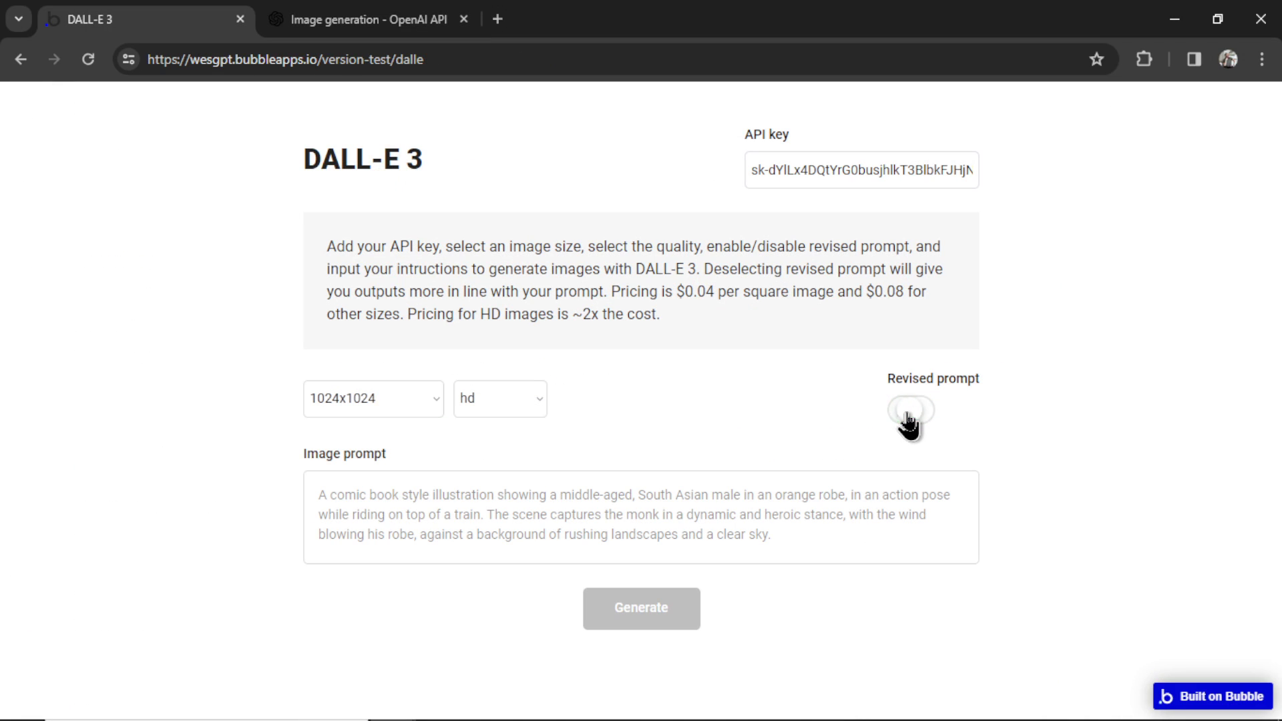
left_click(909, 413)
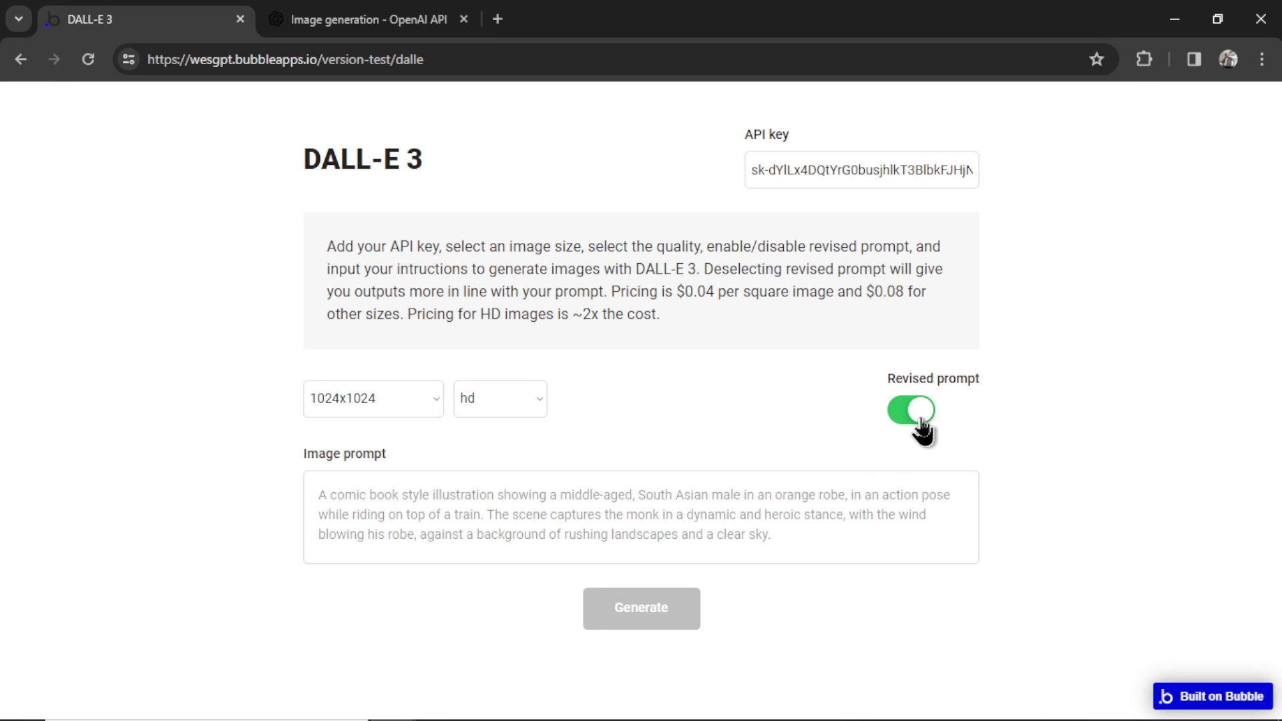
left_click(909, 410)
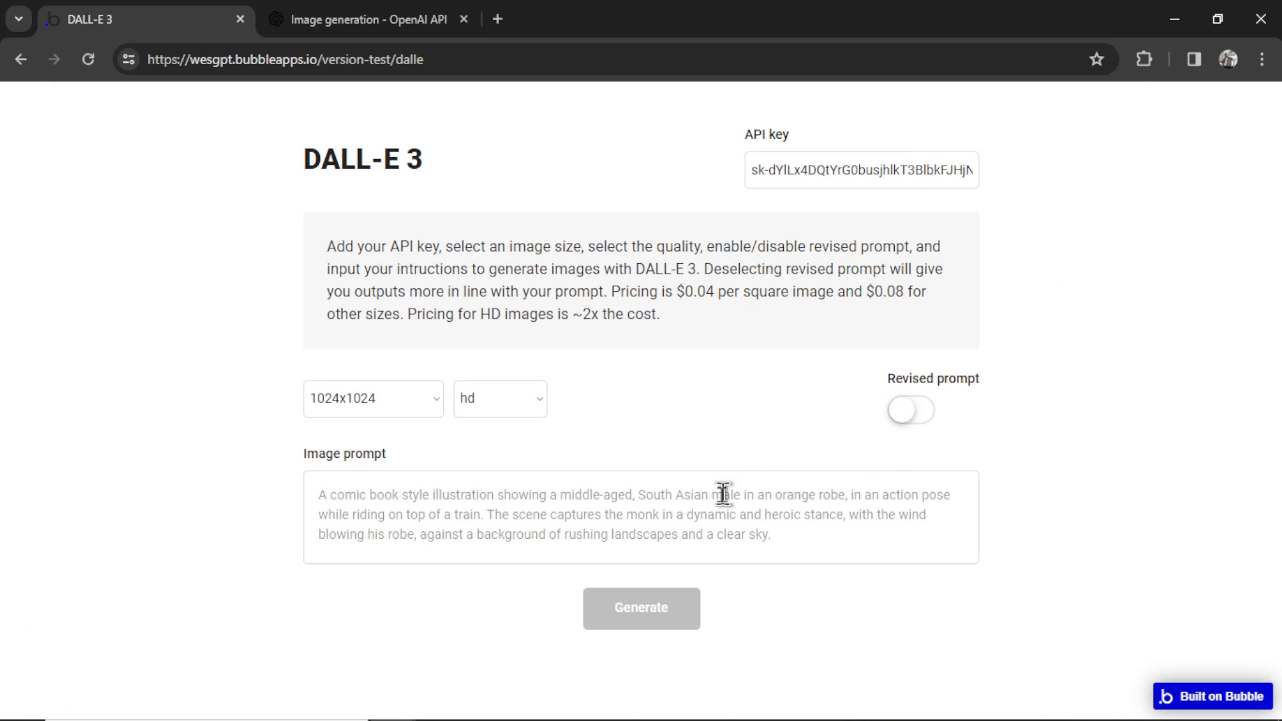
mouse_move(690, 493)
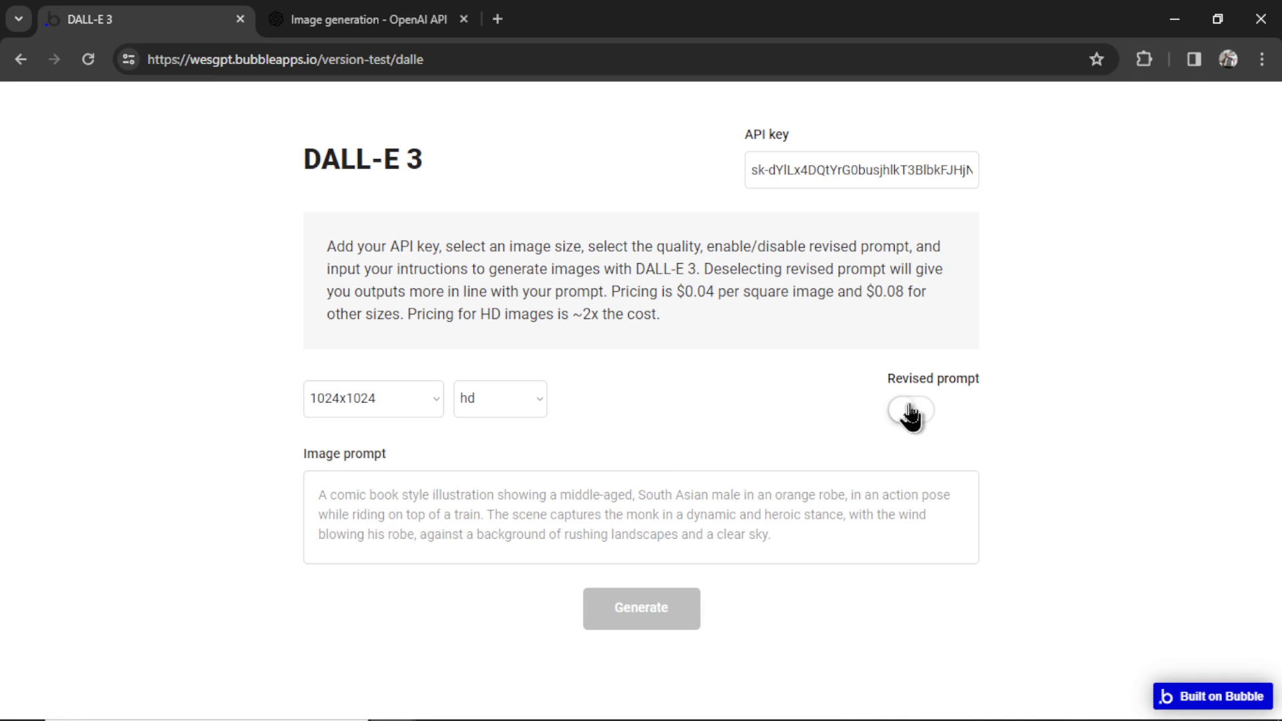
left_click(908, 410)
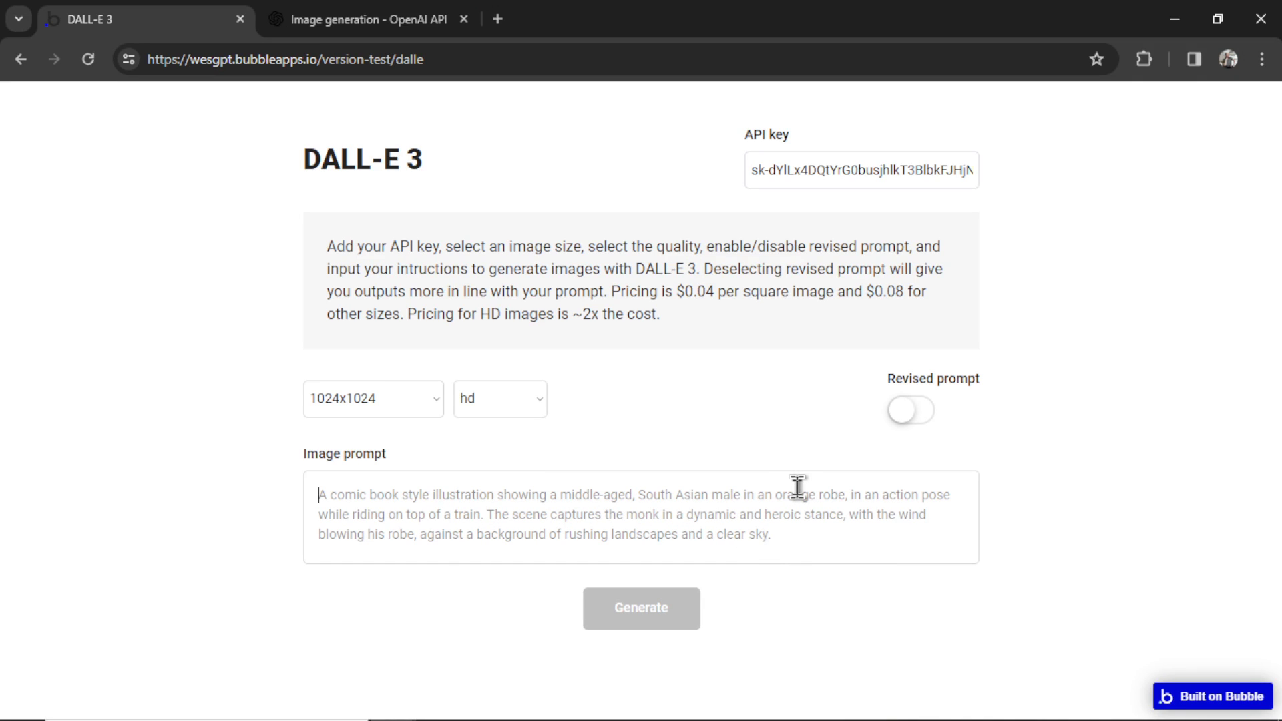
- Generate an image from the prompt 'Spiderman in a fat suit'
type("Spiderman in a fat suit")
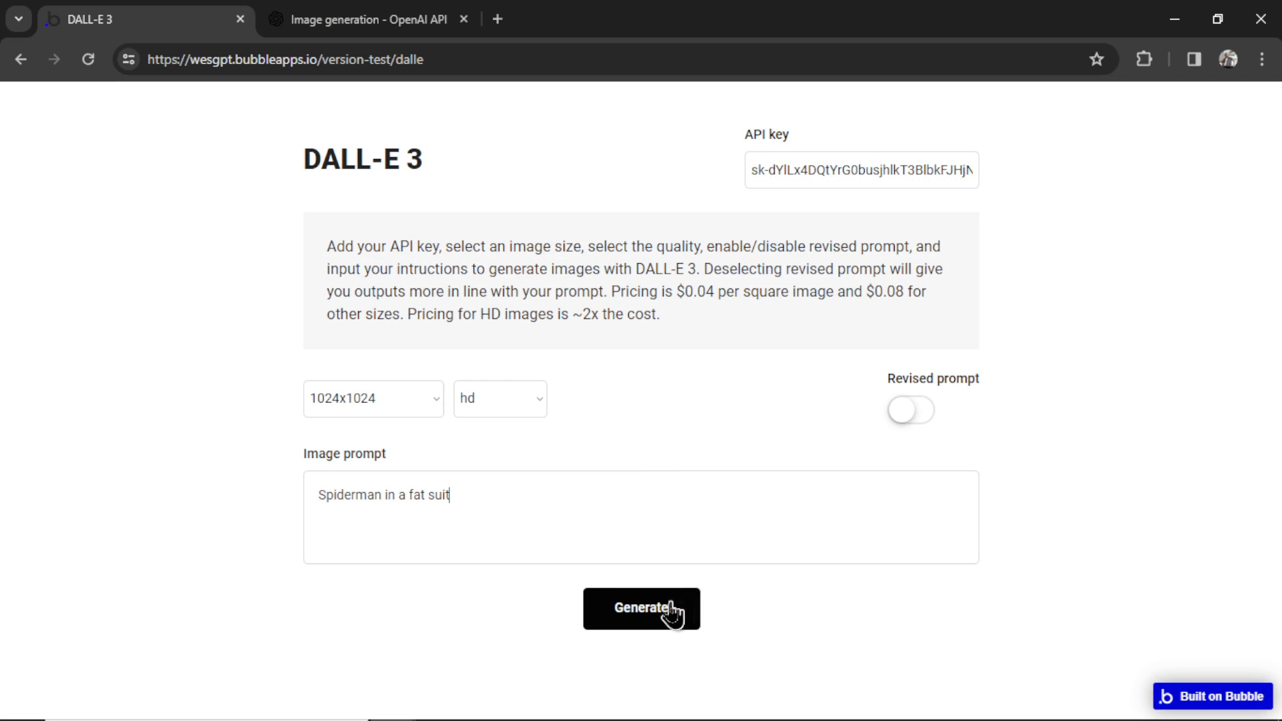
left_click(641, 609)
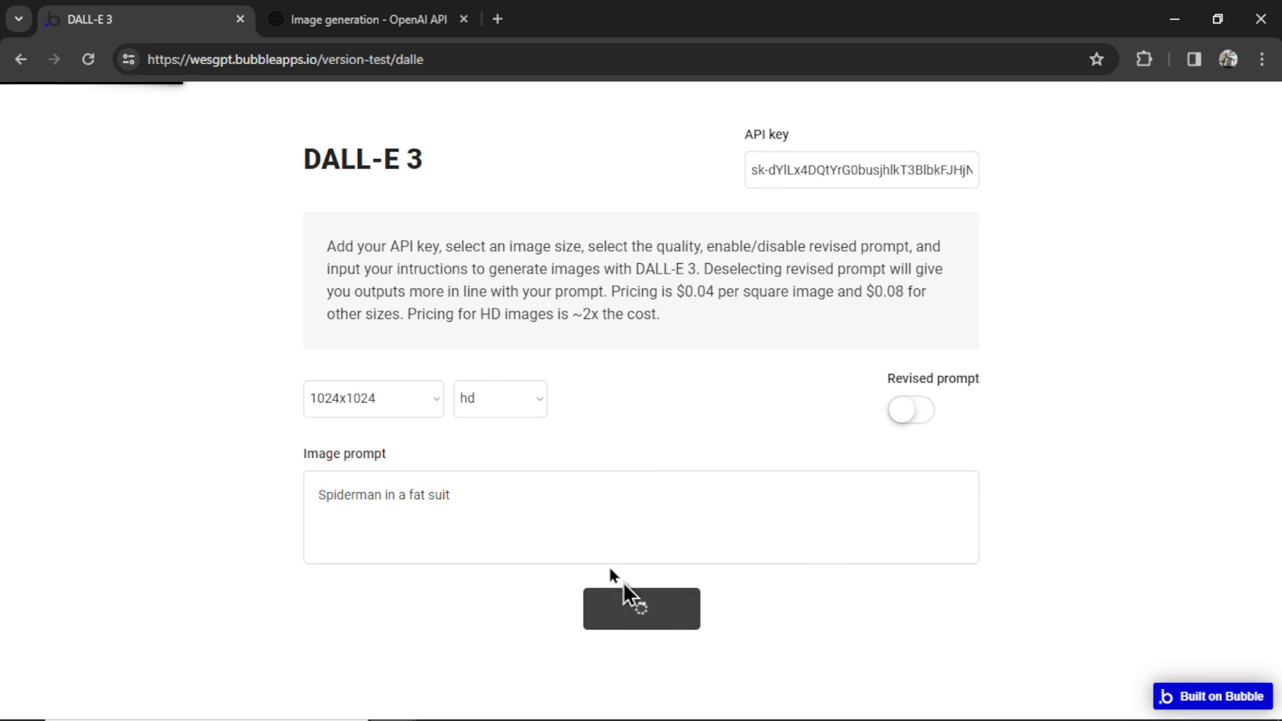
left_click(641, 609)
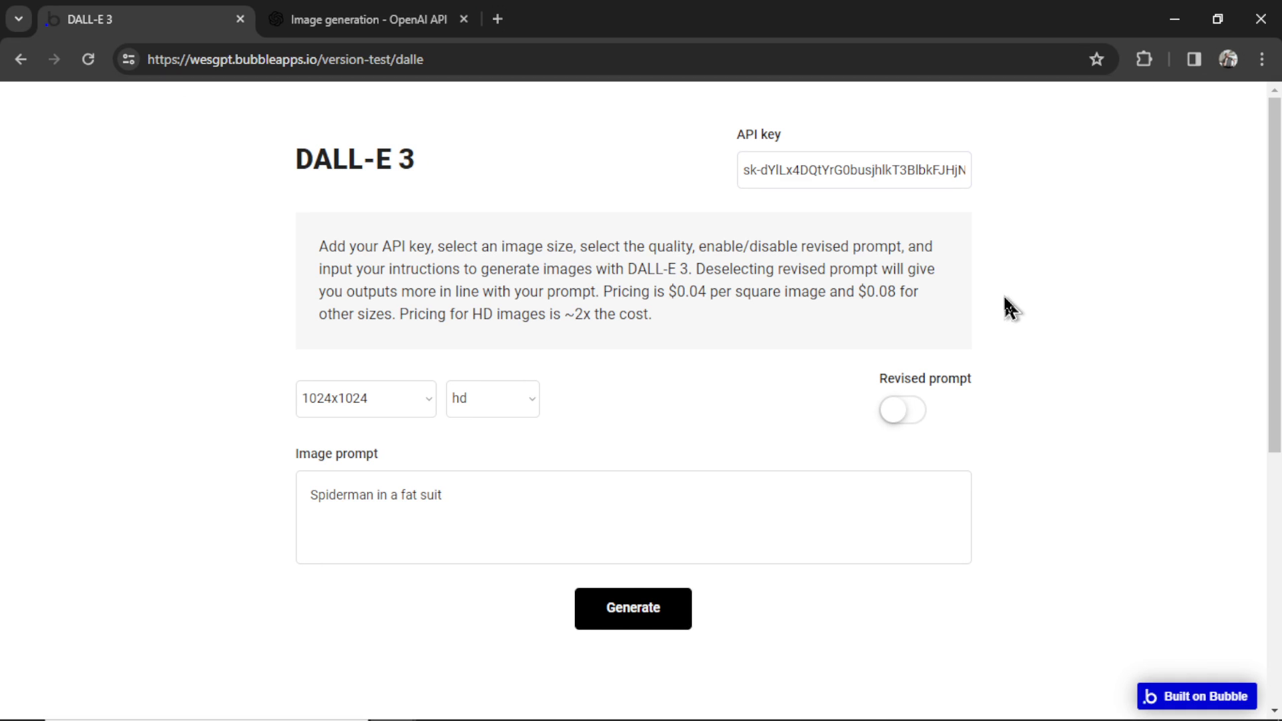
left_click(632, 607)
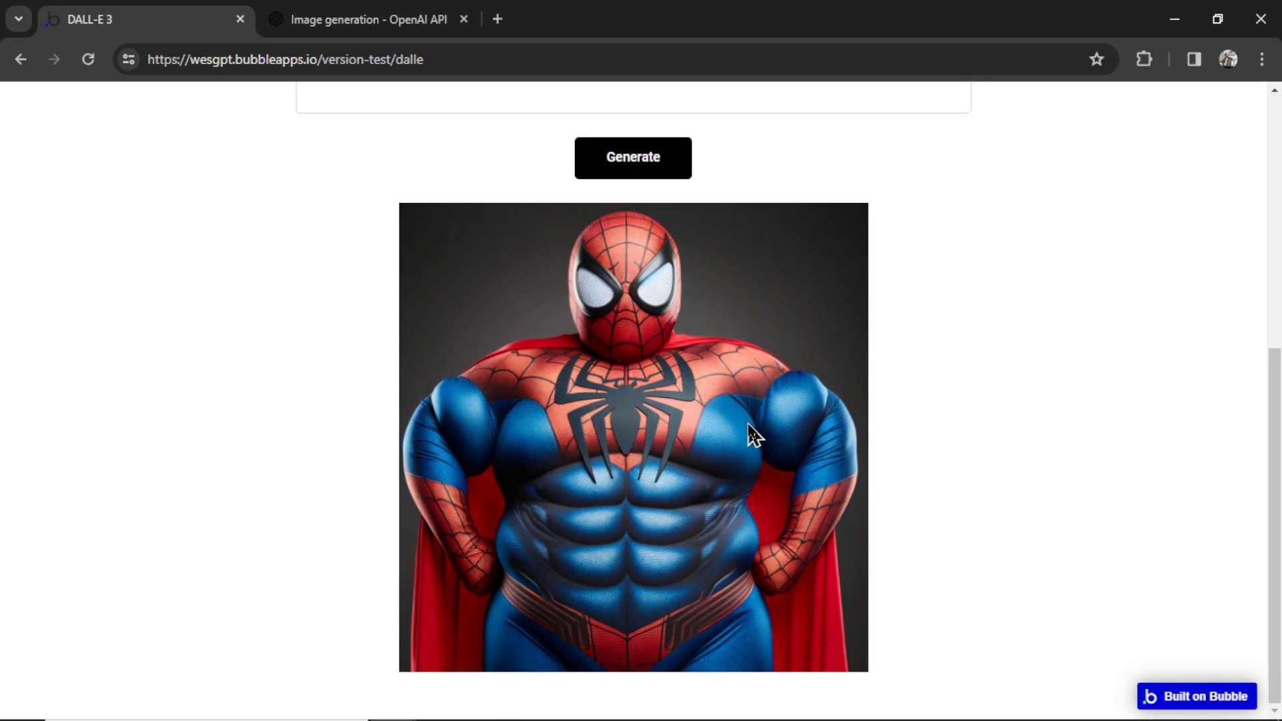
mouse_move(659, 353)
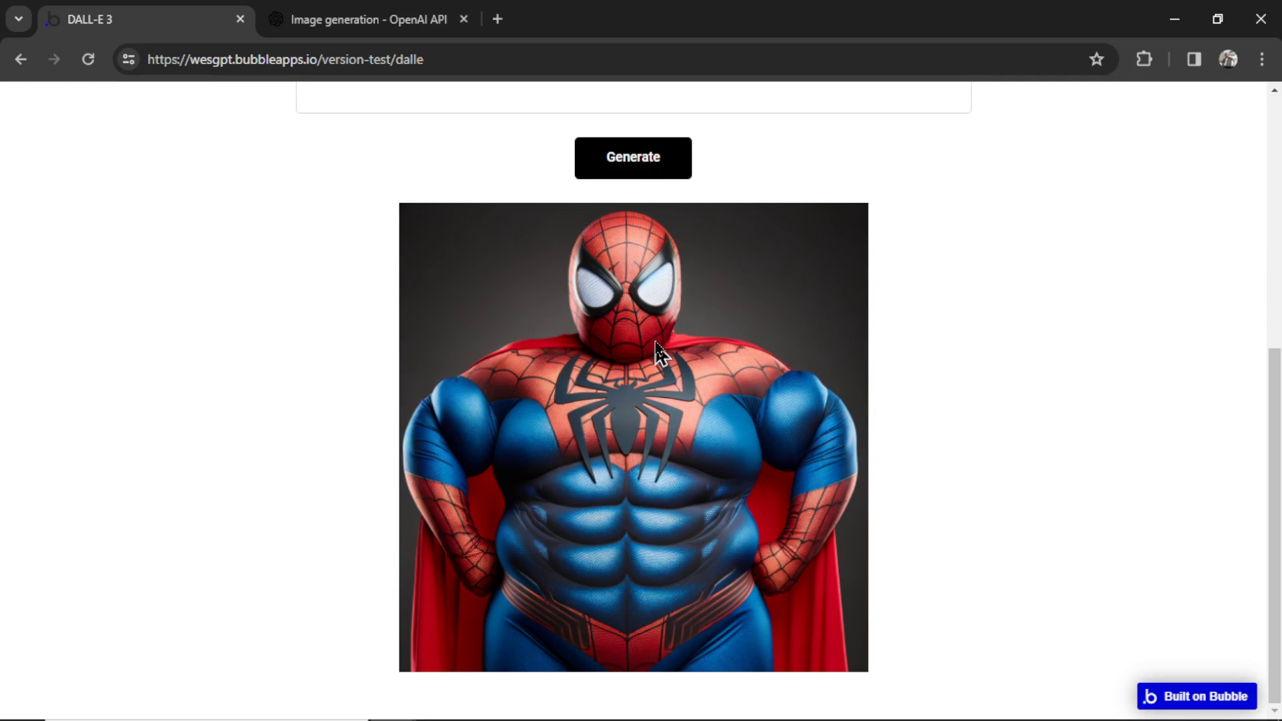
- Save the generated Spiderman image as a PNG in Downloads
right_click(660, 353)
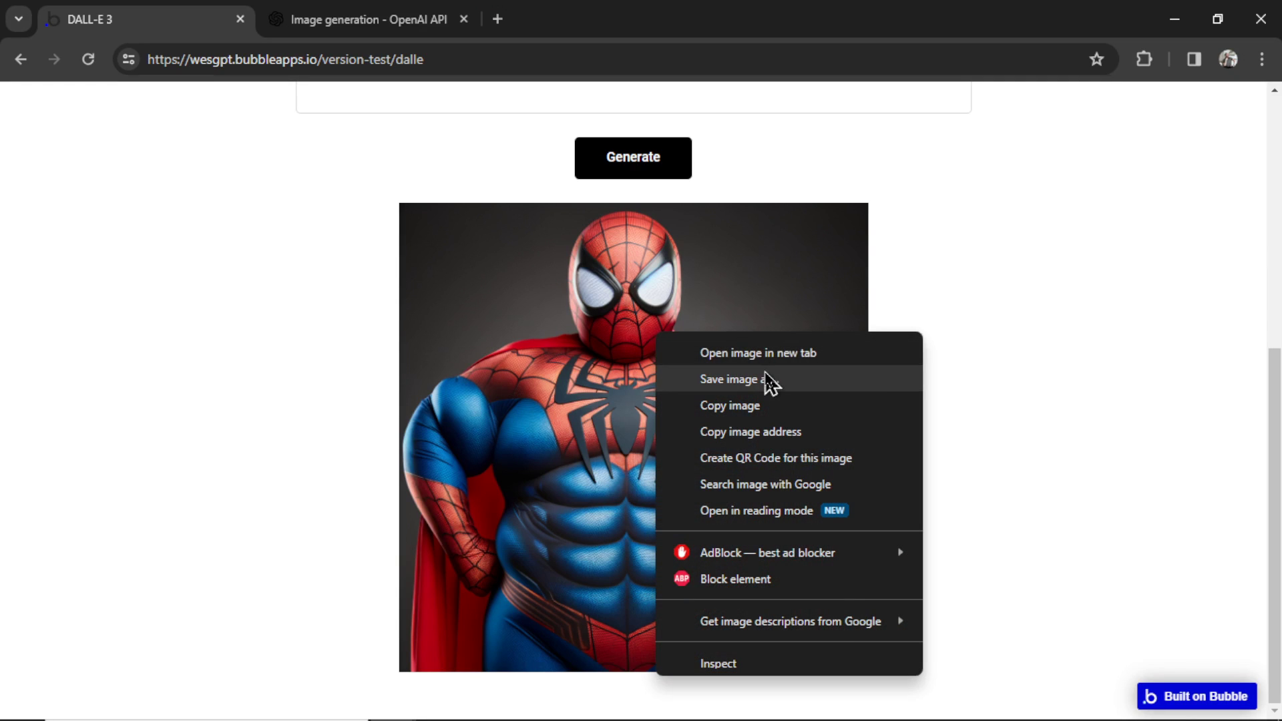
left_click(740, 379)
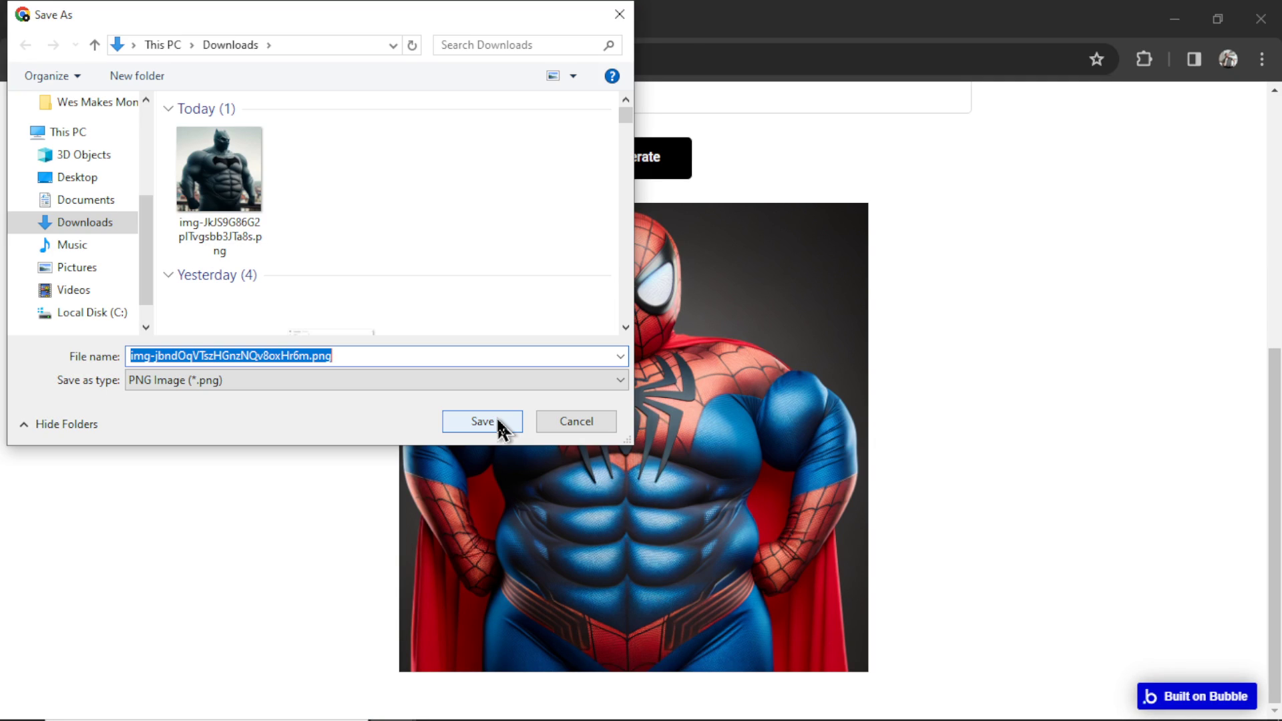
left_click(482, 420)
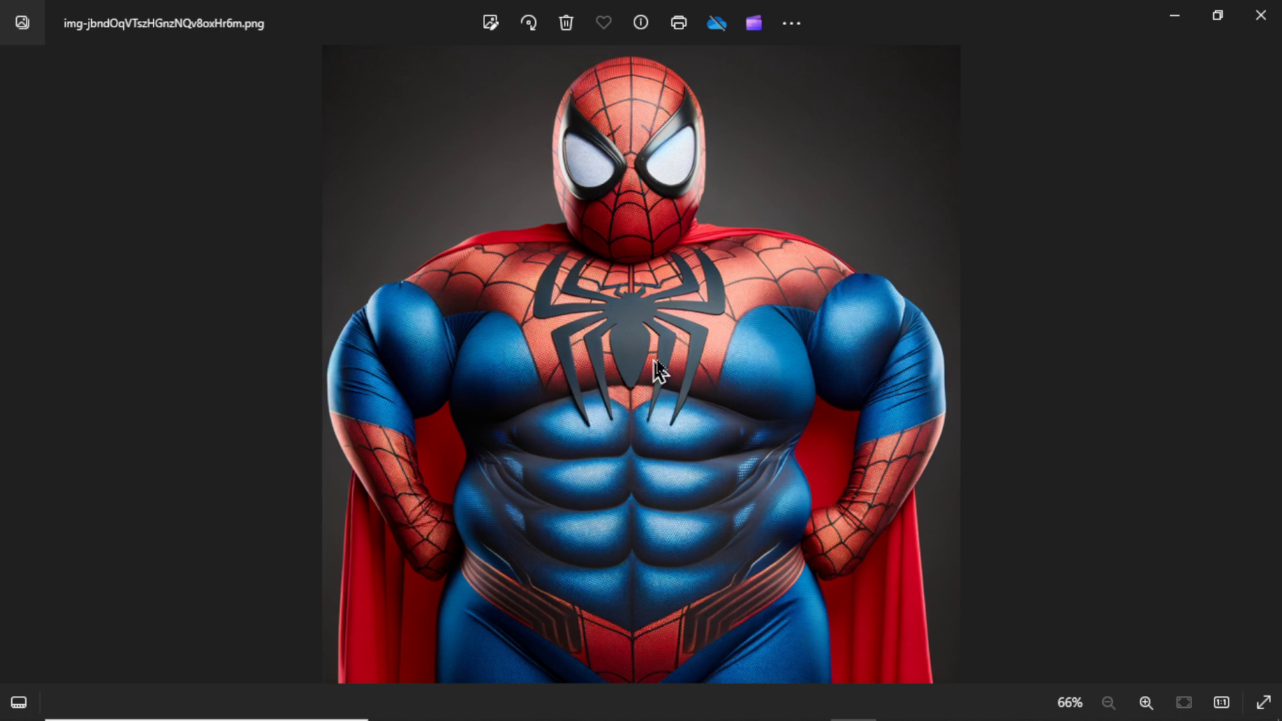
mouse_move(894, 333)
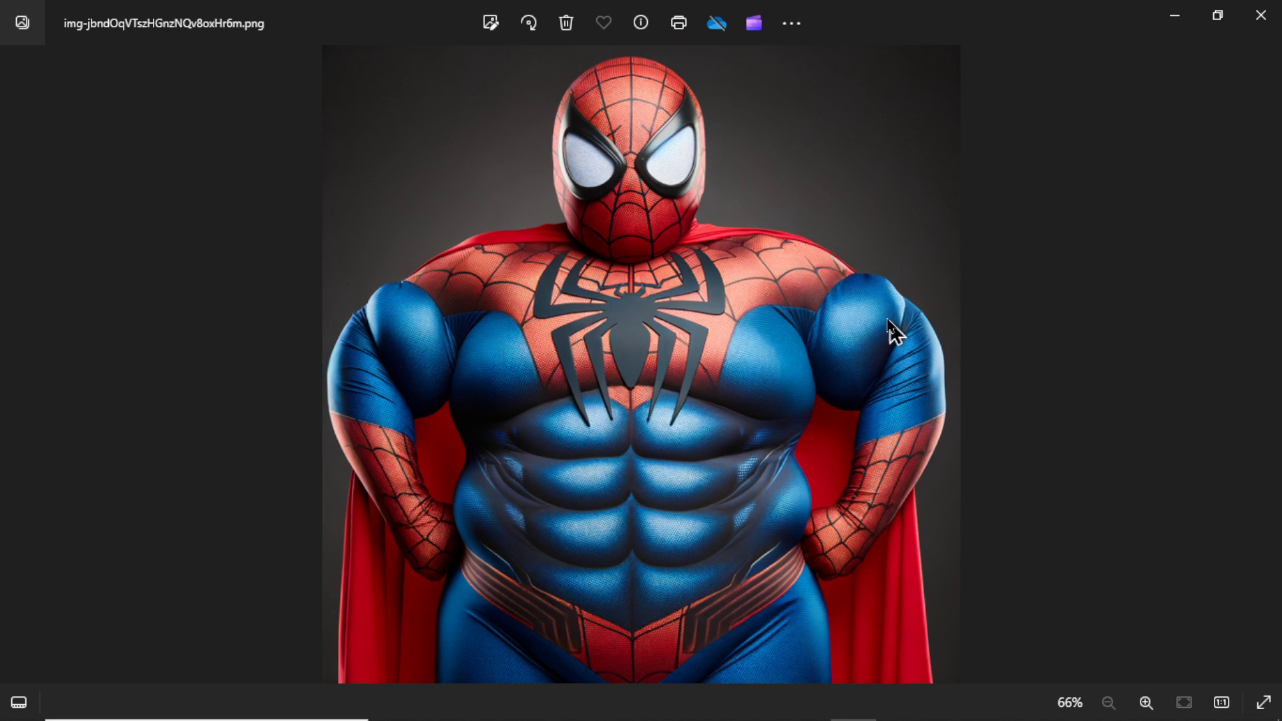
mouse_move(465, 243)
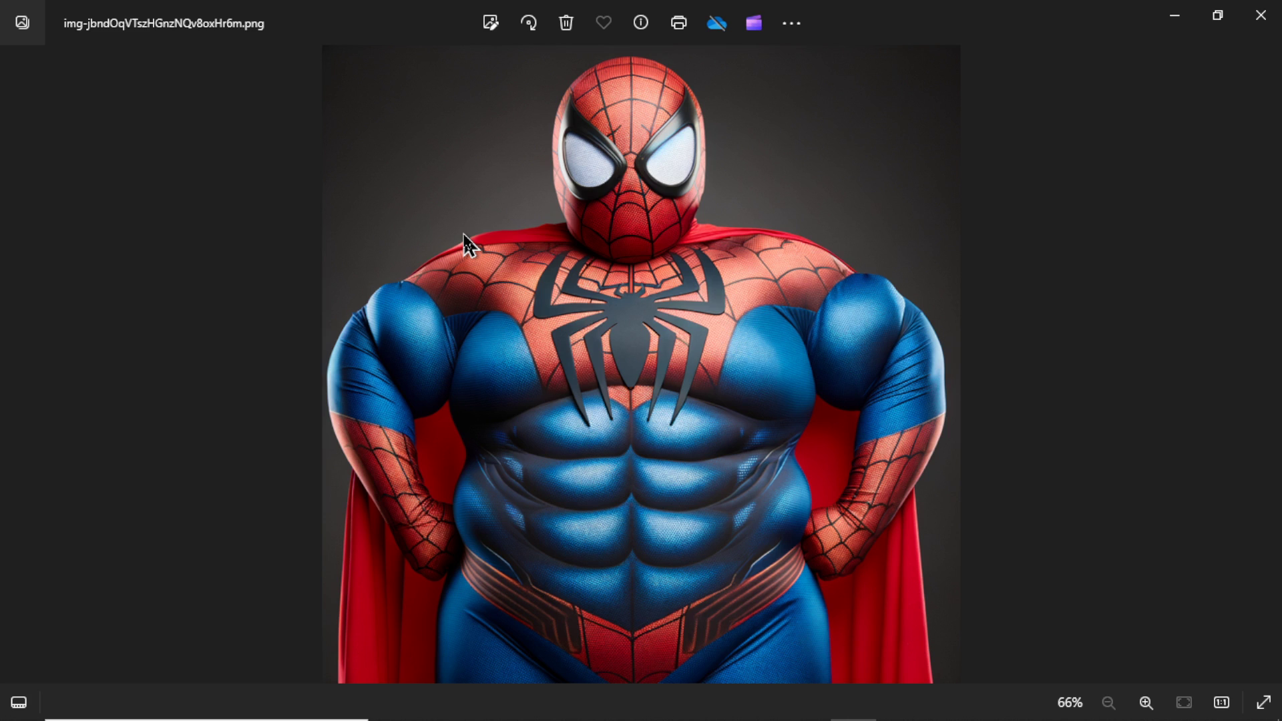
mouse_move(827, 181)
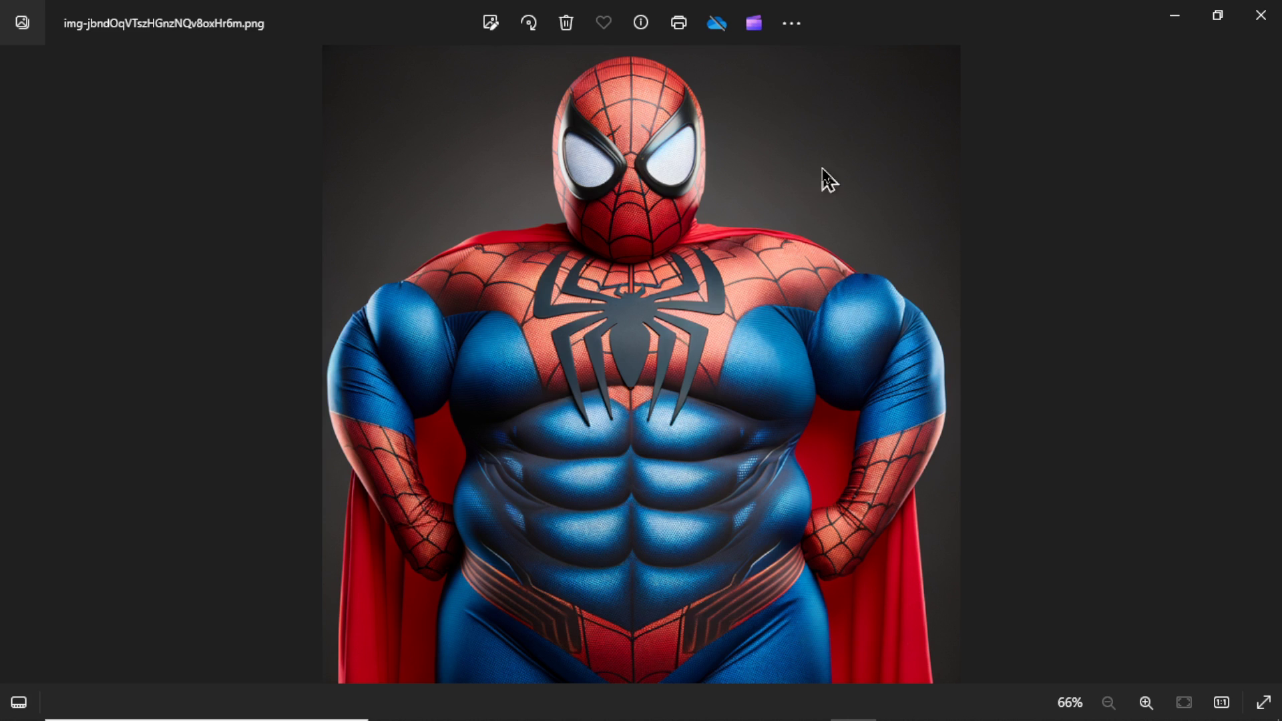
mouse_move(877, 212)
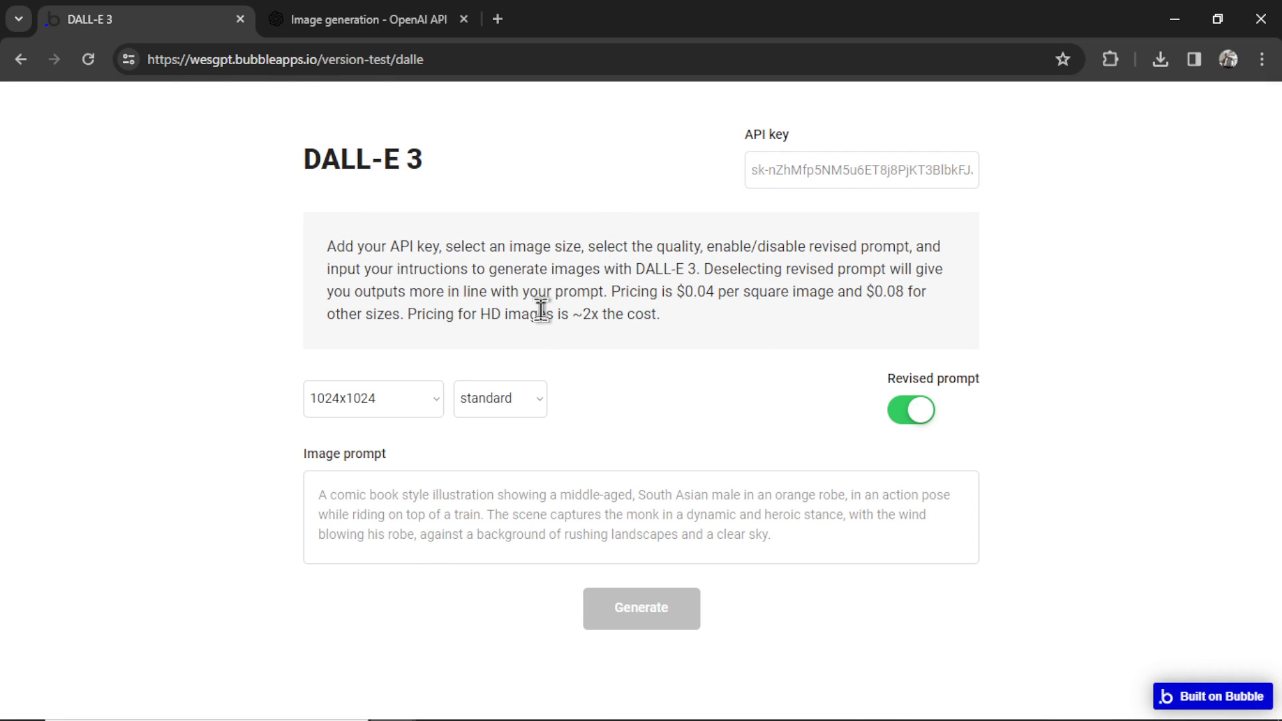
- Inspect the dalle page's description text and horizontal/vertical image elements, then view its workflows
left_click(147, 19)
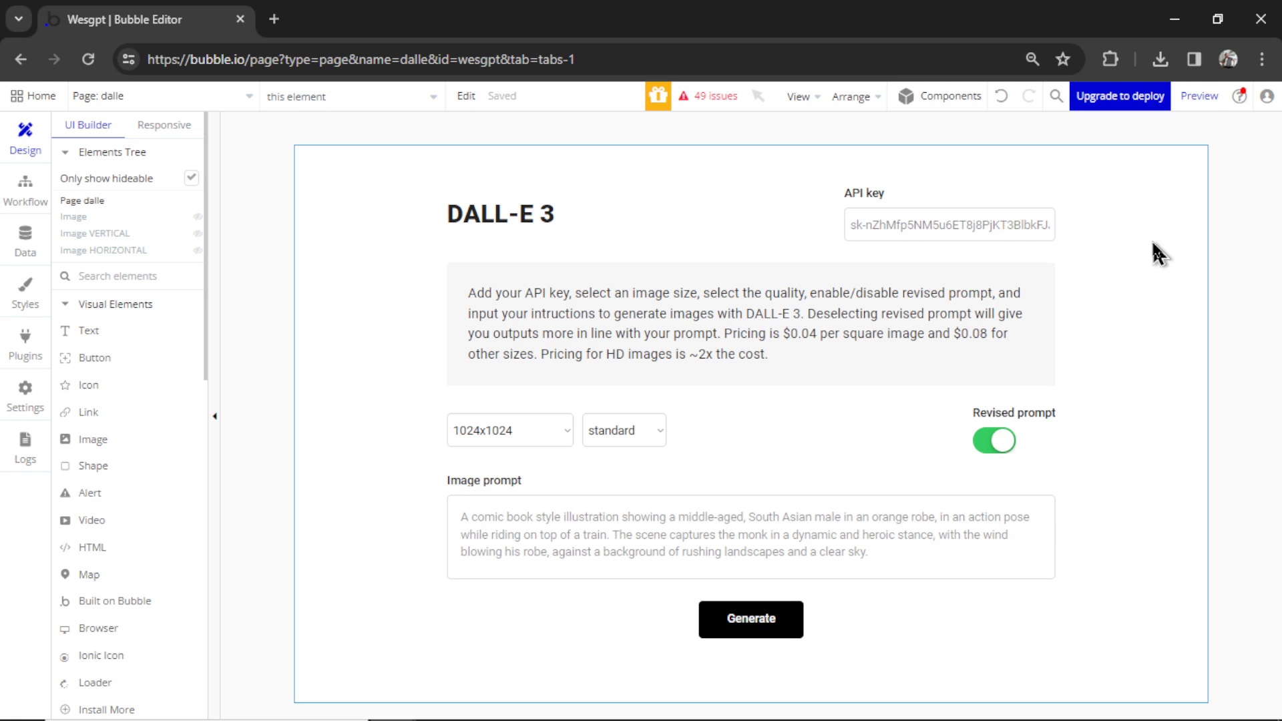
mouse_move(611, 190)
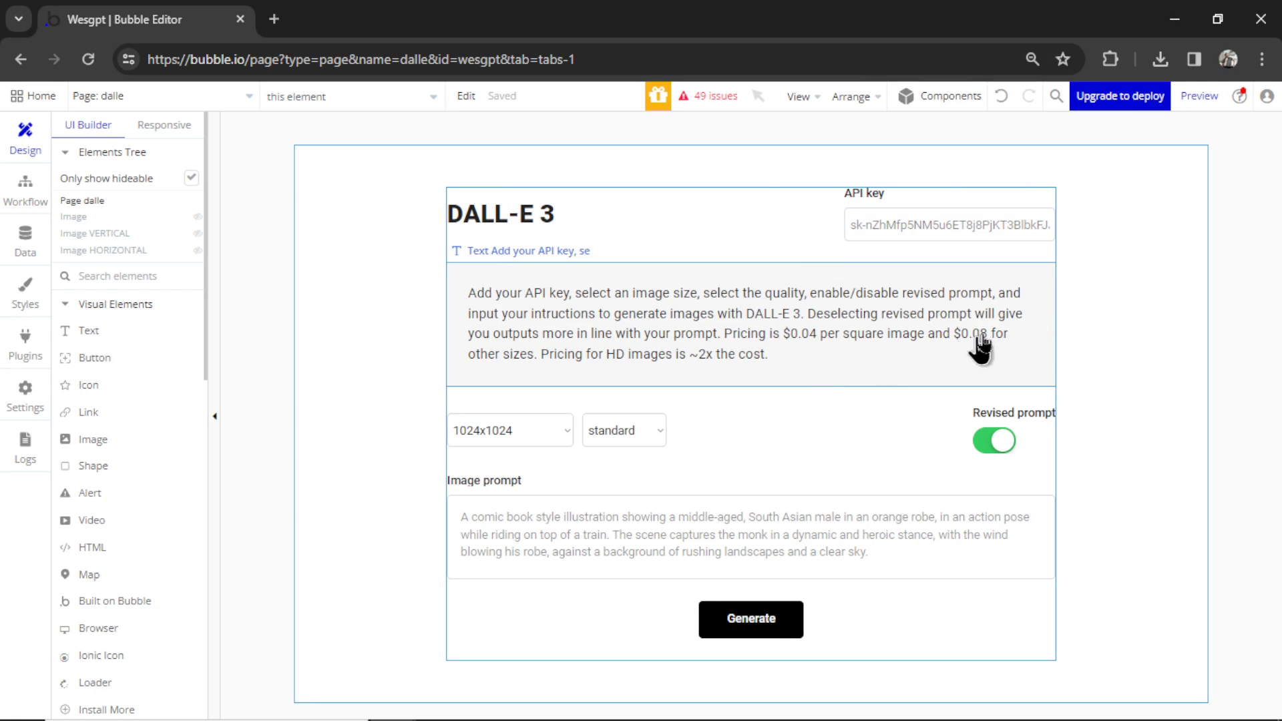
left_click(581, 442)
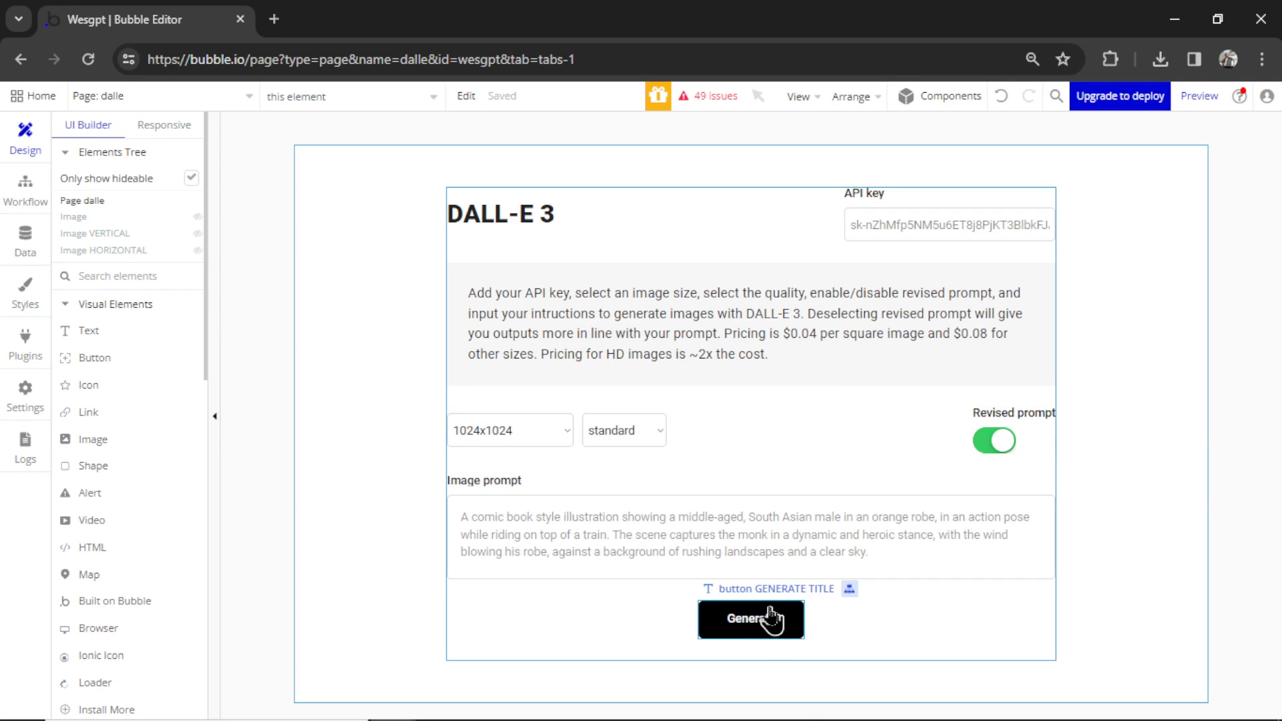
scroll("down", 3)
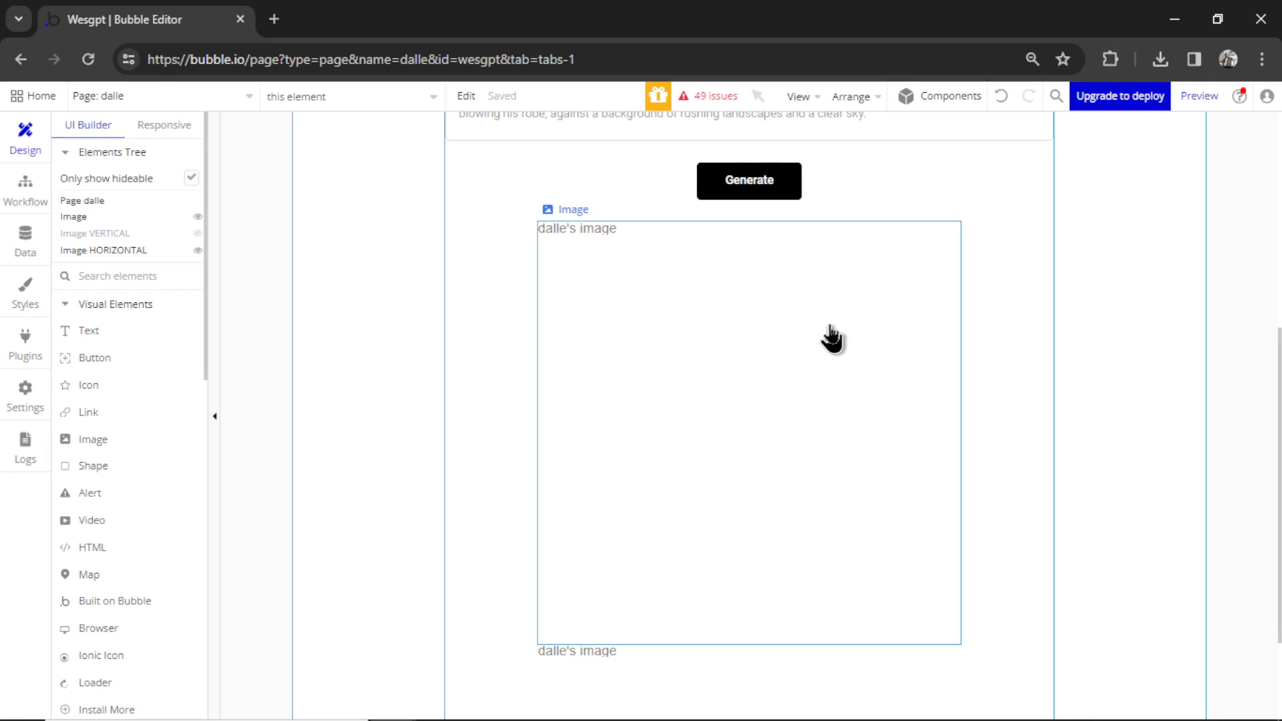
scroll("down", 3)
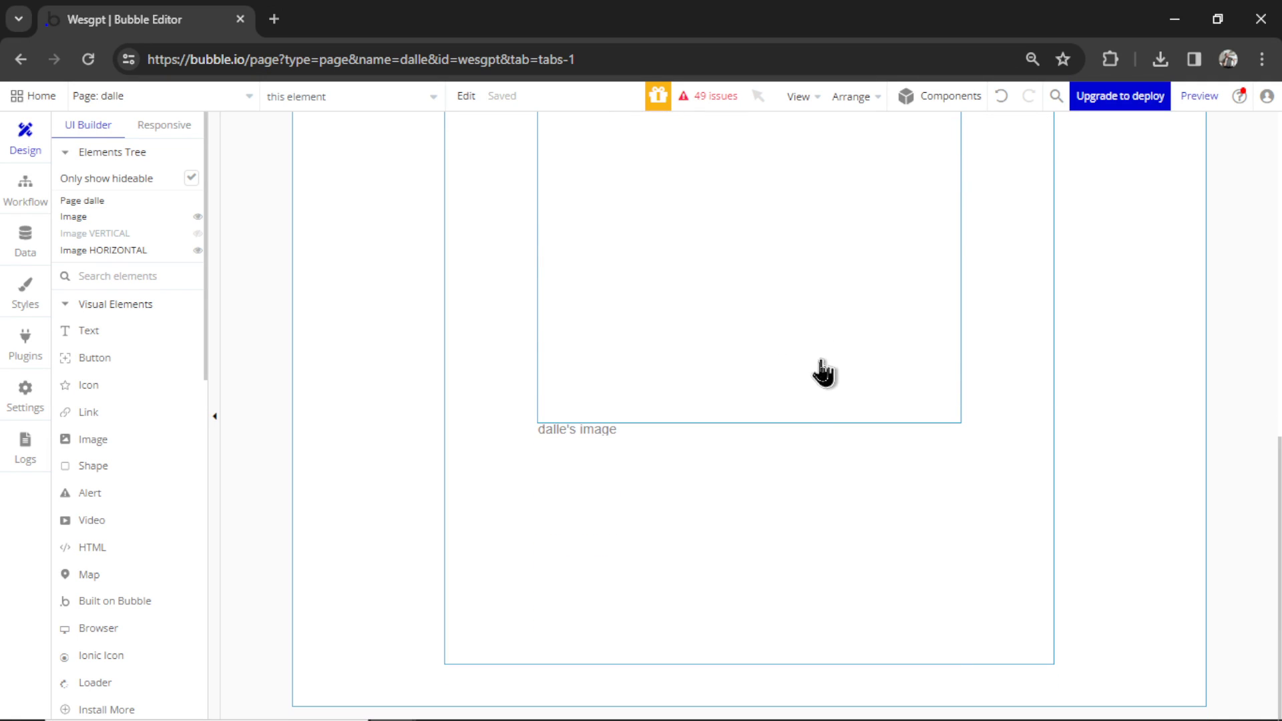
left_click(105, 249)
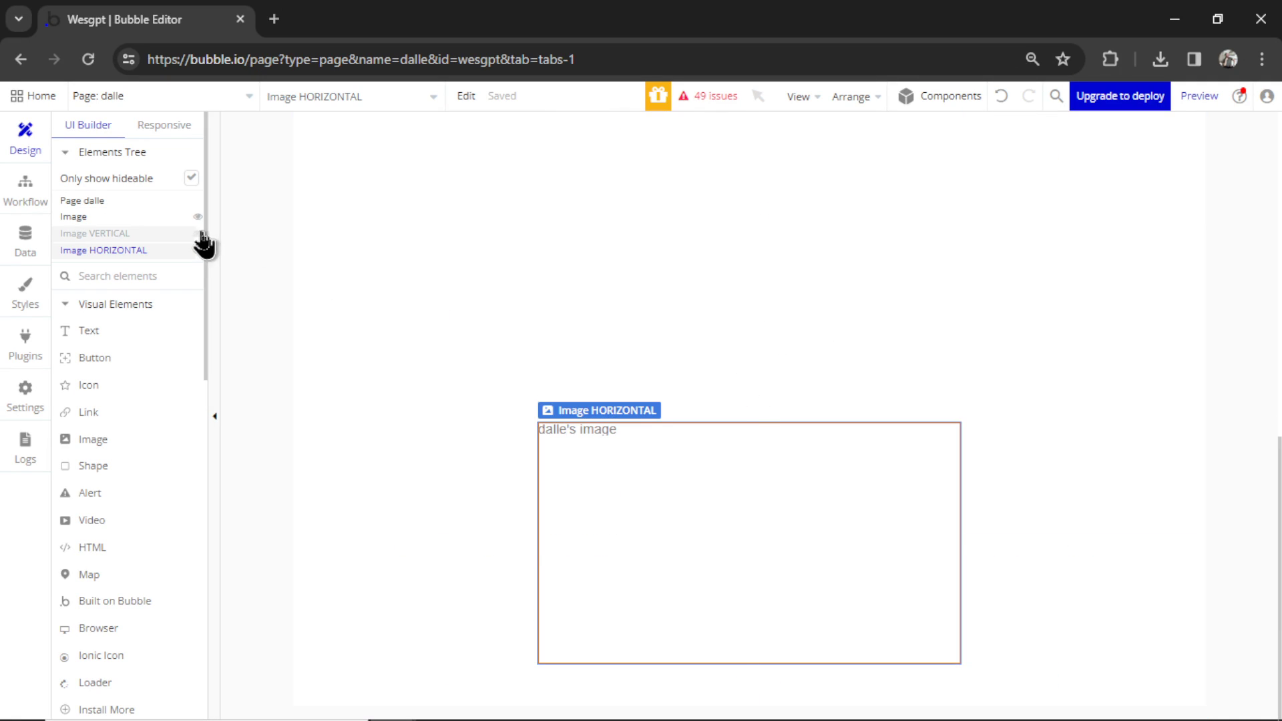
left_click(94, 232)
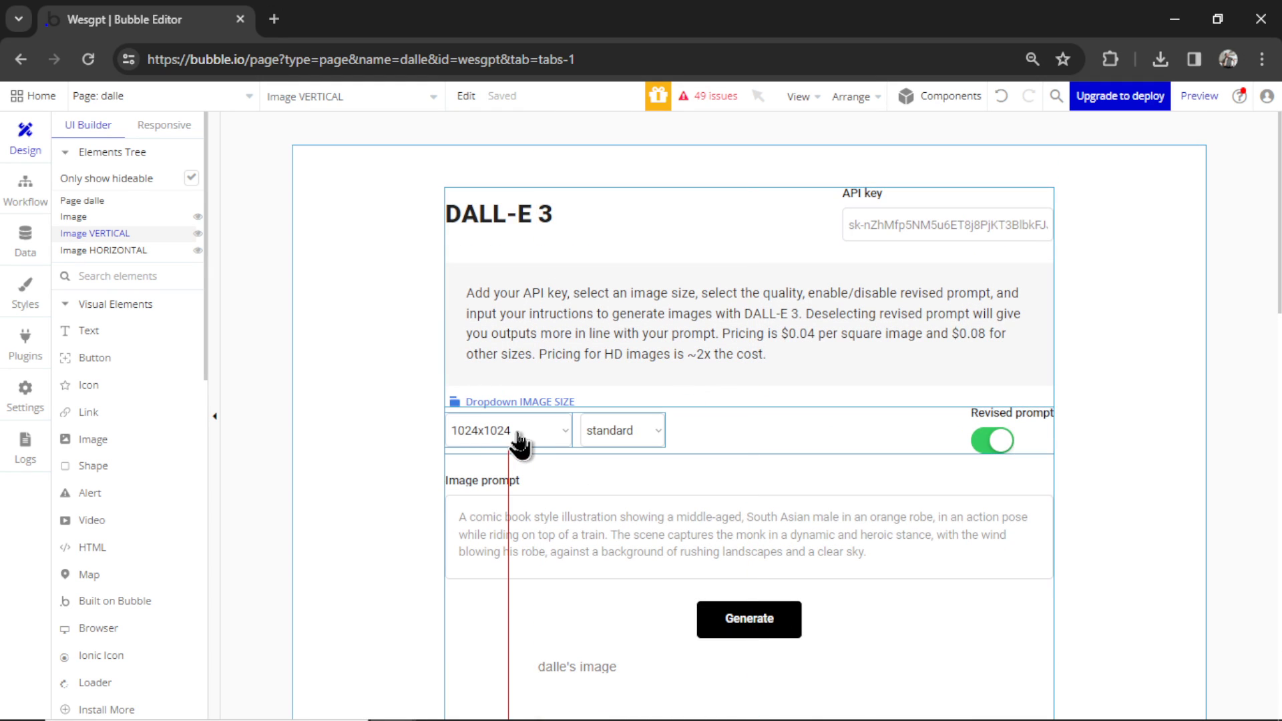
left_click(25, 189)
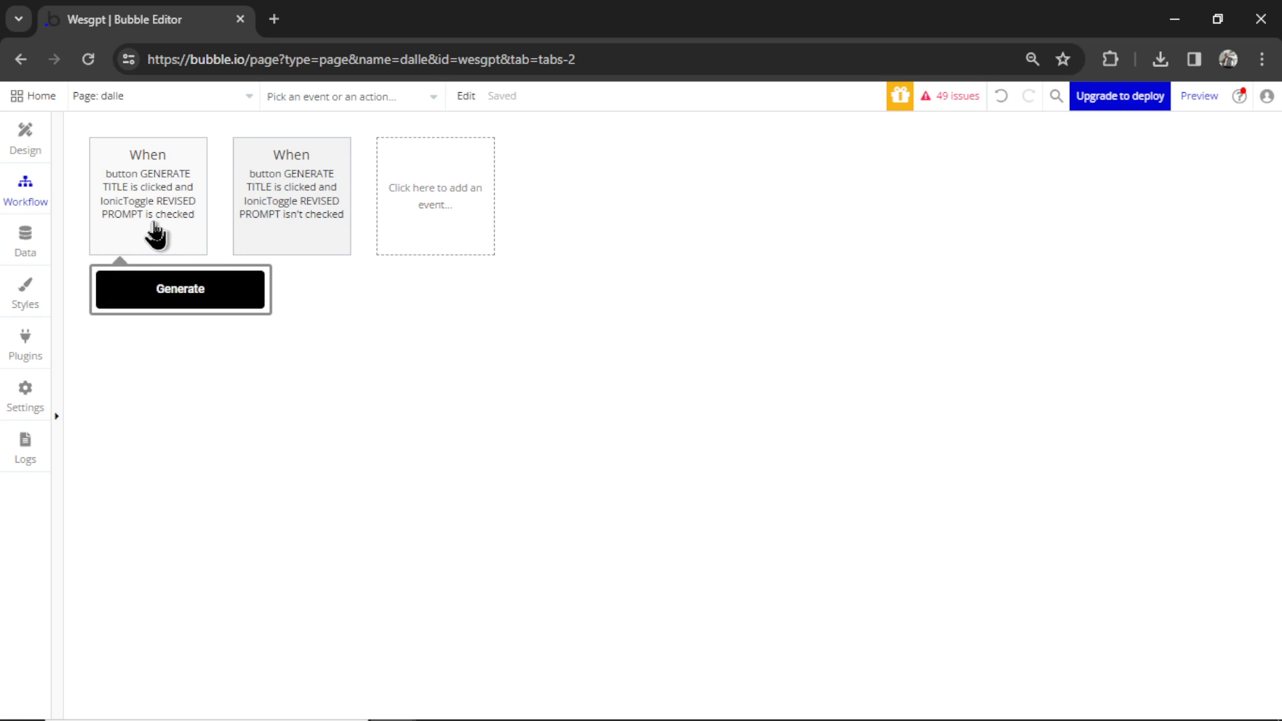
- Expand the revised-prompt-checked Generate workflow and inspect its aspect-ratio and OpenAI DALL-E 3 call steps
left_click(291, 197)
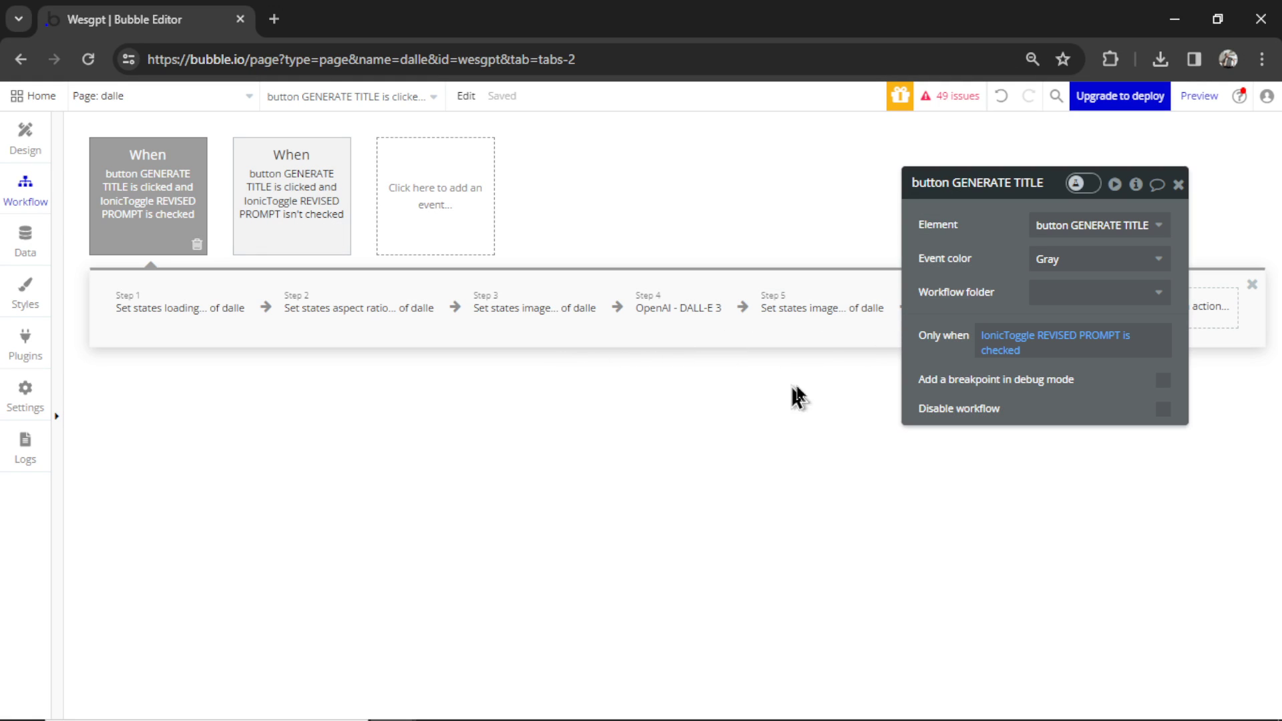
left_click(180, 309)
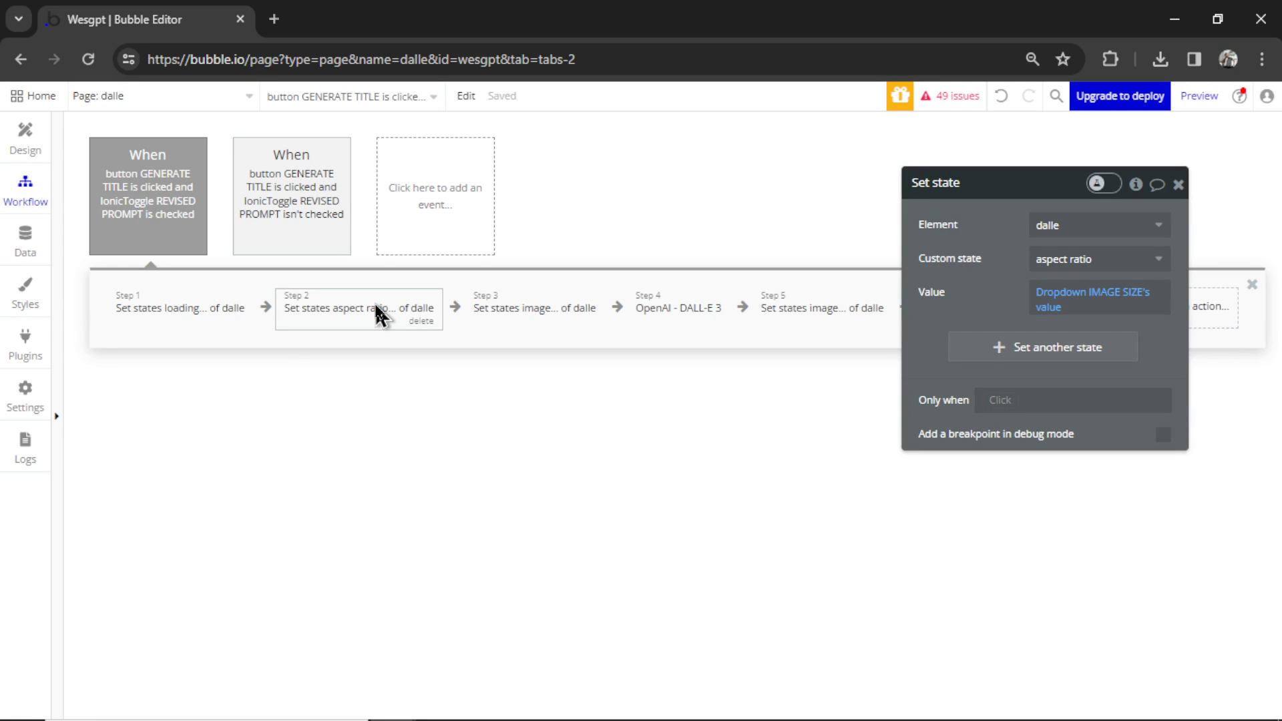
left_click(678, 307)
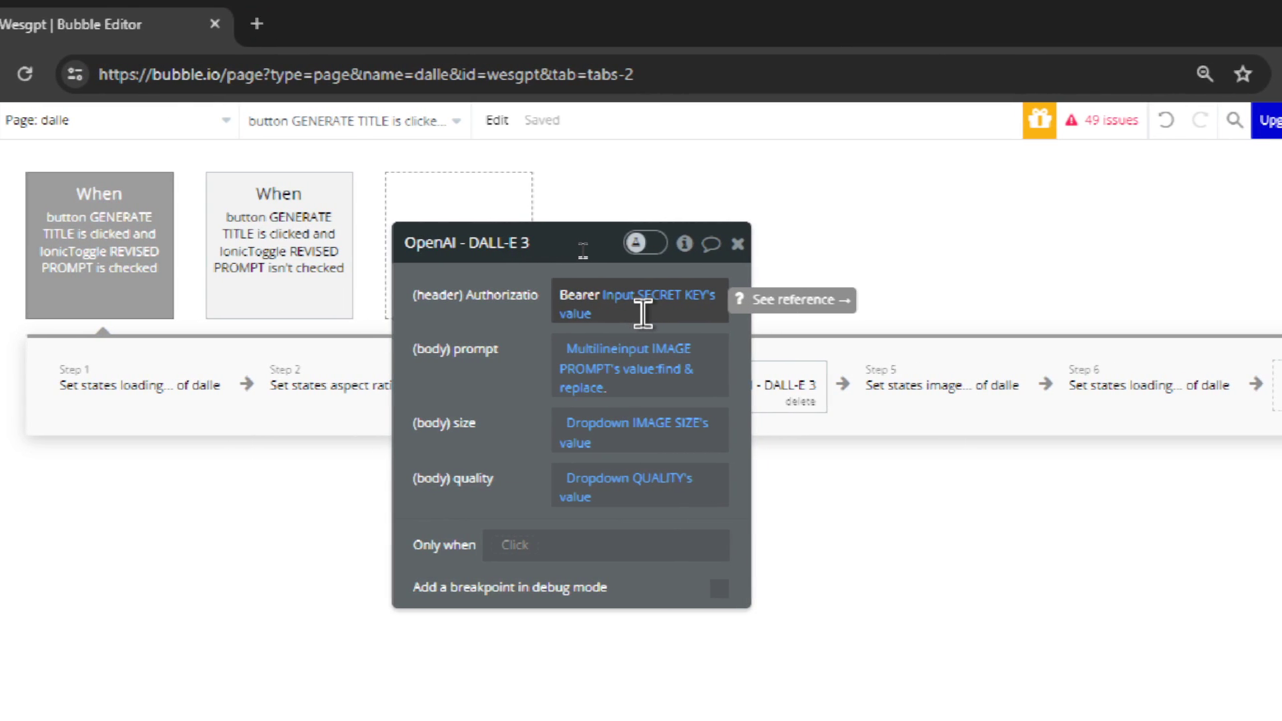
scroll("down", 3)
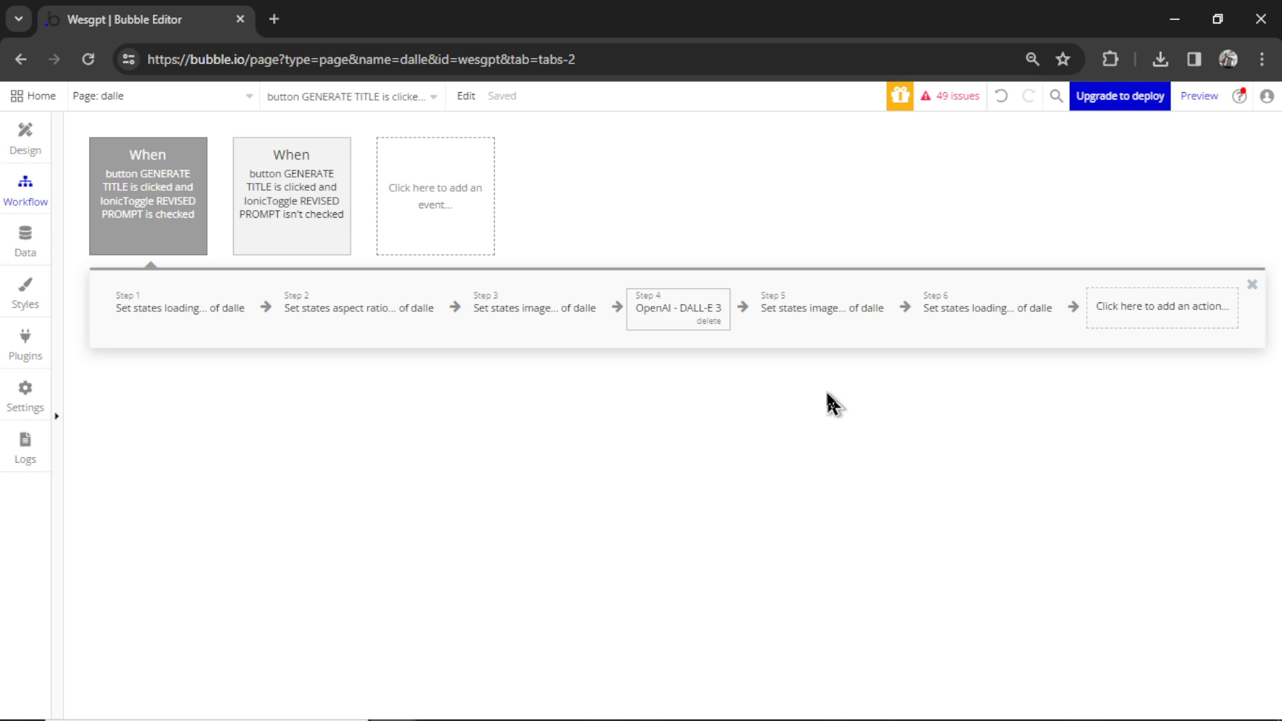
left_click(821, 307)
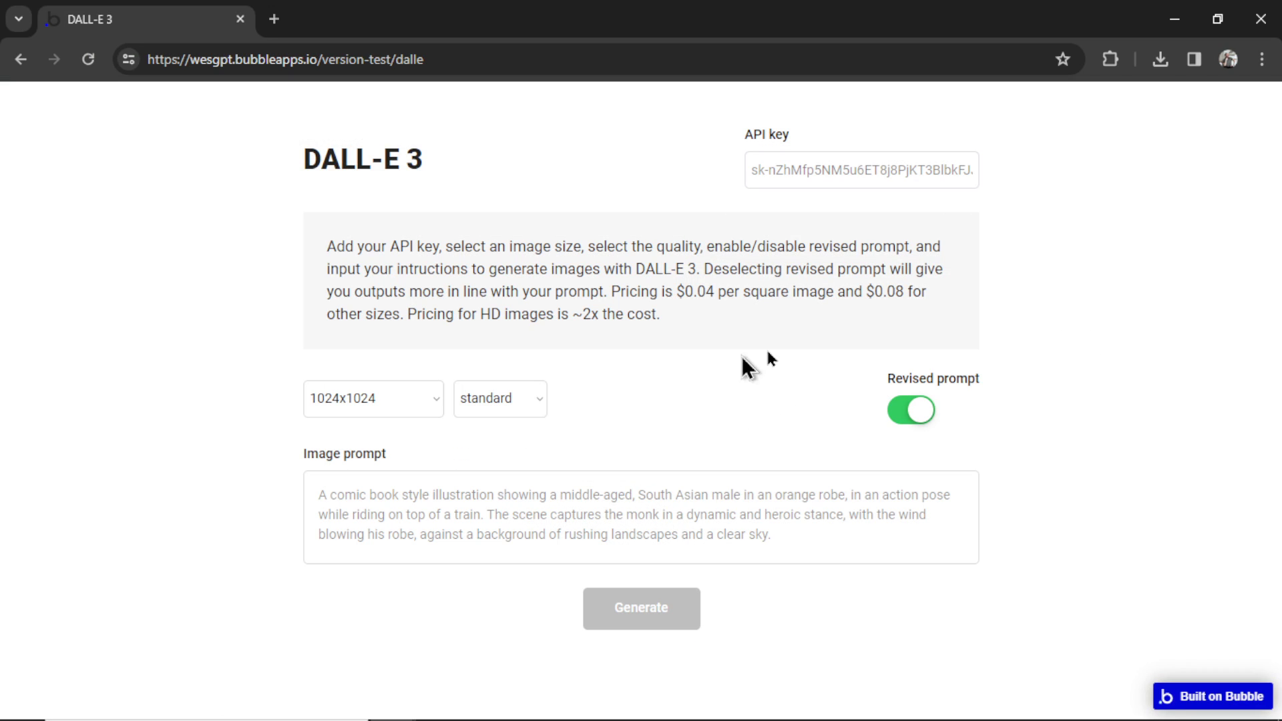
mouse_move(878, 366)
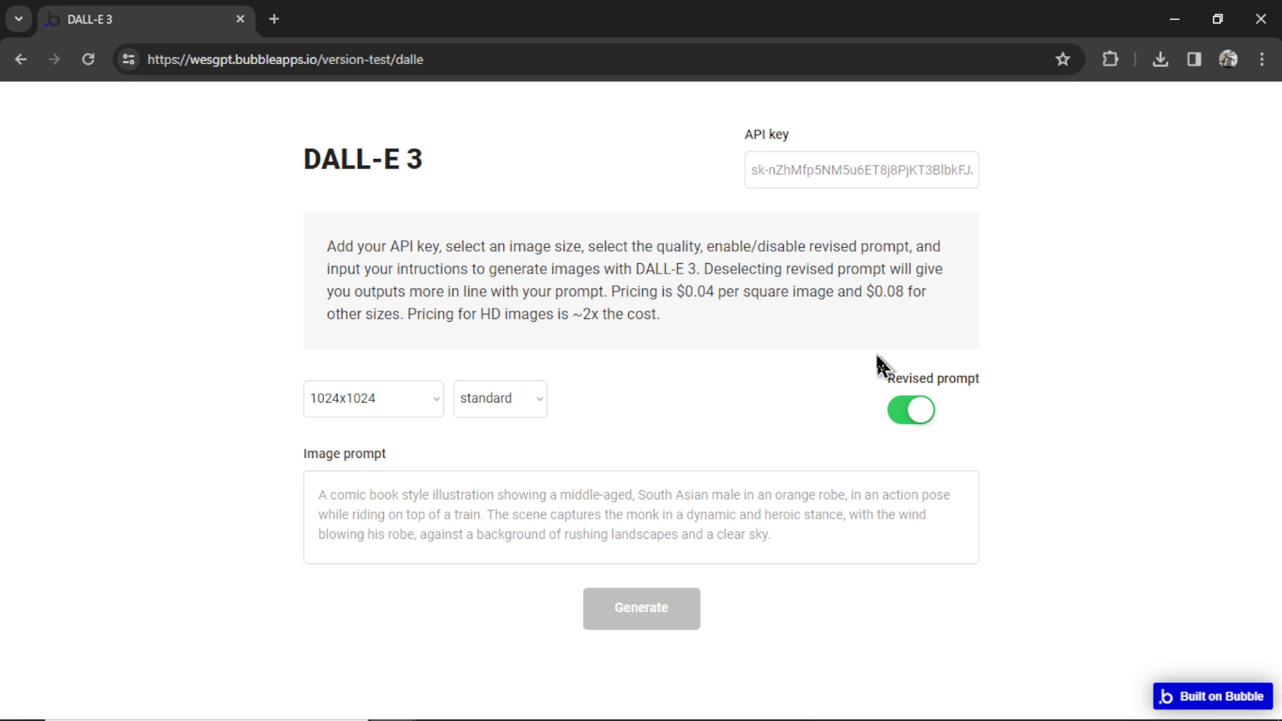
mouse_move(681, 330)
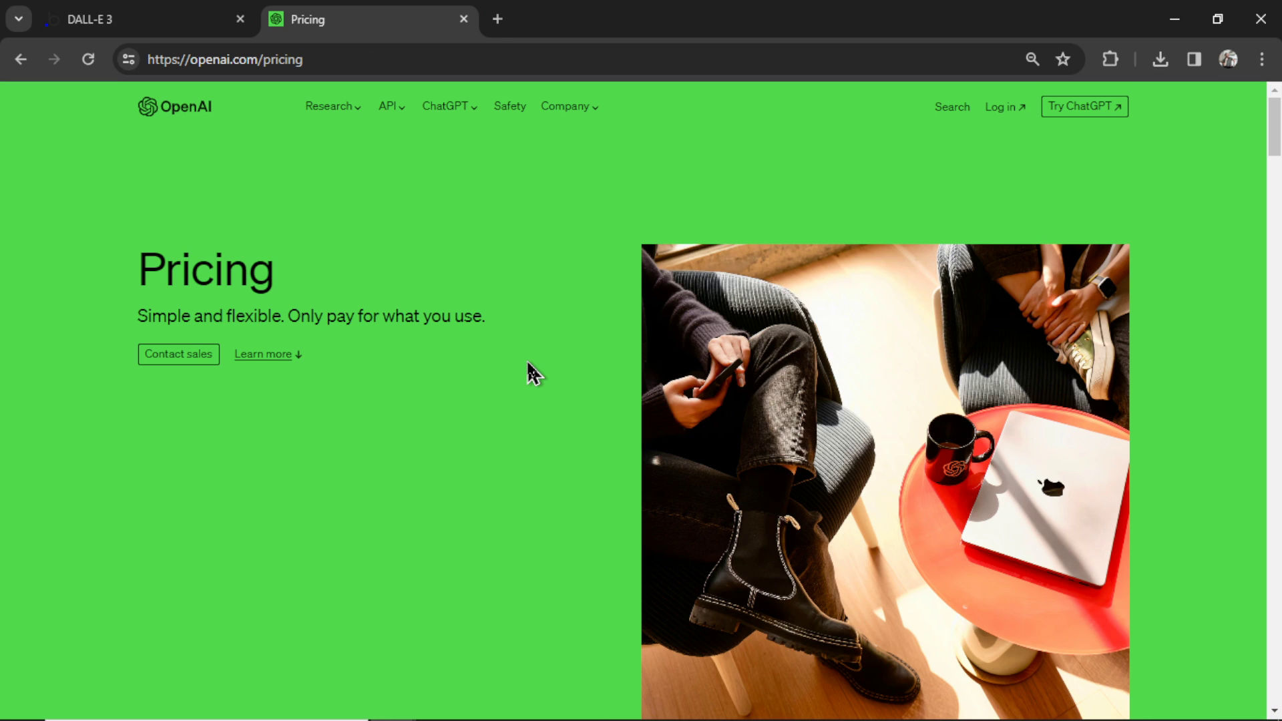
mouse_move(973, 197)
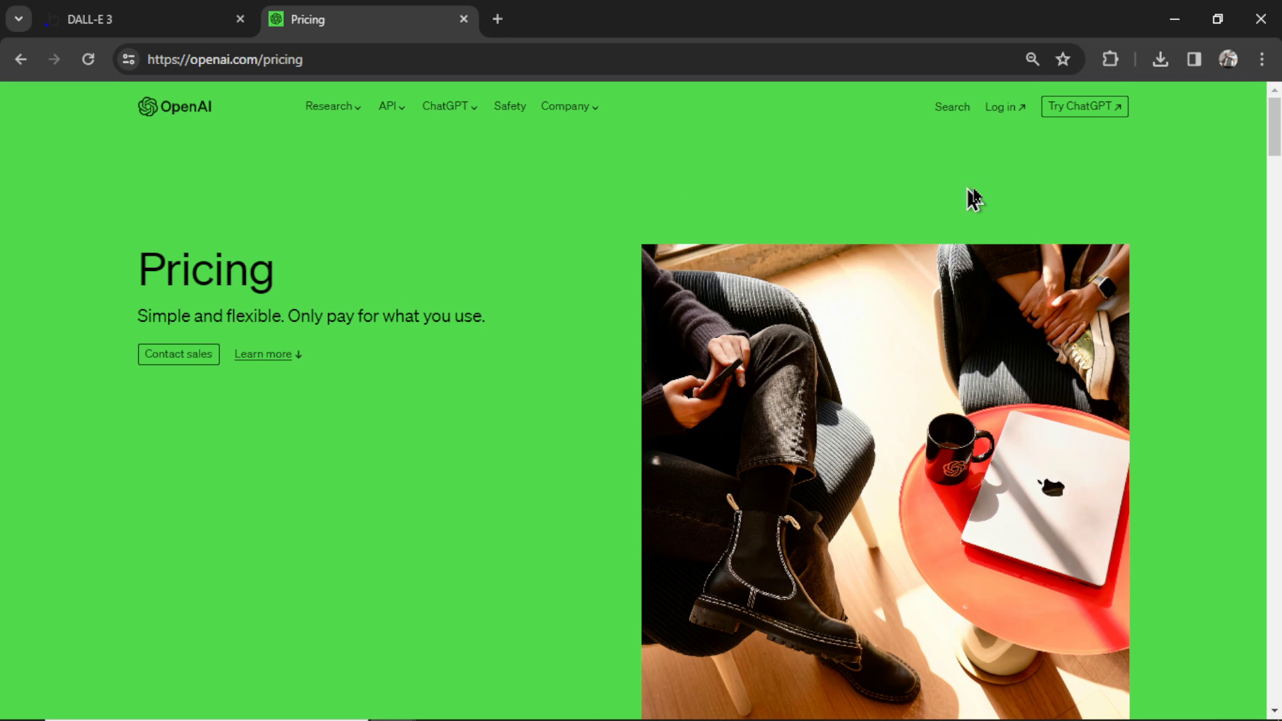
- Scroll the OpenAI pricing page down to the Image models table with the $0.040 DALL·E 3 price
scroll("down", 3)
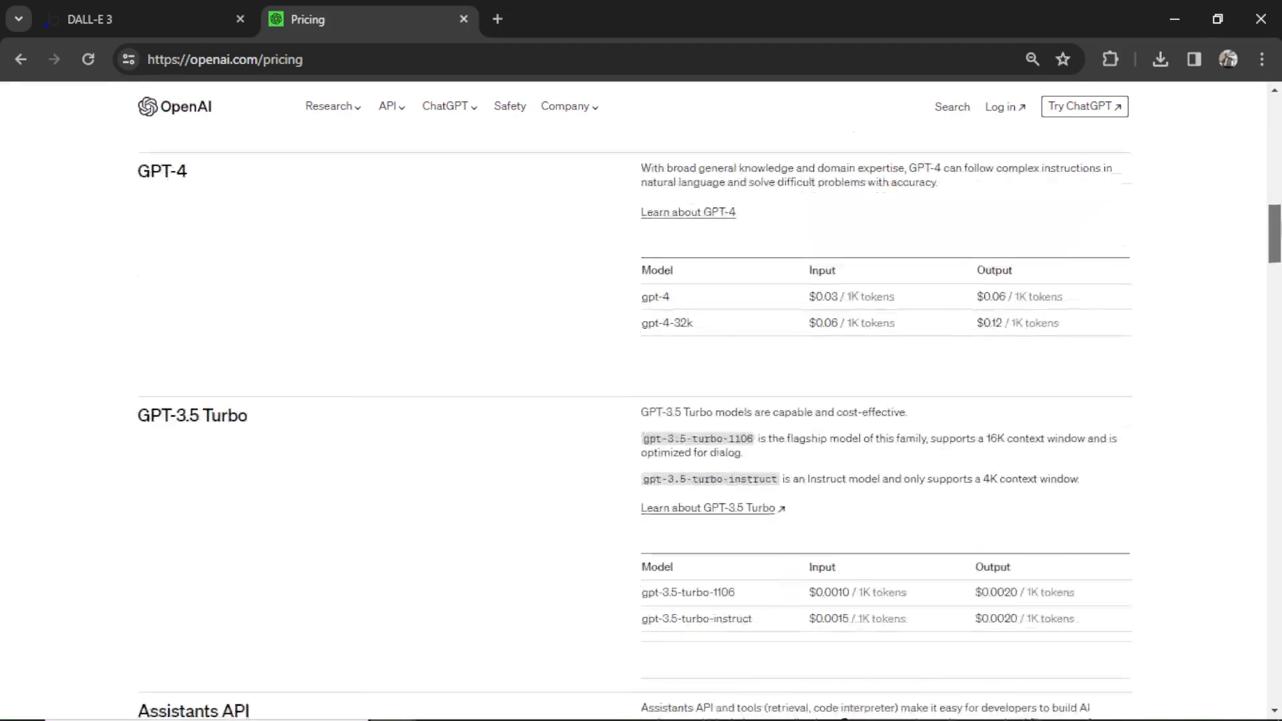
scroll("down", 3)
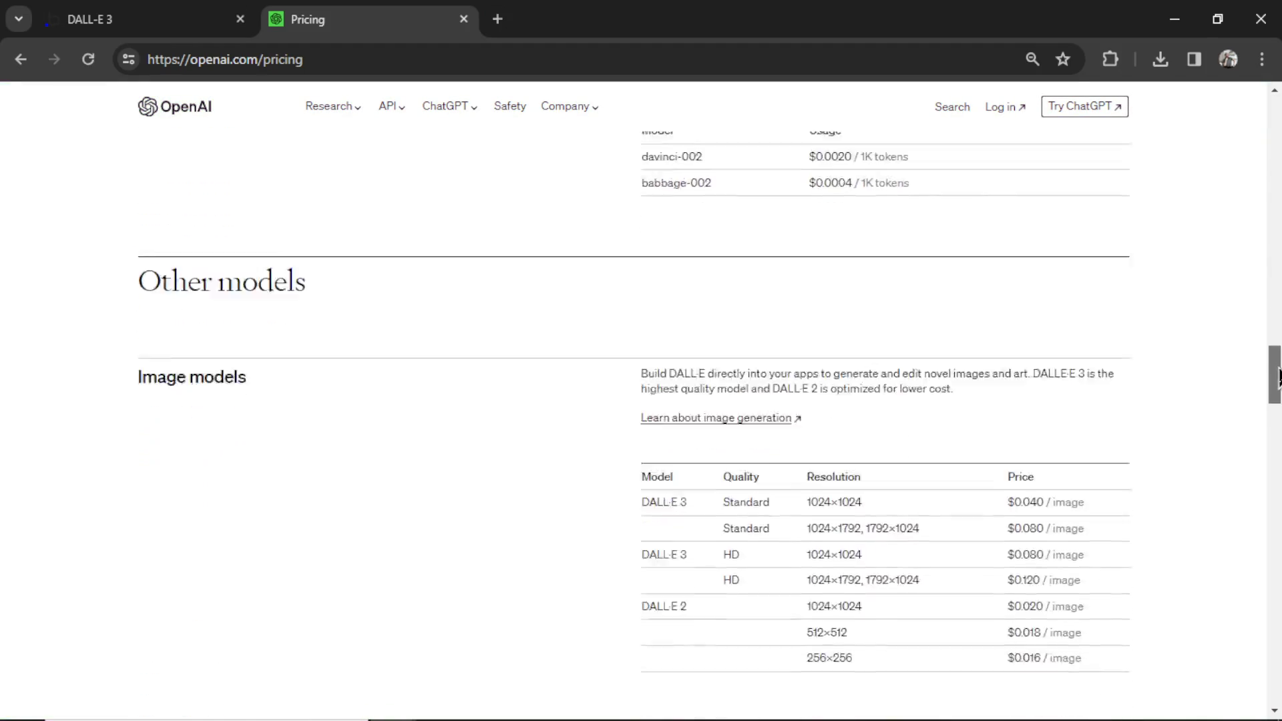
scroll("down", 3)
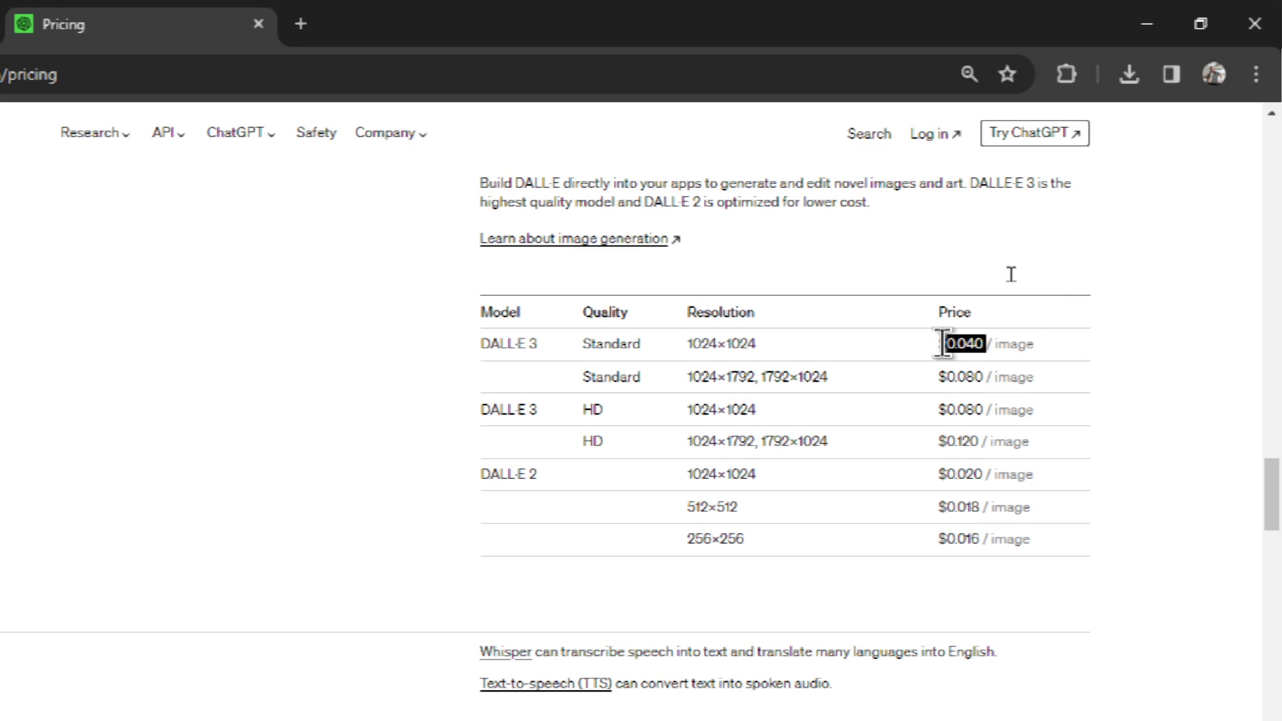
mouse_move(777, 359)
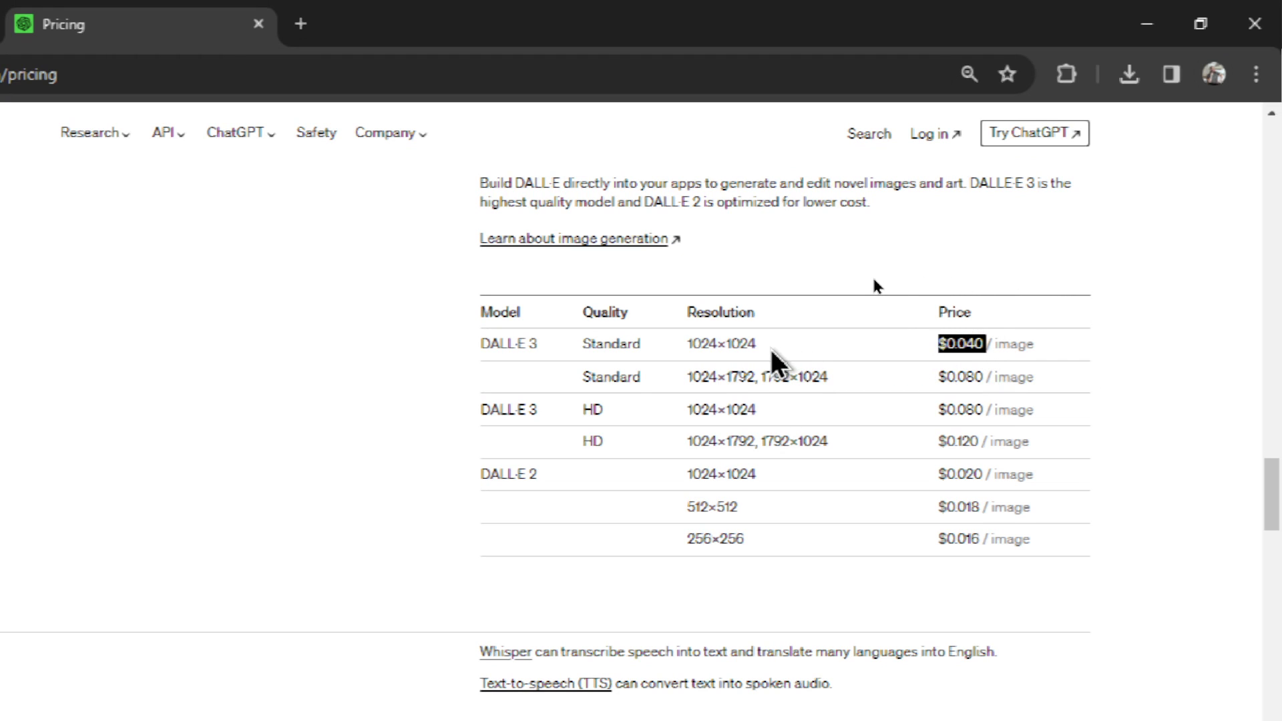
scroll("down", 3)
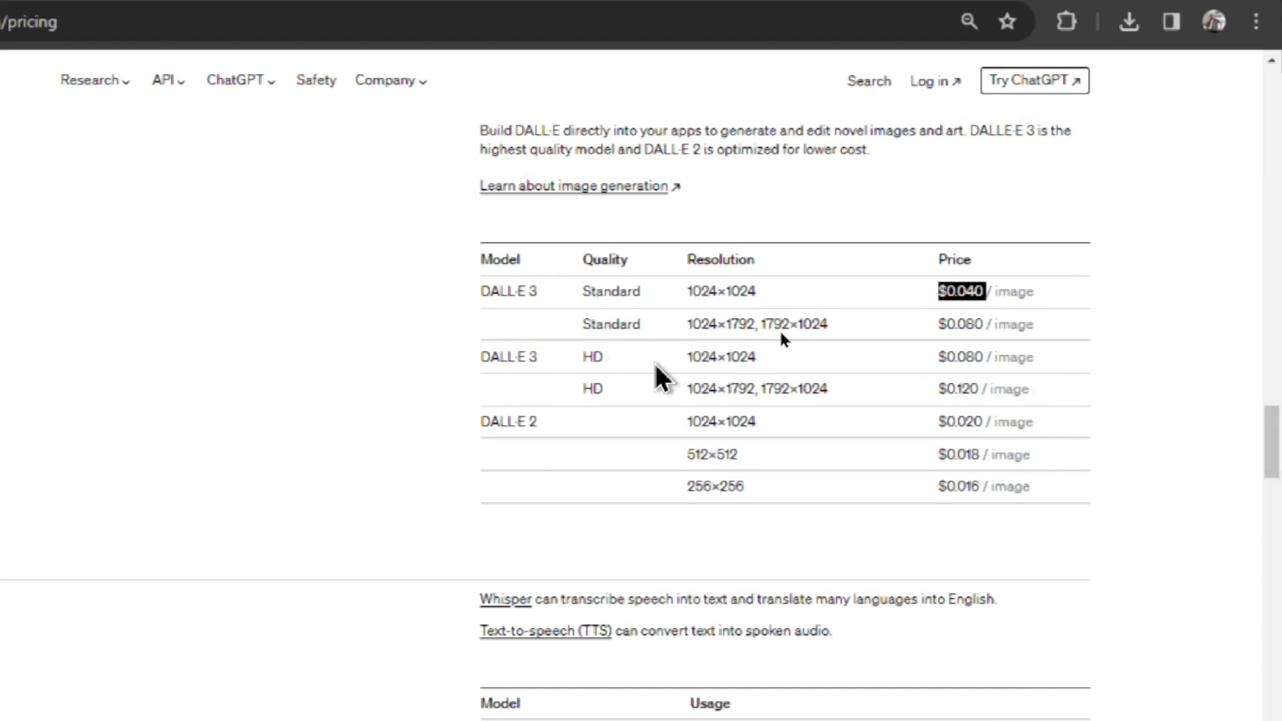
scroll("up", 3)
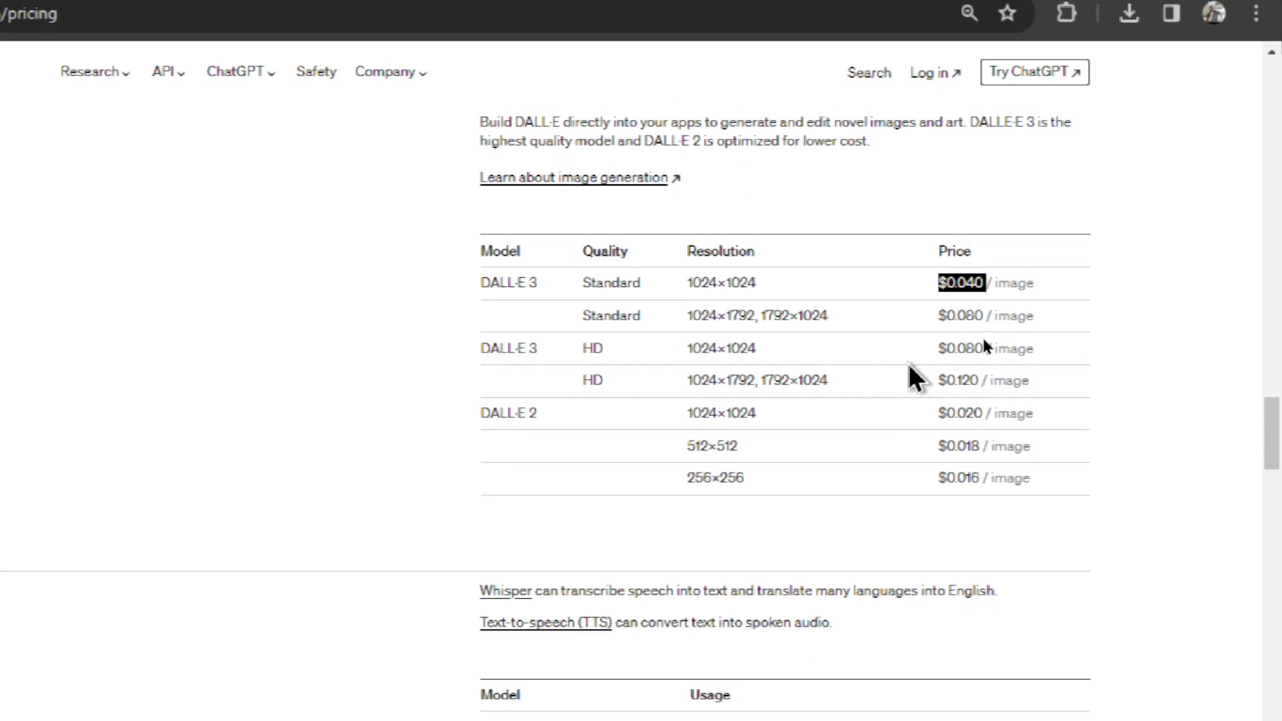
scroll("down", 3)
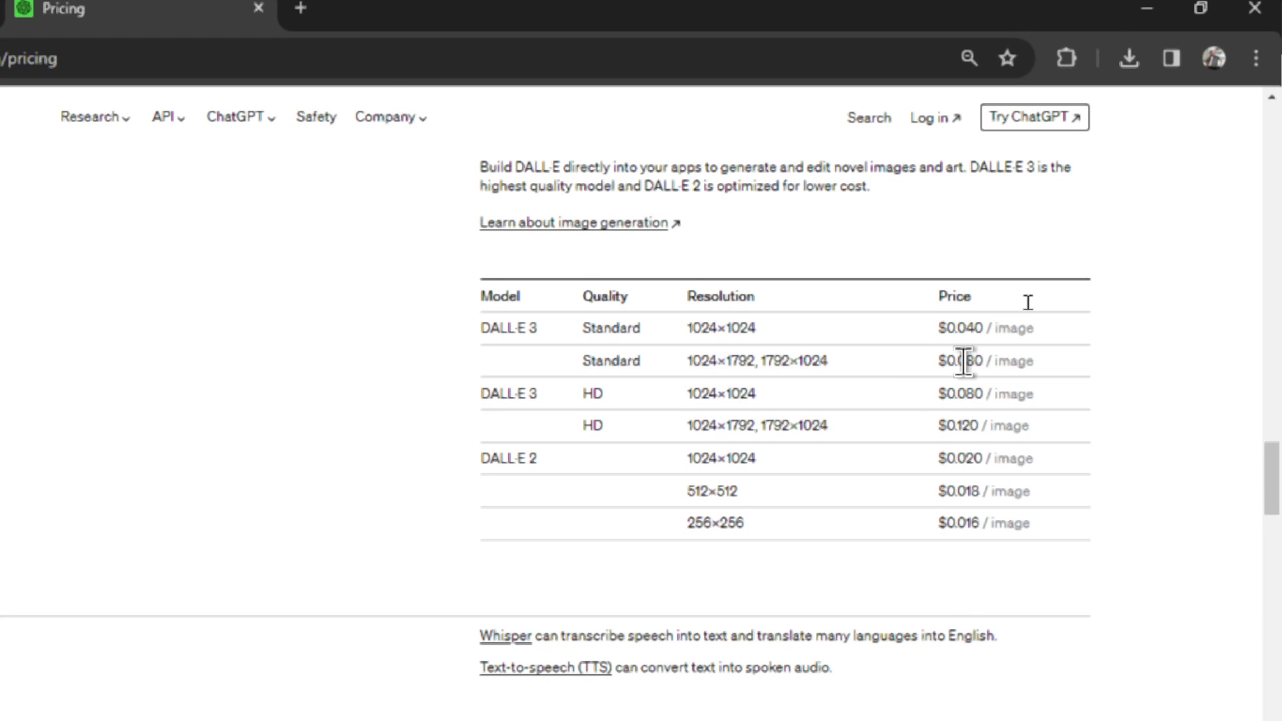
scroll("down", 3)
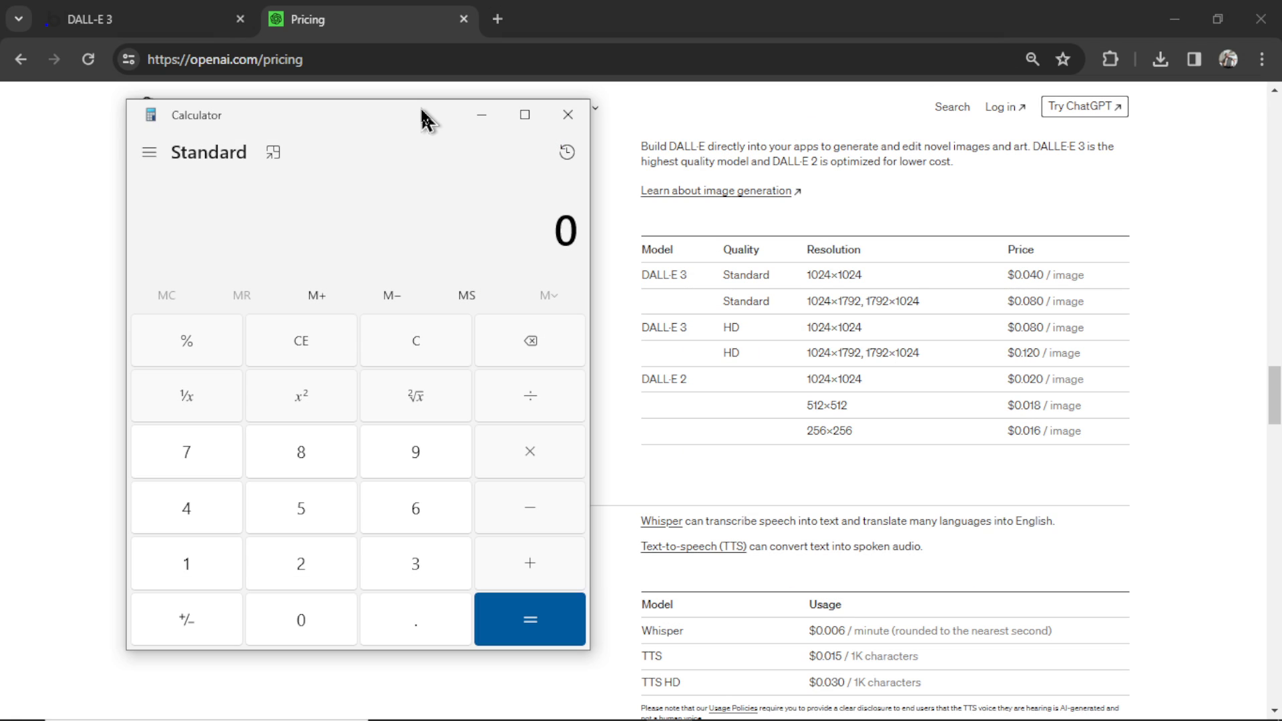
mouse_move(417, 162)
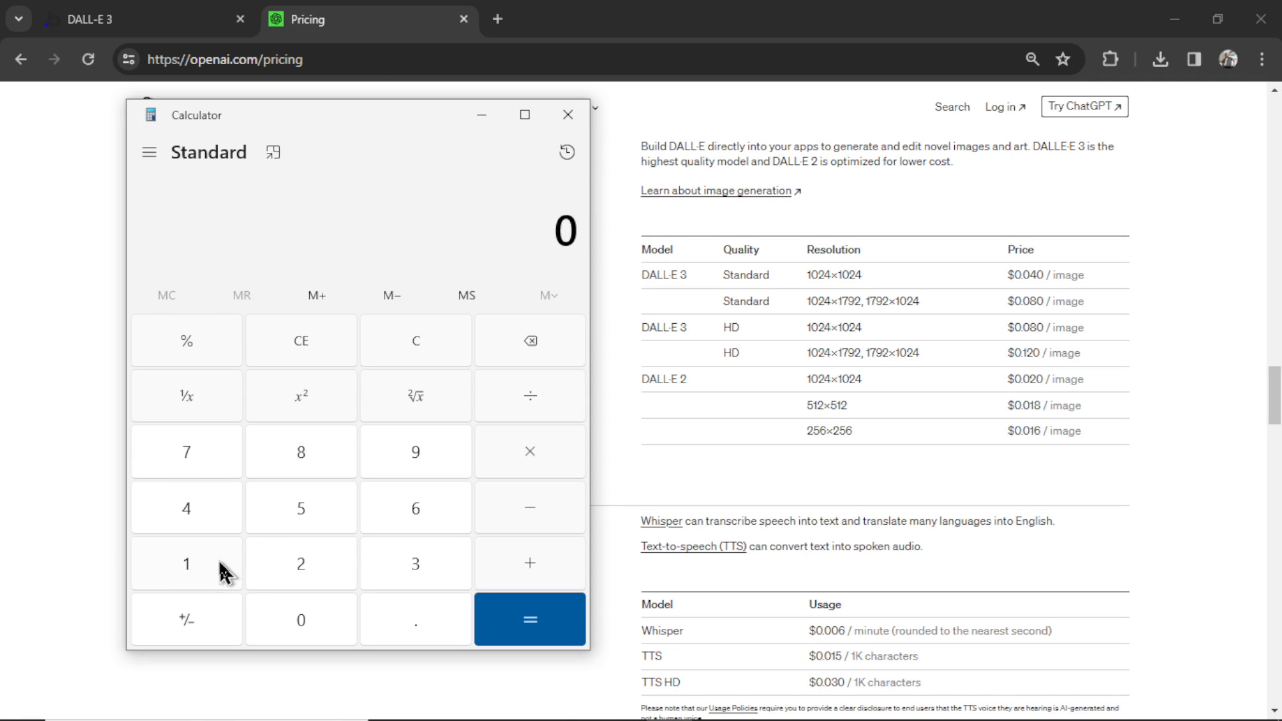
- Price 100 images at $0.08 each in Calculator, giving a total of $8
left_click(301, 618)
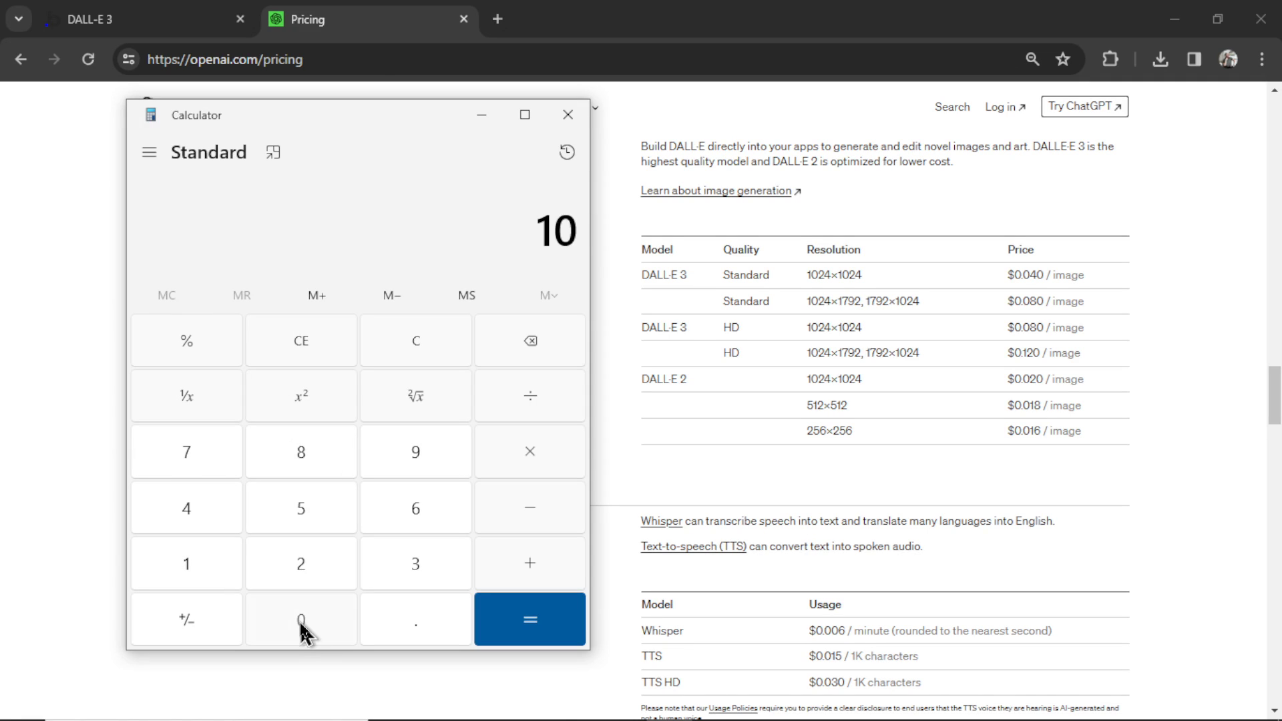
left_click(300, 618)
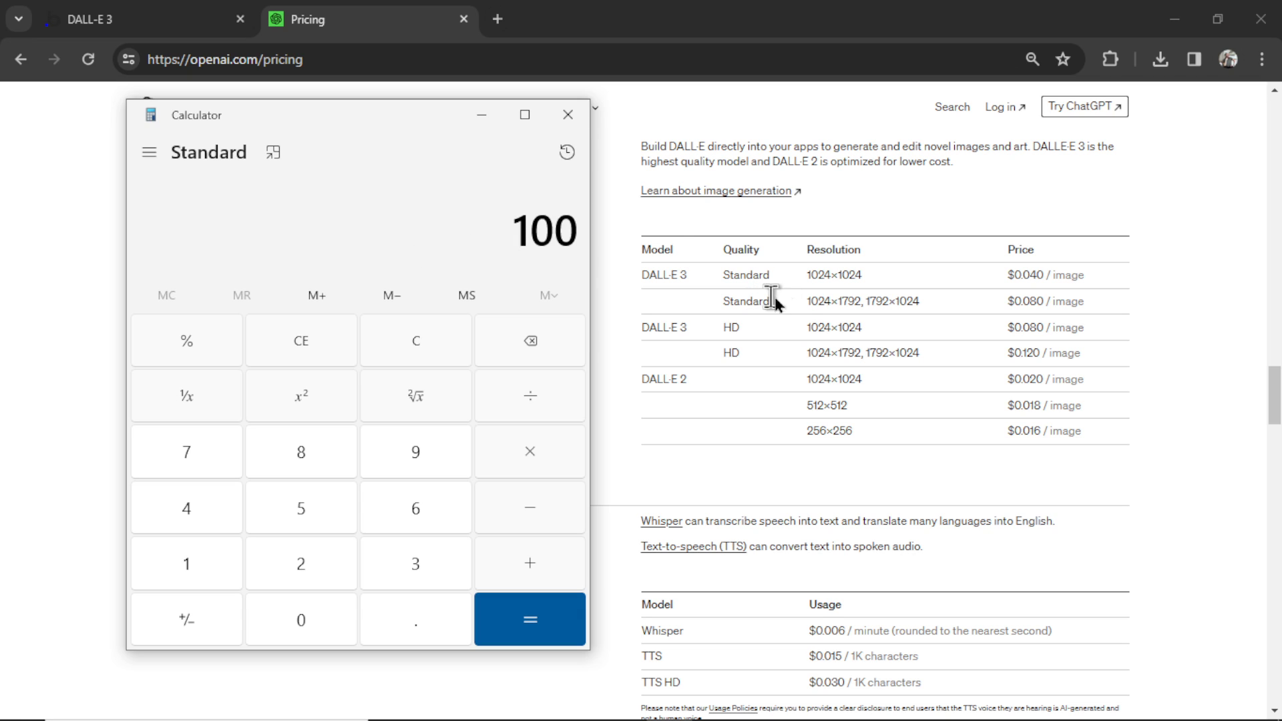
left_click(528, 450)
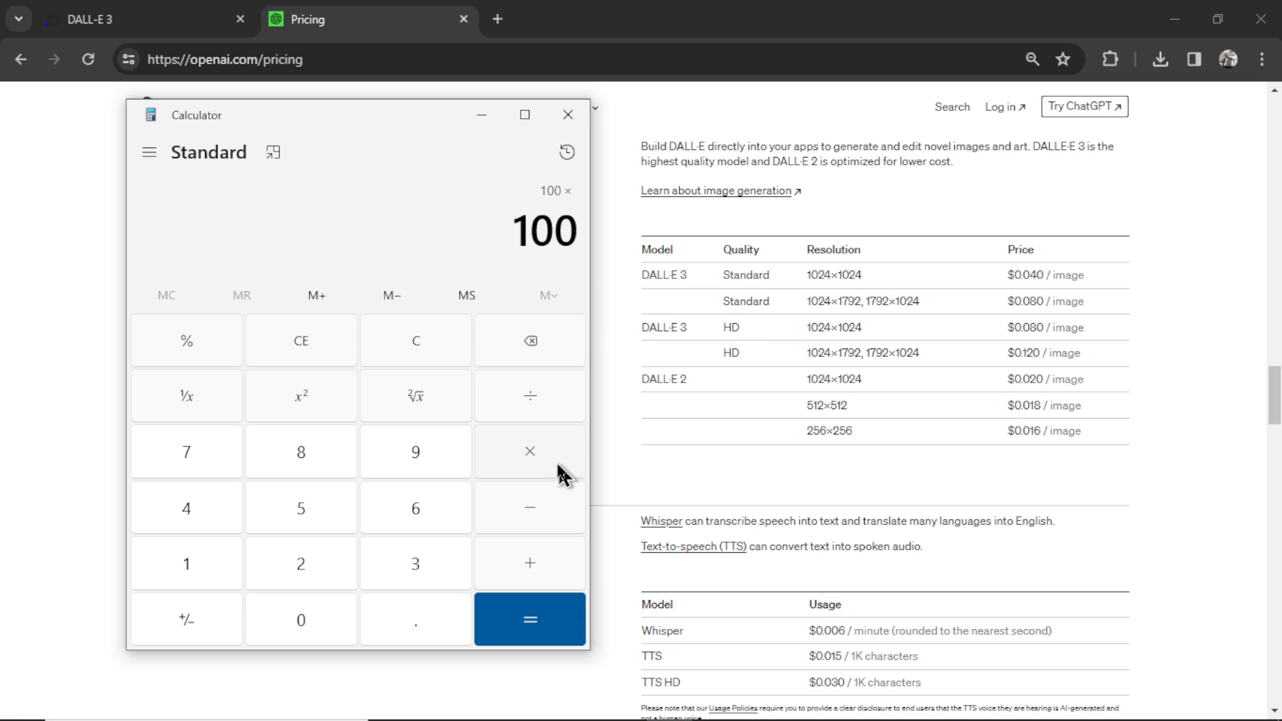
left_click(529, 618)
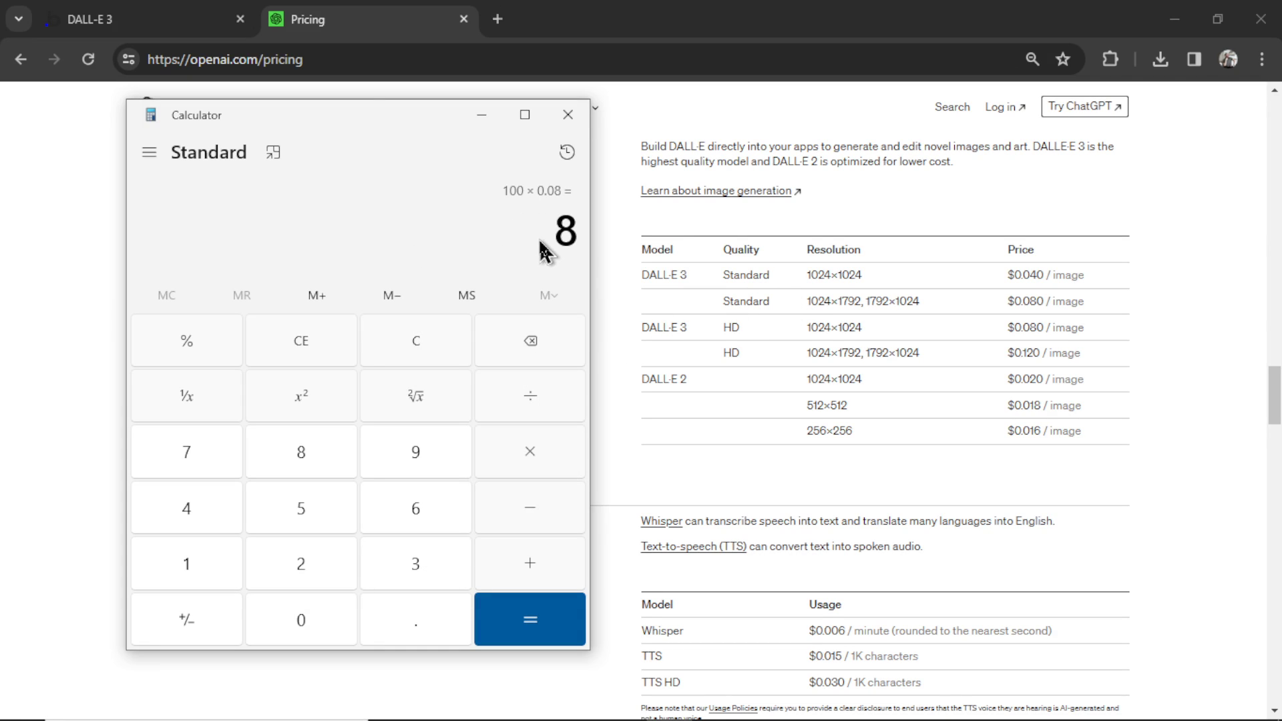
mouse_move(544, 203)
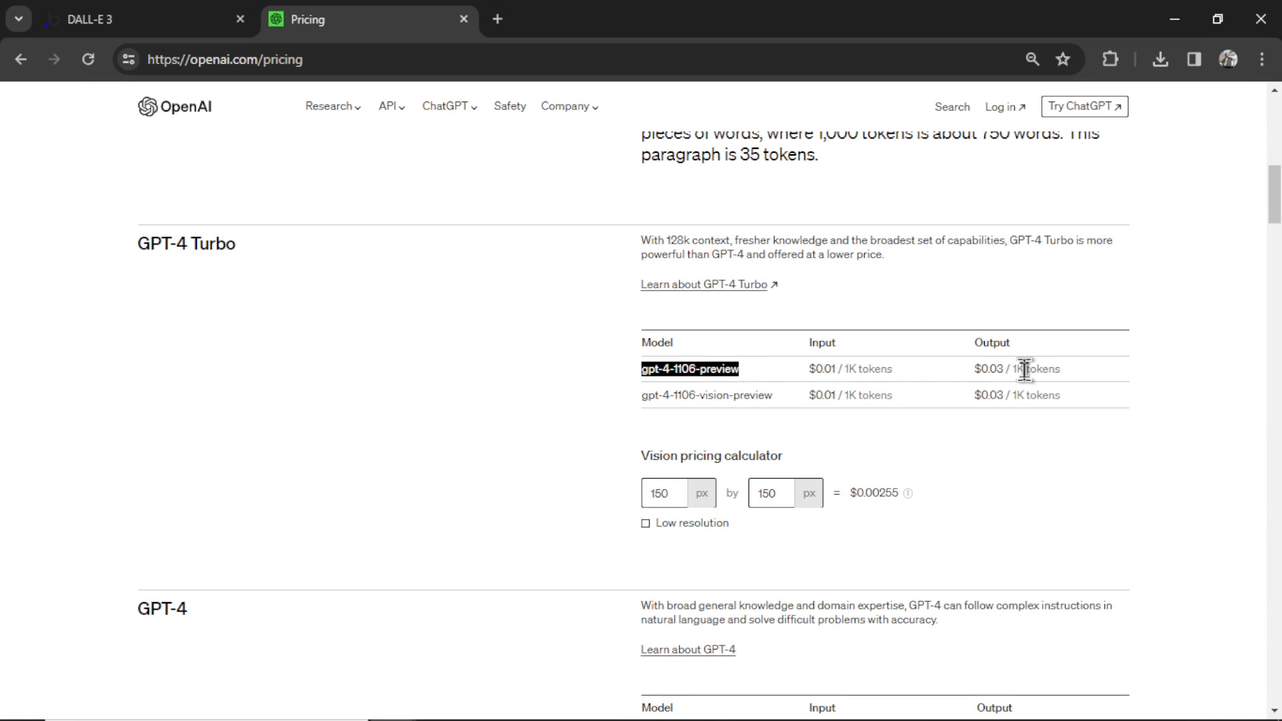
- Start a token-cost calculation from 100,000 tokens per 1K output price, multiplied by 0.03
left_click(1019, 368)
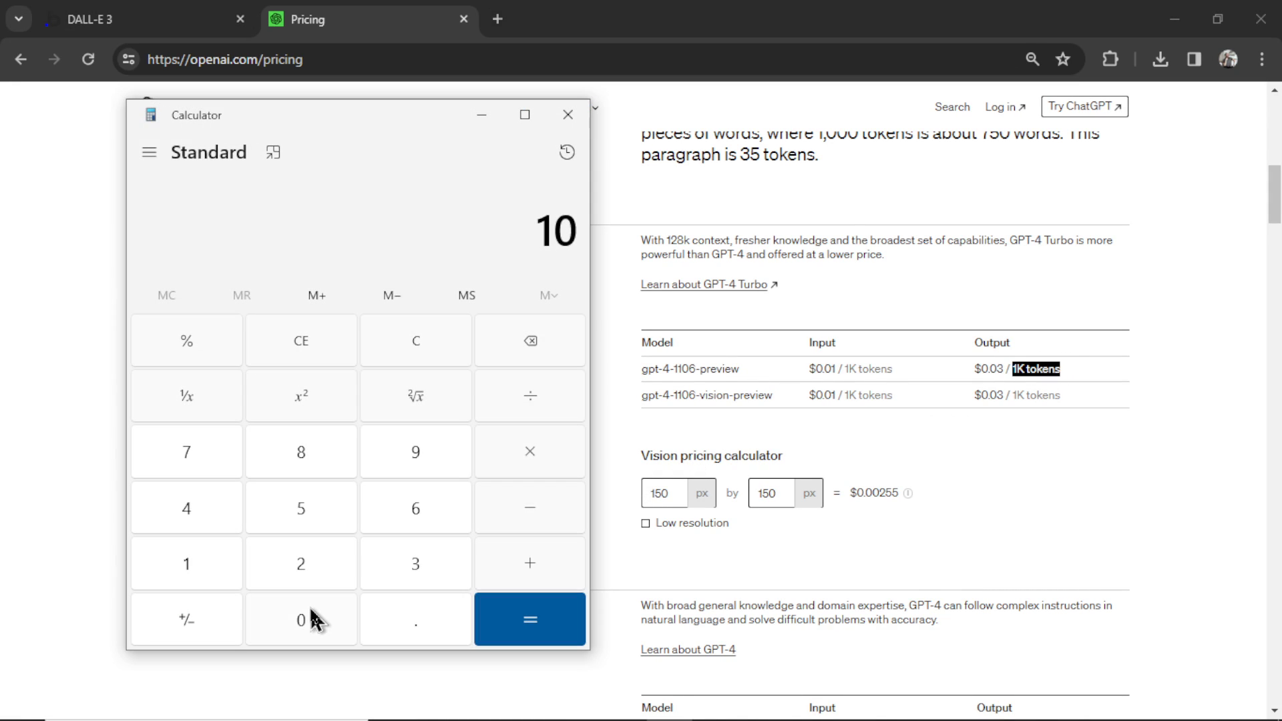
left_click(301, 618)
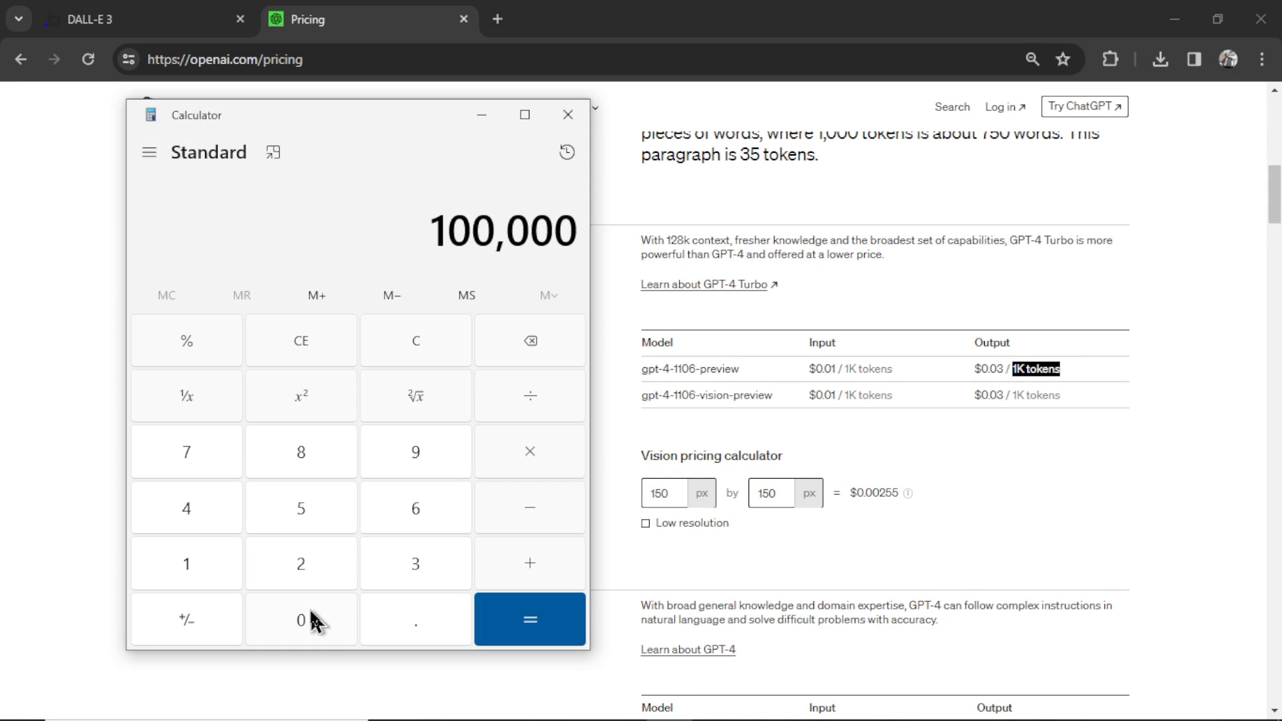
left_click(187, 450)
type("0.03")
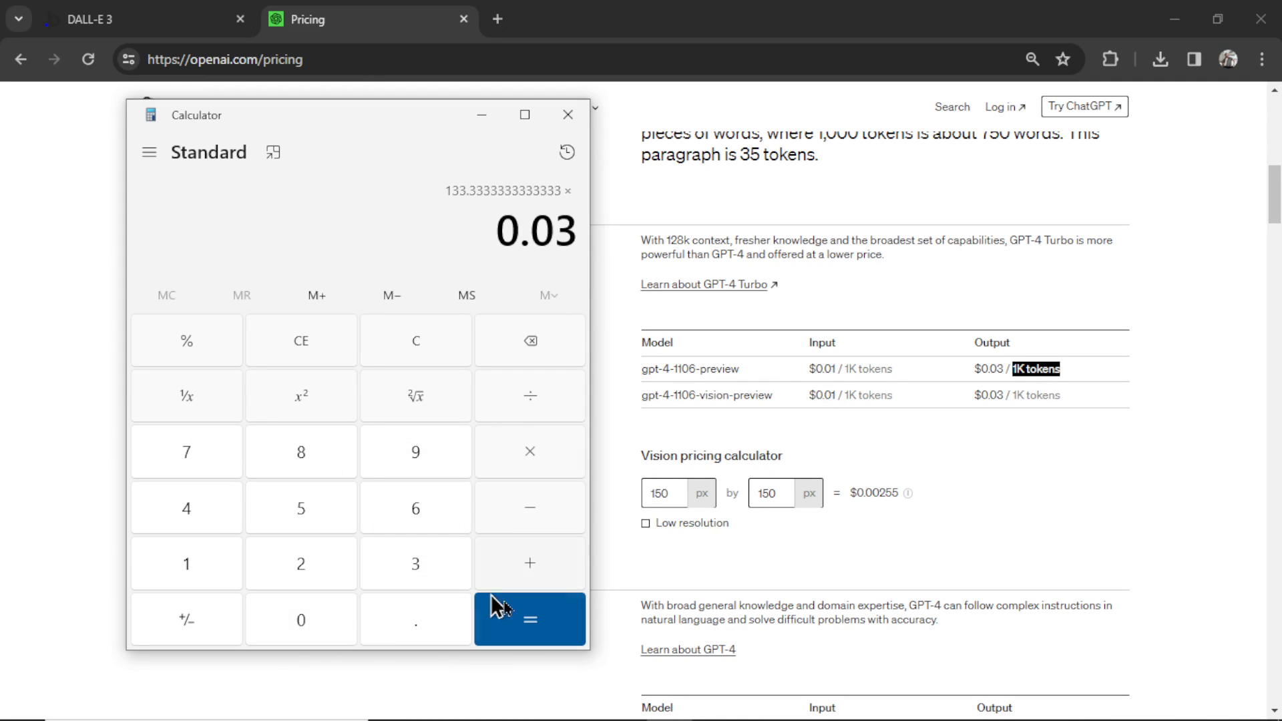
left_click(528, 618)
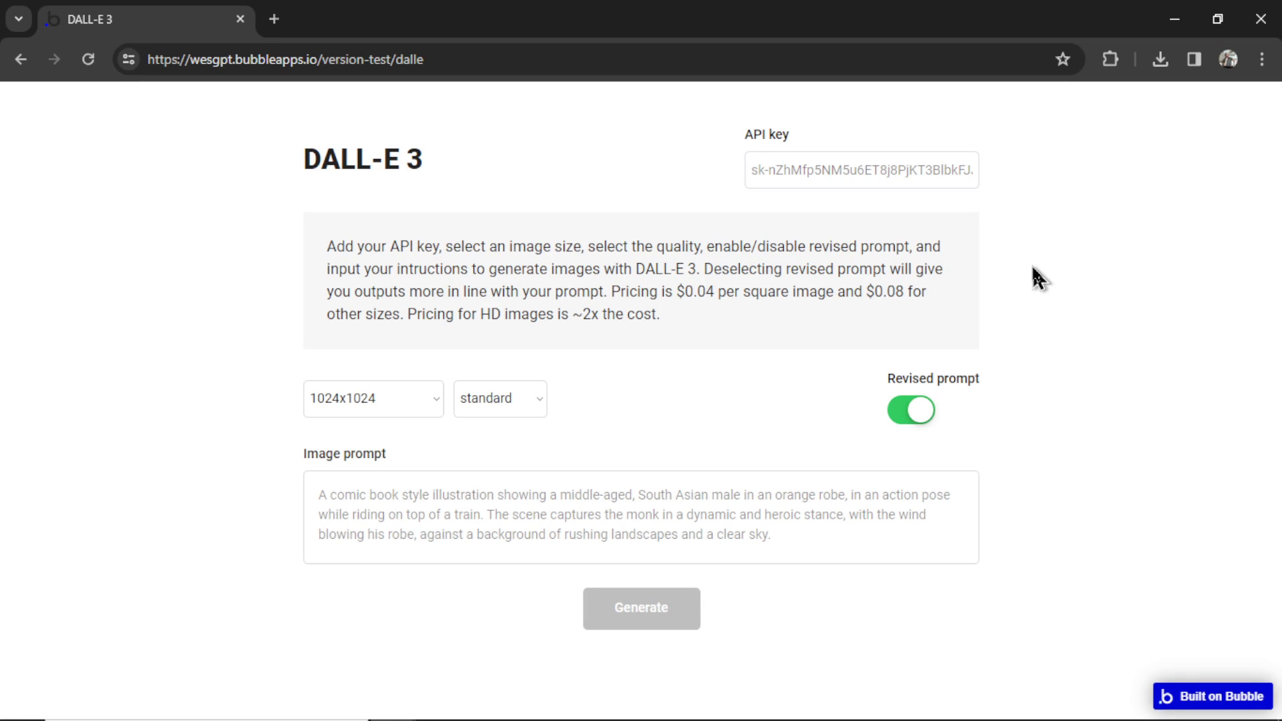
mouse_move(1032, 209)
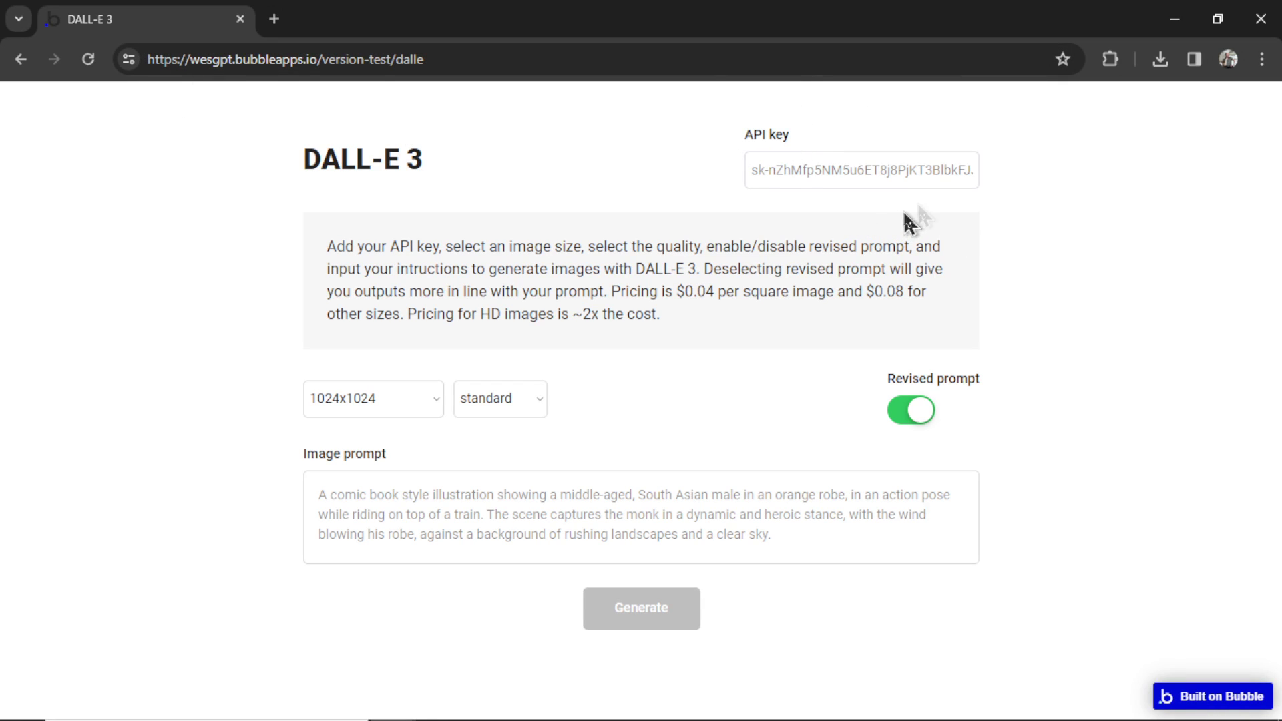
mouse_move(868, 169)
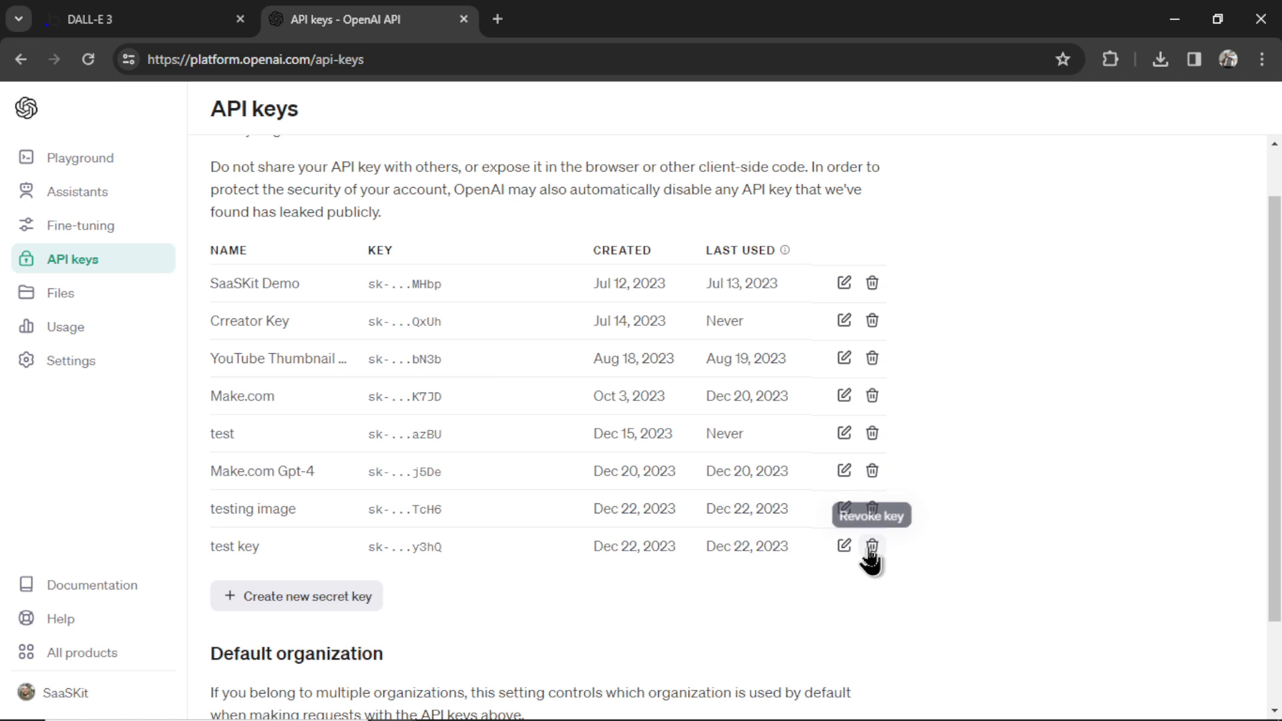
- Revoke 'test key', then review the monthly budget on the Limits page, entering 5
left_click(871, 546)
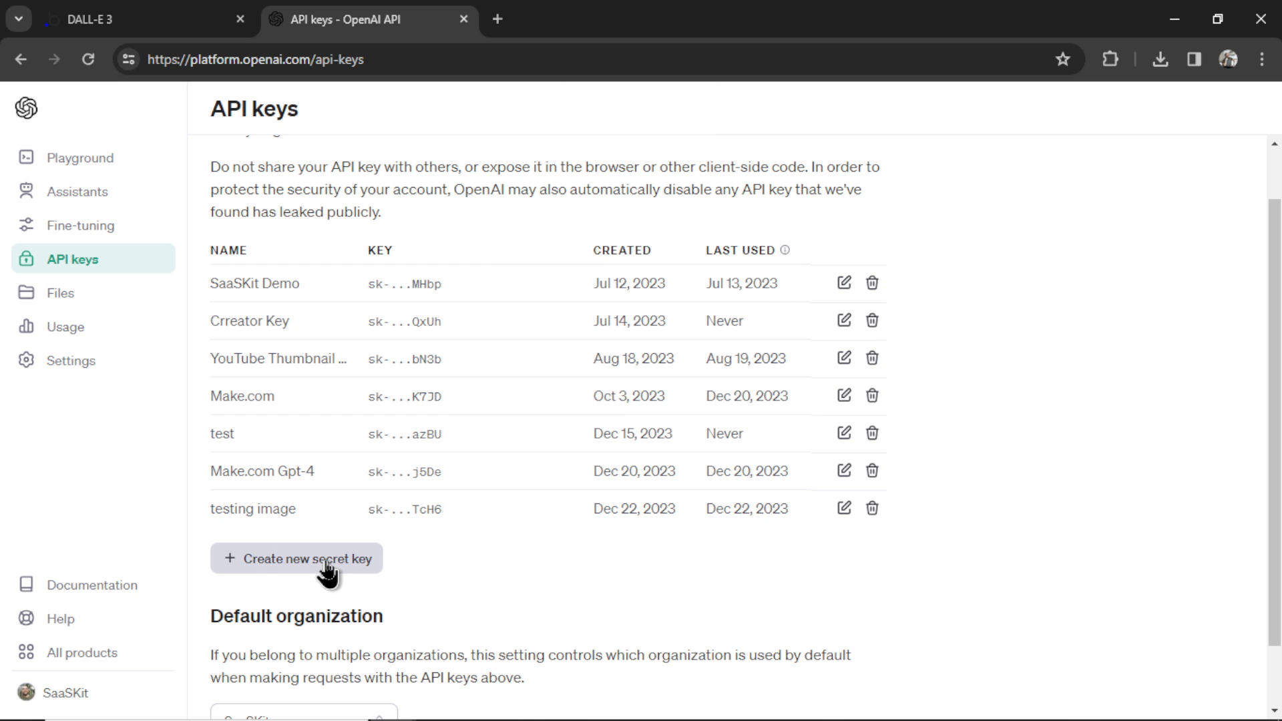
left_click(71, 360)
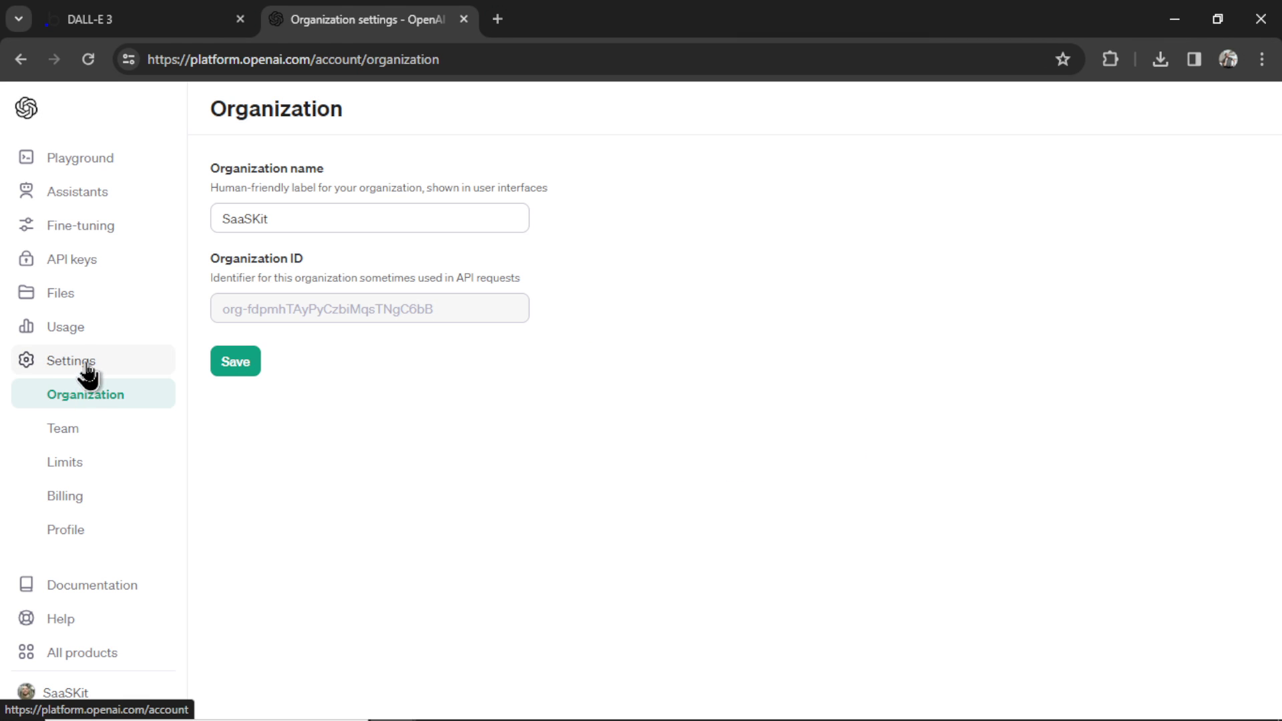
left_click(64, 461)
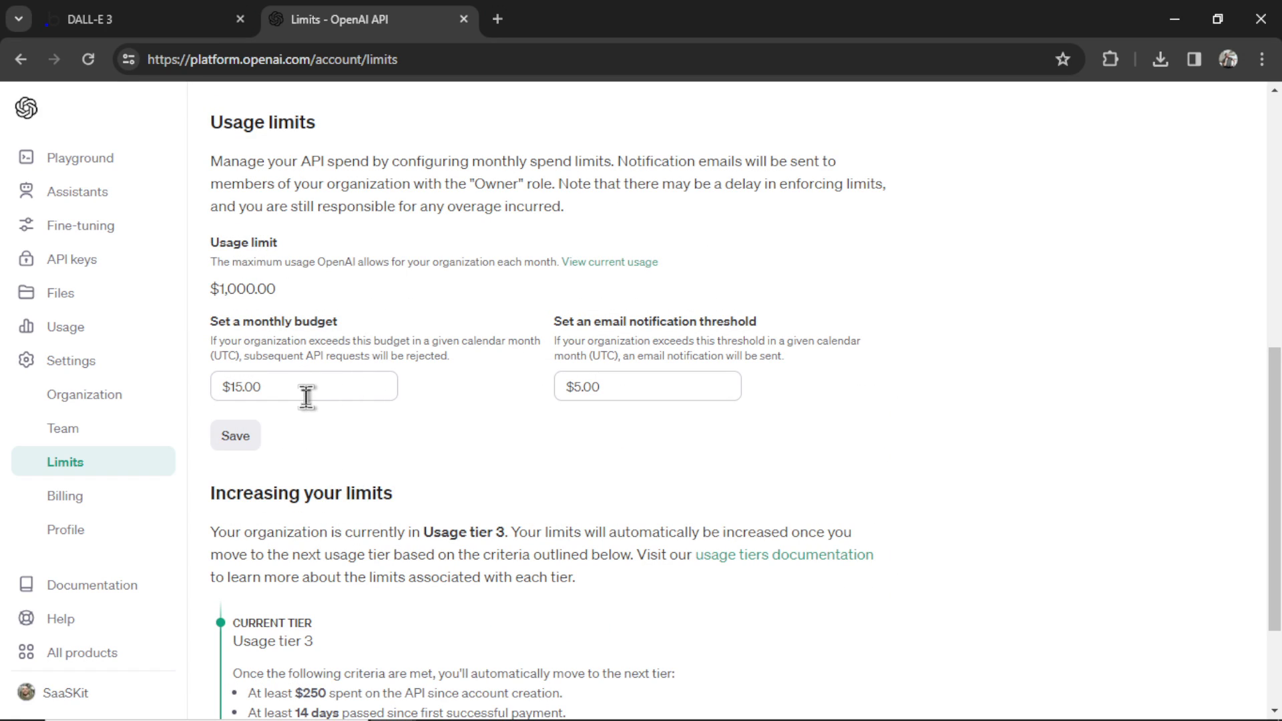
type("5")
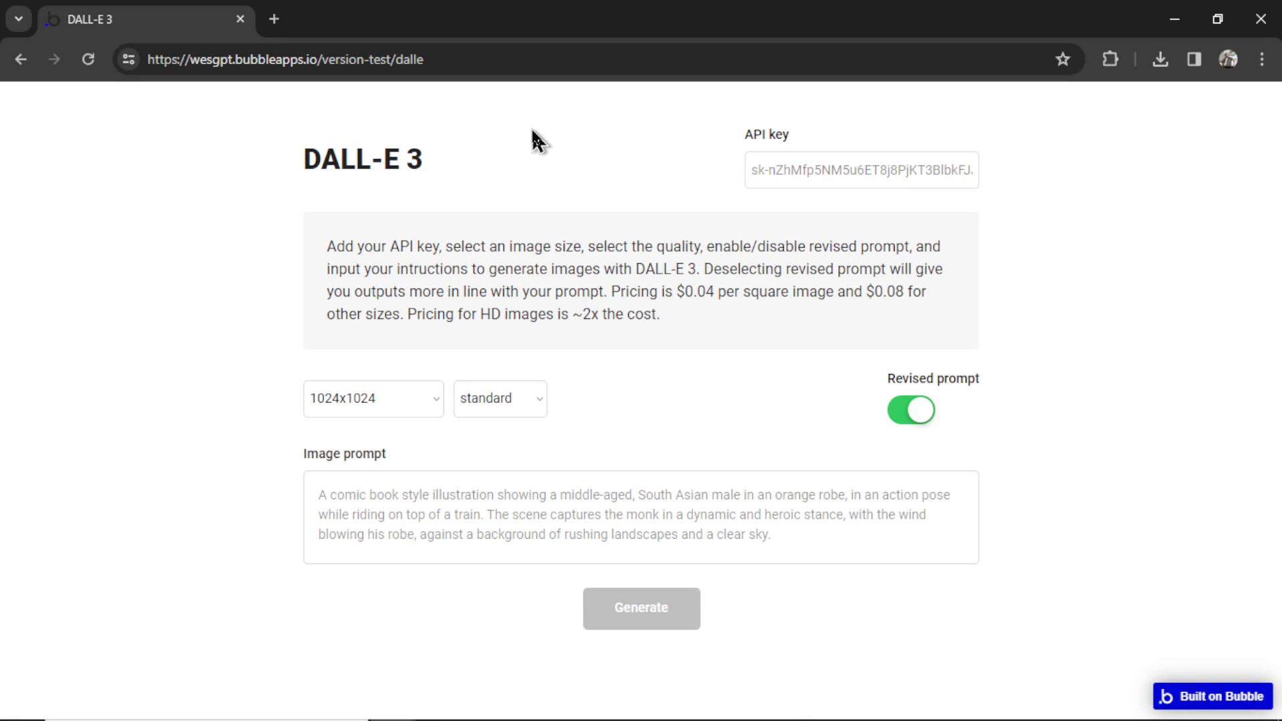
- Generate the HD skinny Hulk image with revised prompt off and view it full size
left_click(861, 170)
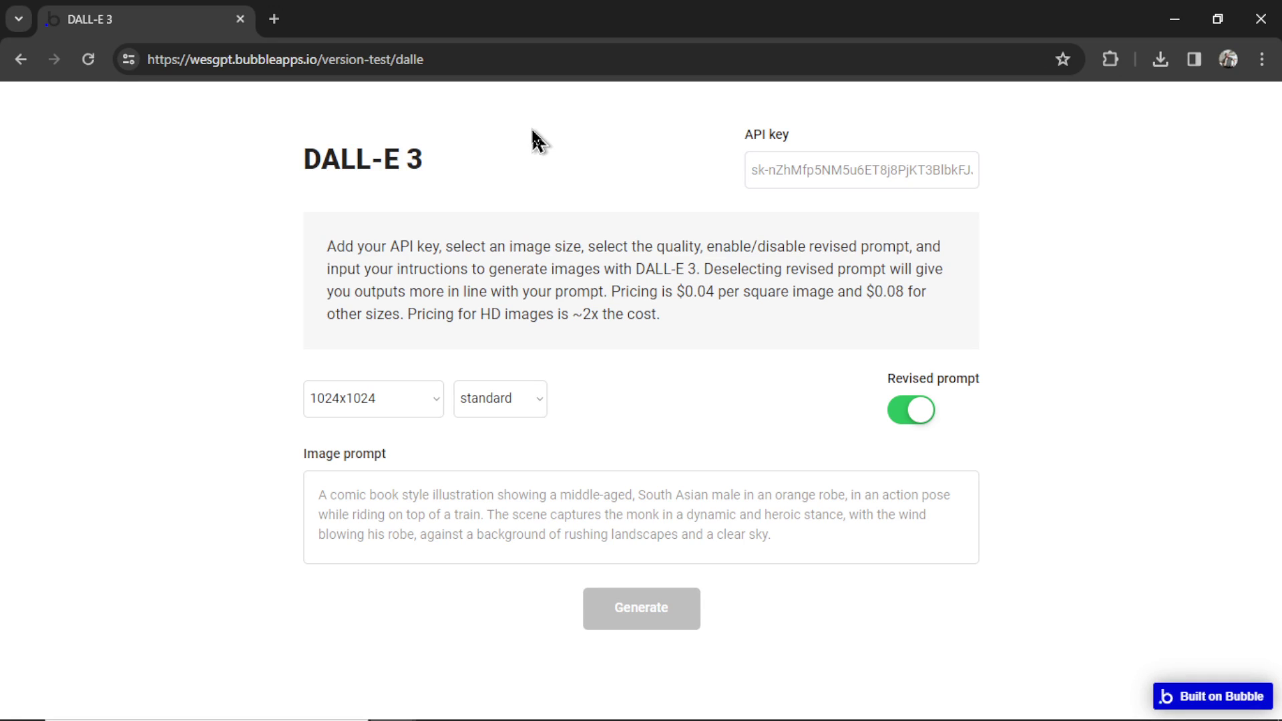
mouse_move(546, 176)
type("The Hulk if he was super skinny")
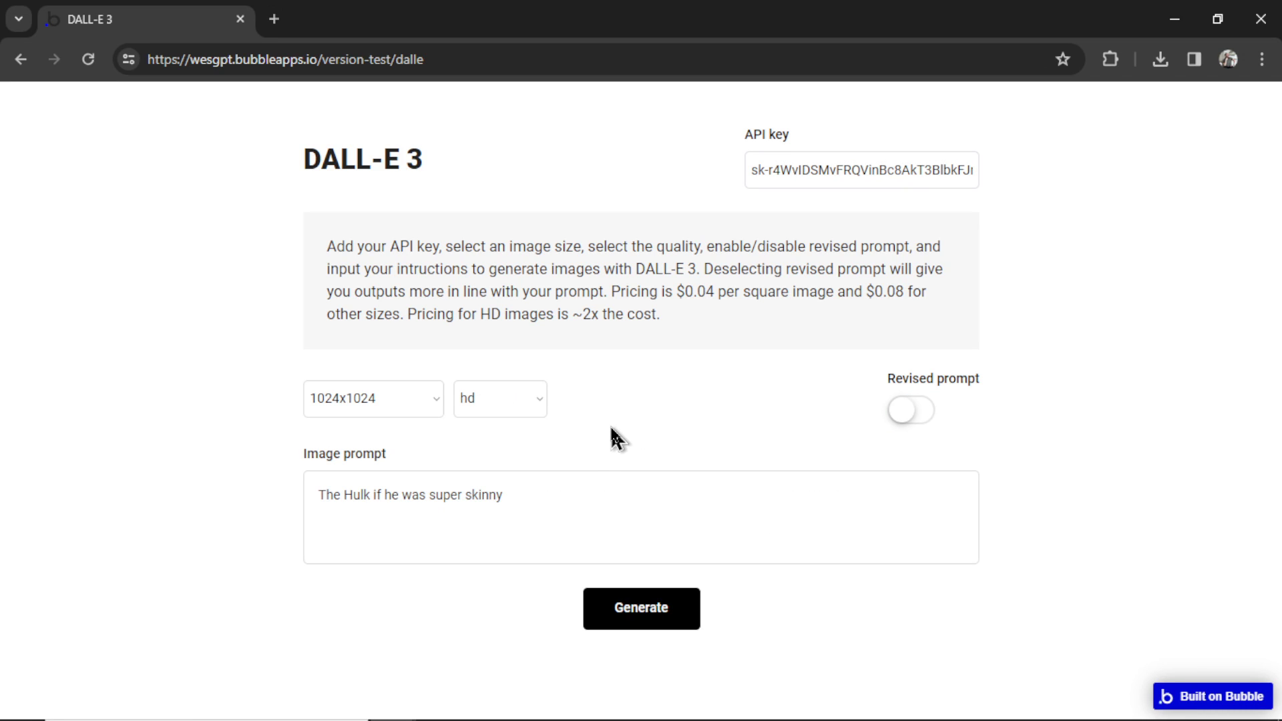
left_click(641, 609)
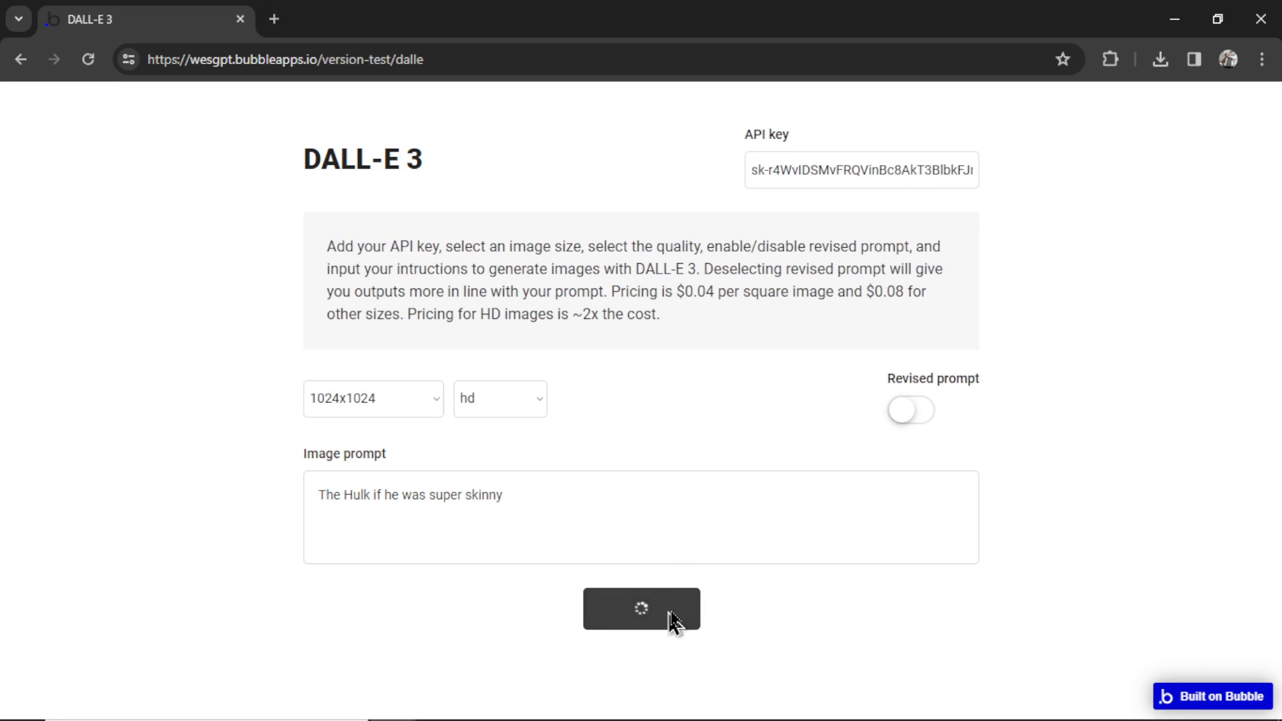
left_click(641, 608)
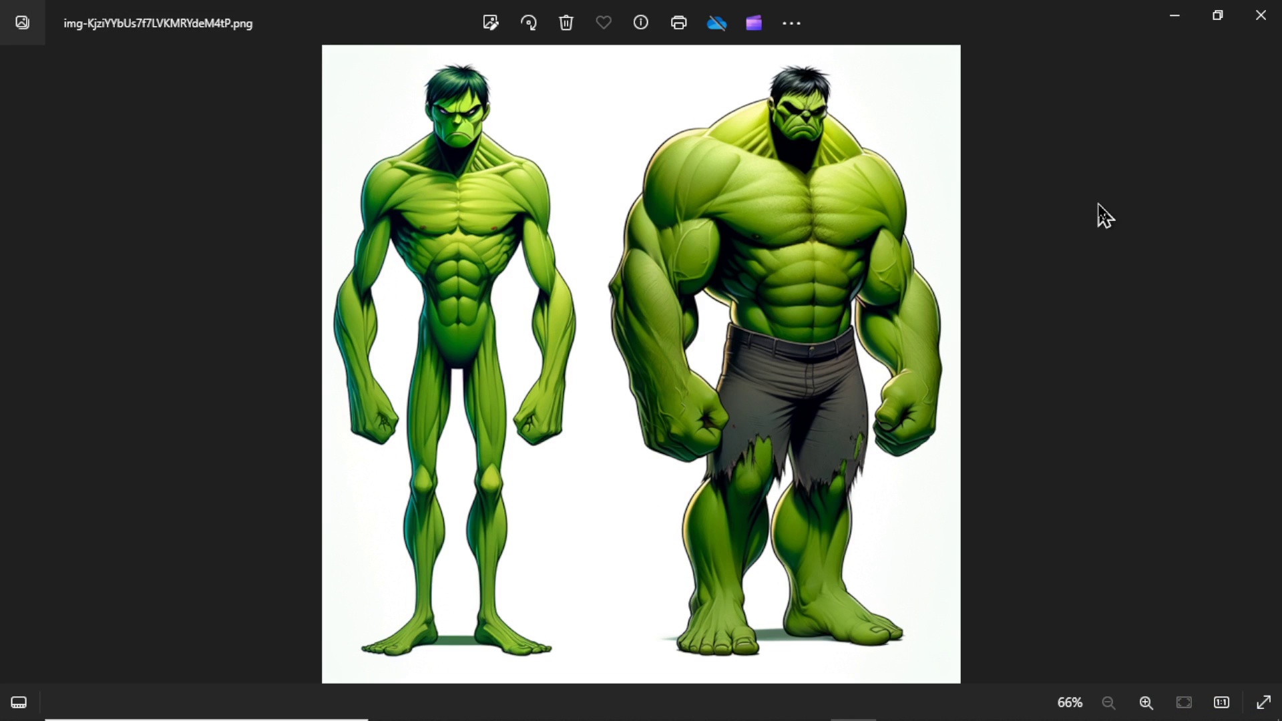